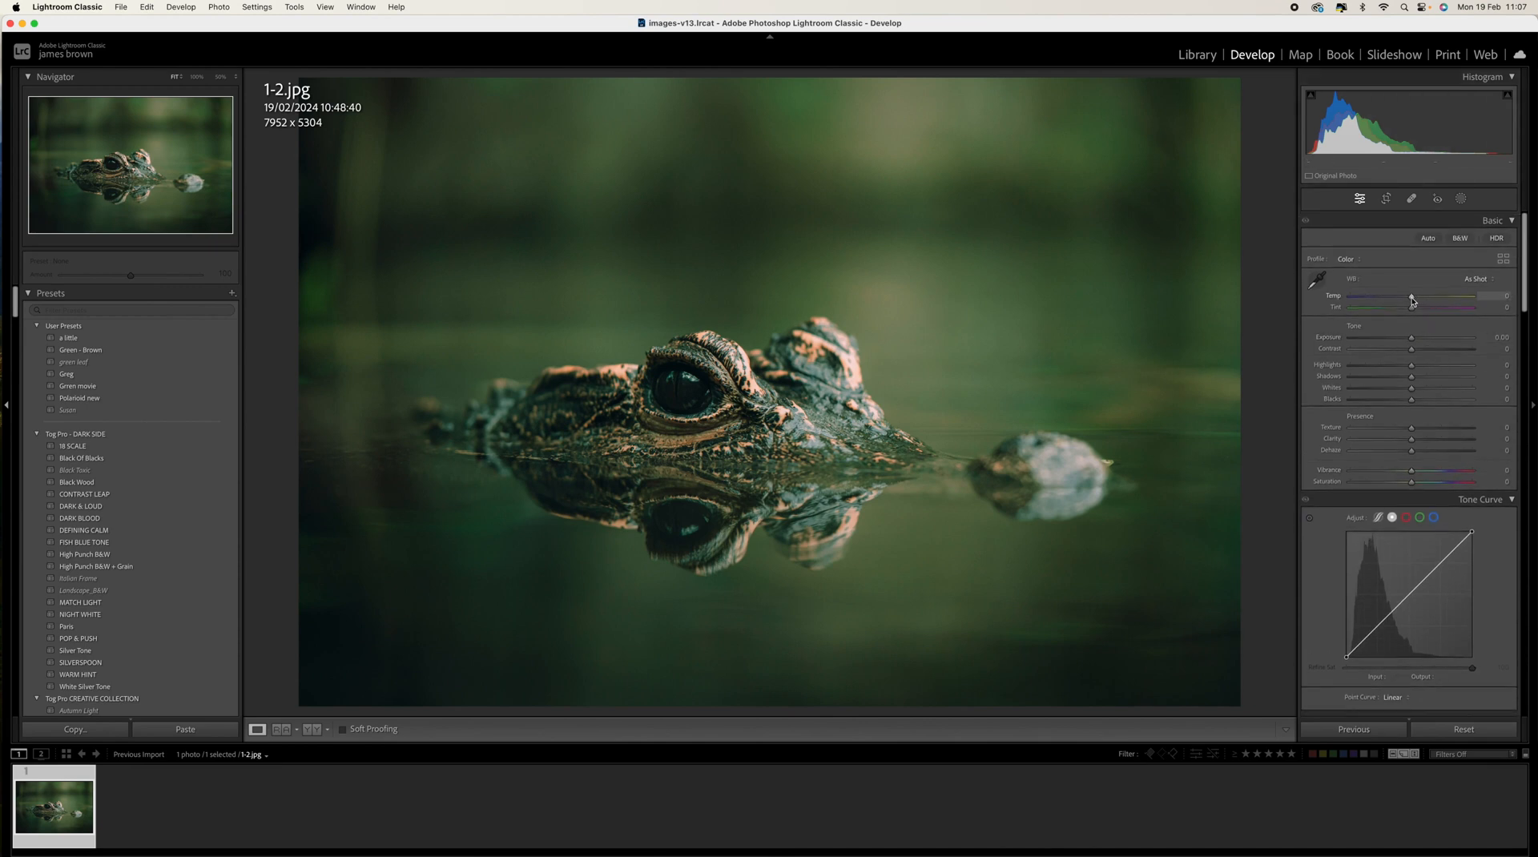
# - Warm the white balance to Temp +16 and Tint +5
pyautogui.moveTo(1410, 298); pyautogui.dragTo(1419, 298)
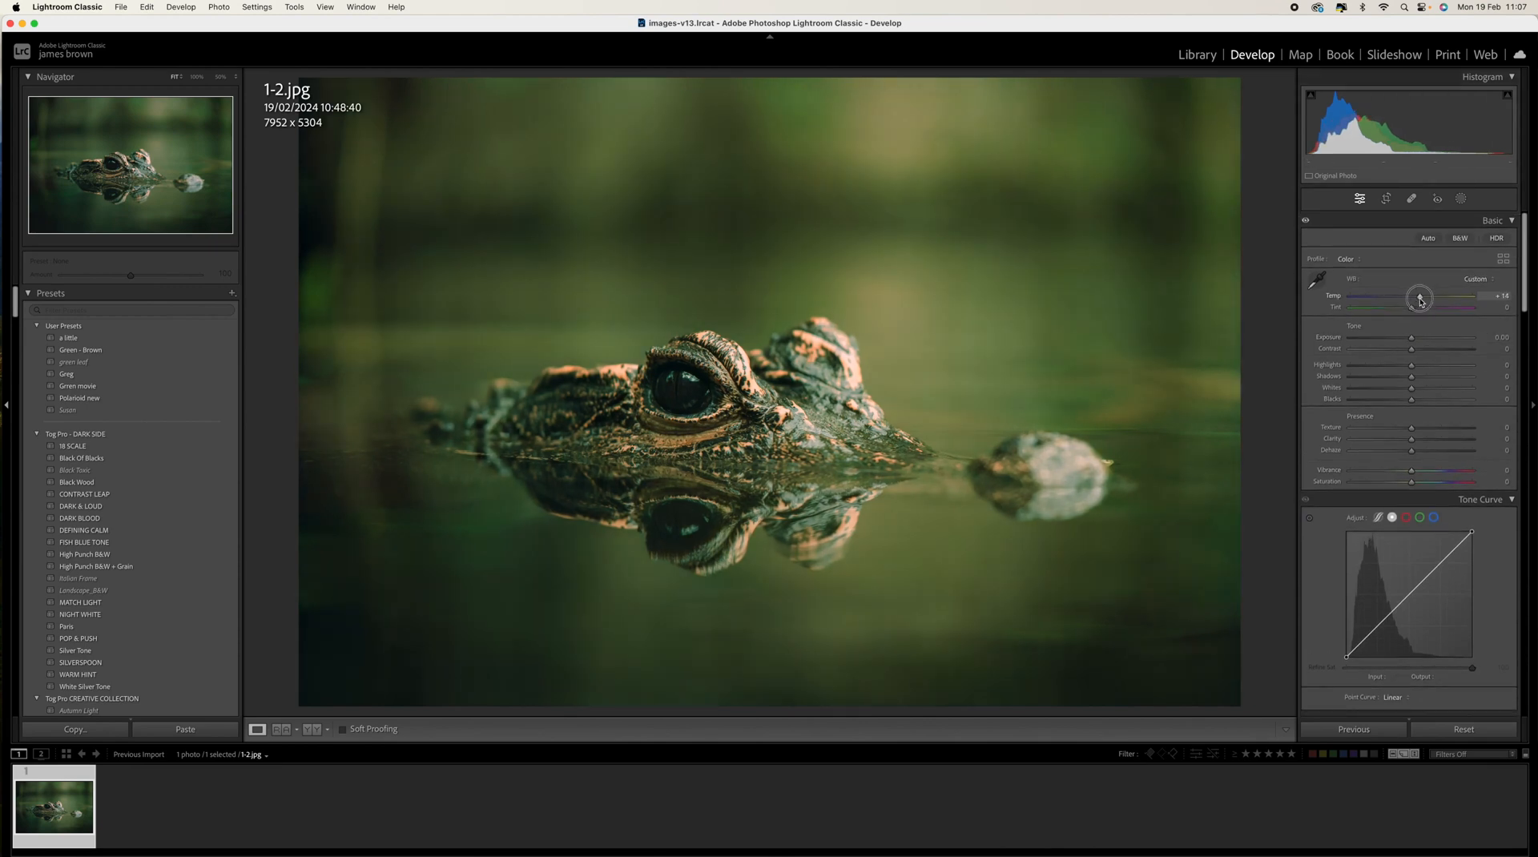
pyautogui.moveTo(1421, 298); pyautogui.dragTo(1424, 298)
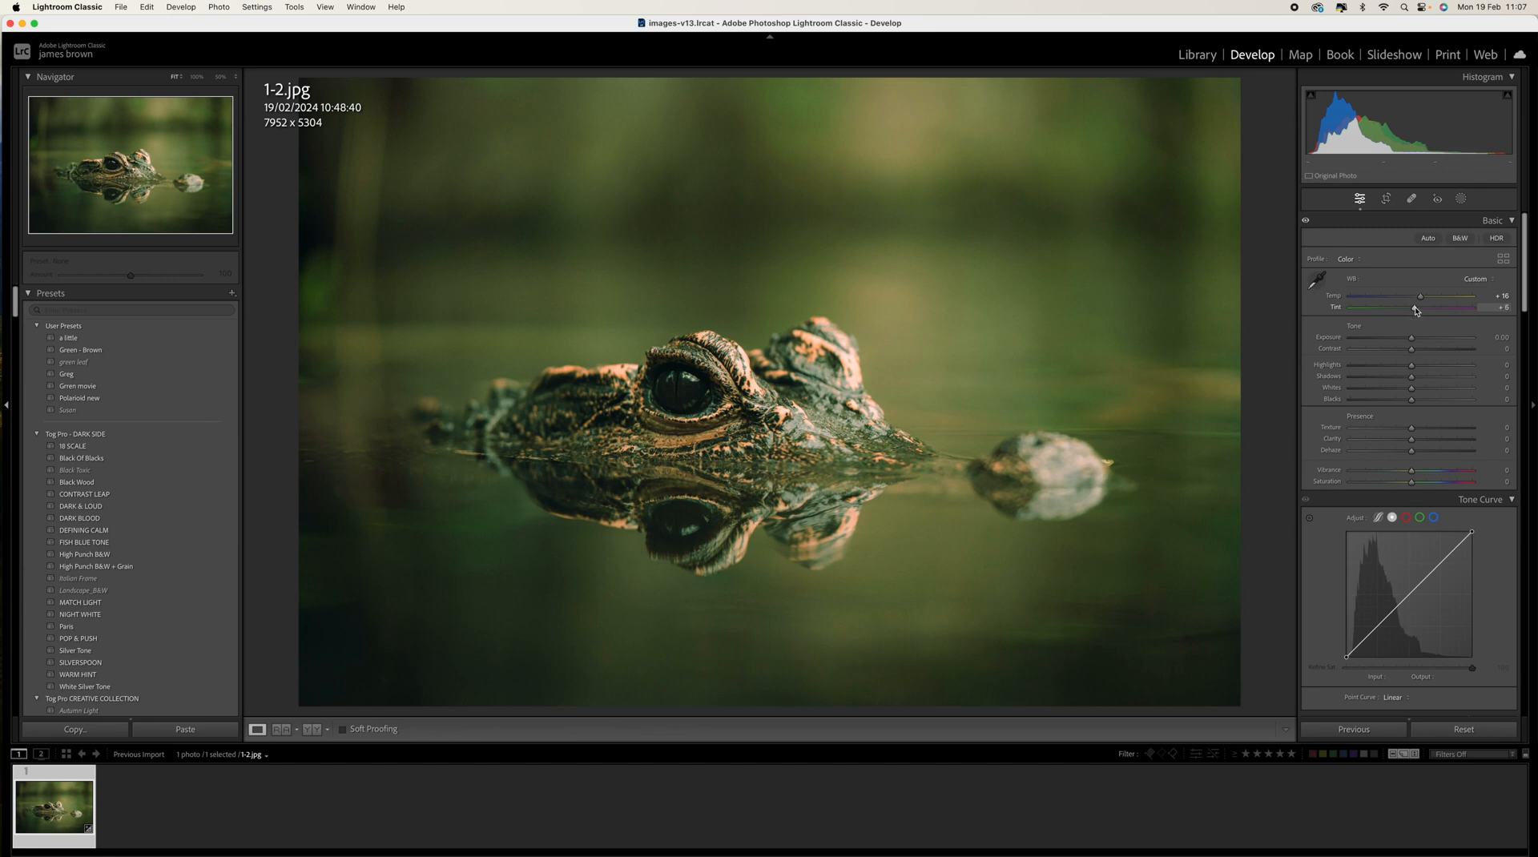
pyautogui.moveTo(1413, 356)
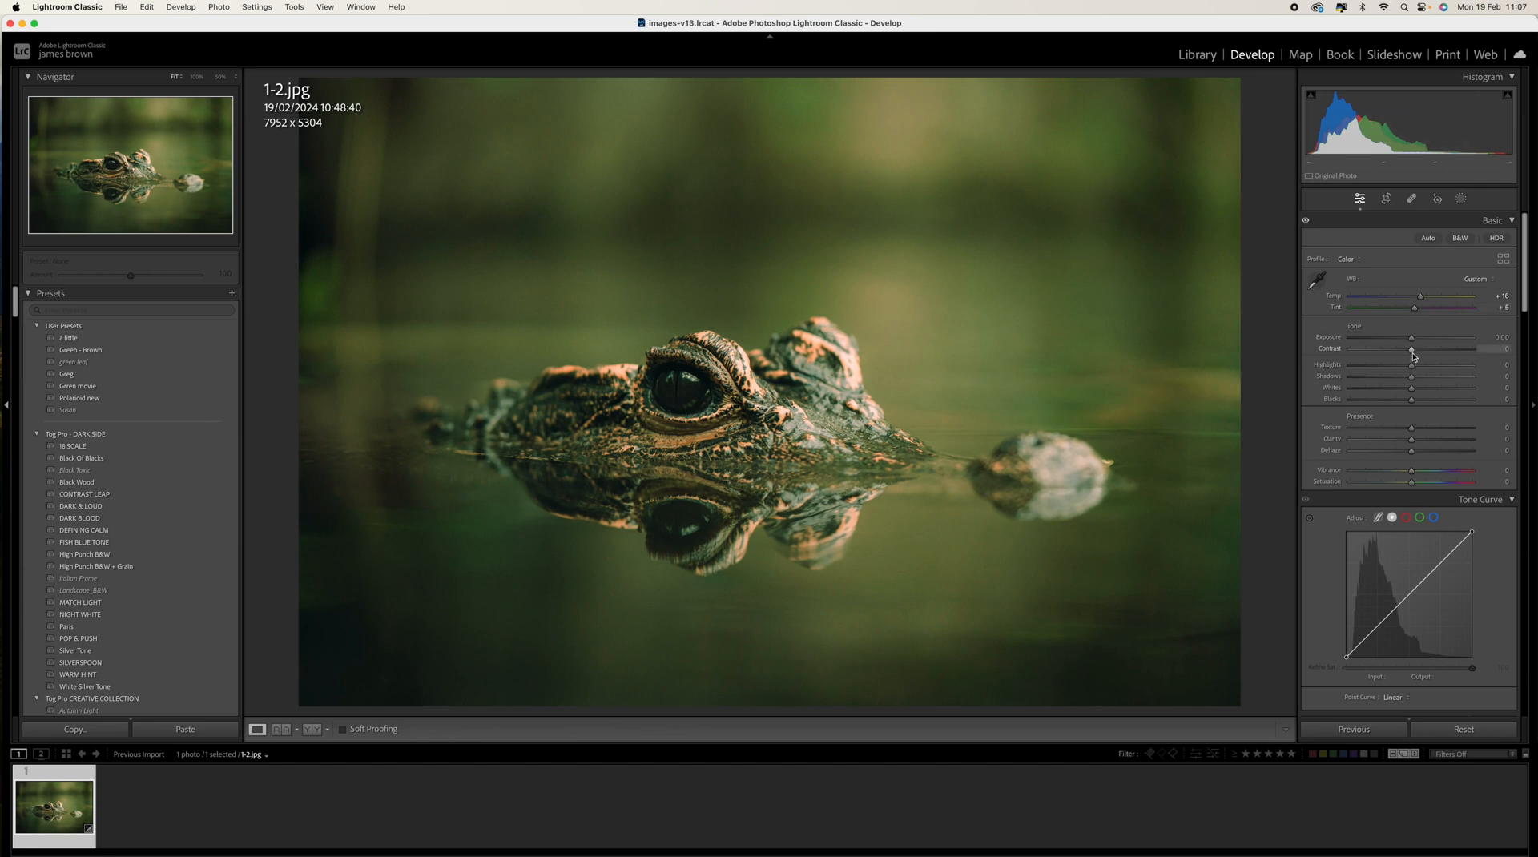
# - Set Contrast to +10 and pull Highlights down to -80
pyautogui.moveTo(1410, 349); pyautogui.dragTo(1418, 349)
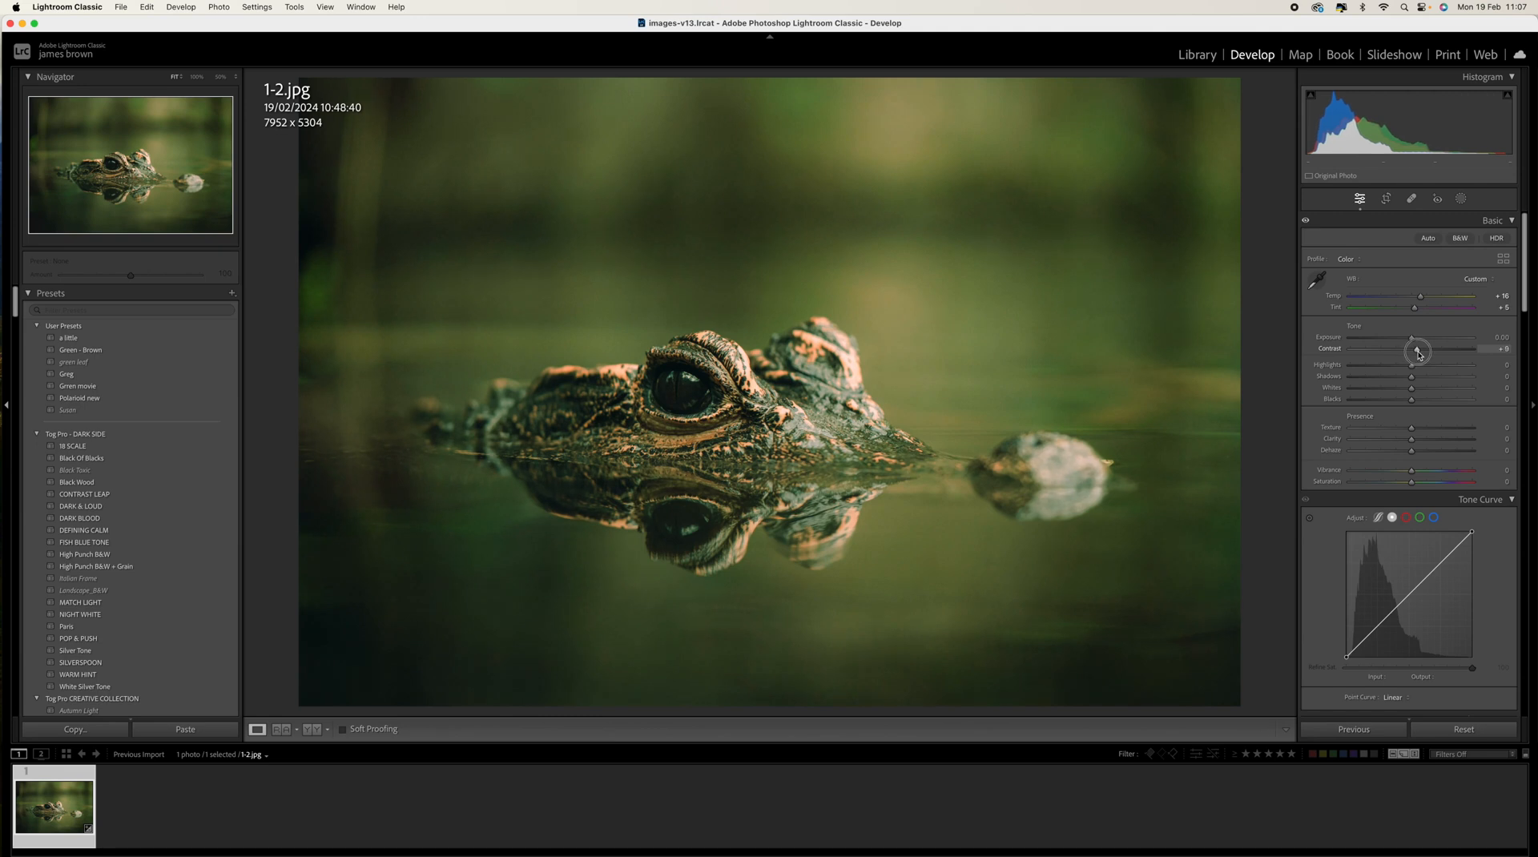
pyautogui.moveTo(1418, 351); pyautogui.dragTo(1420, 351)
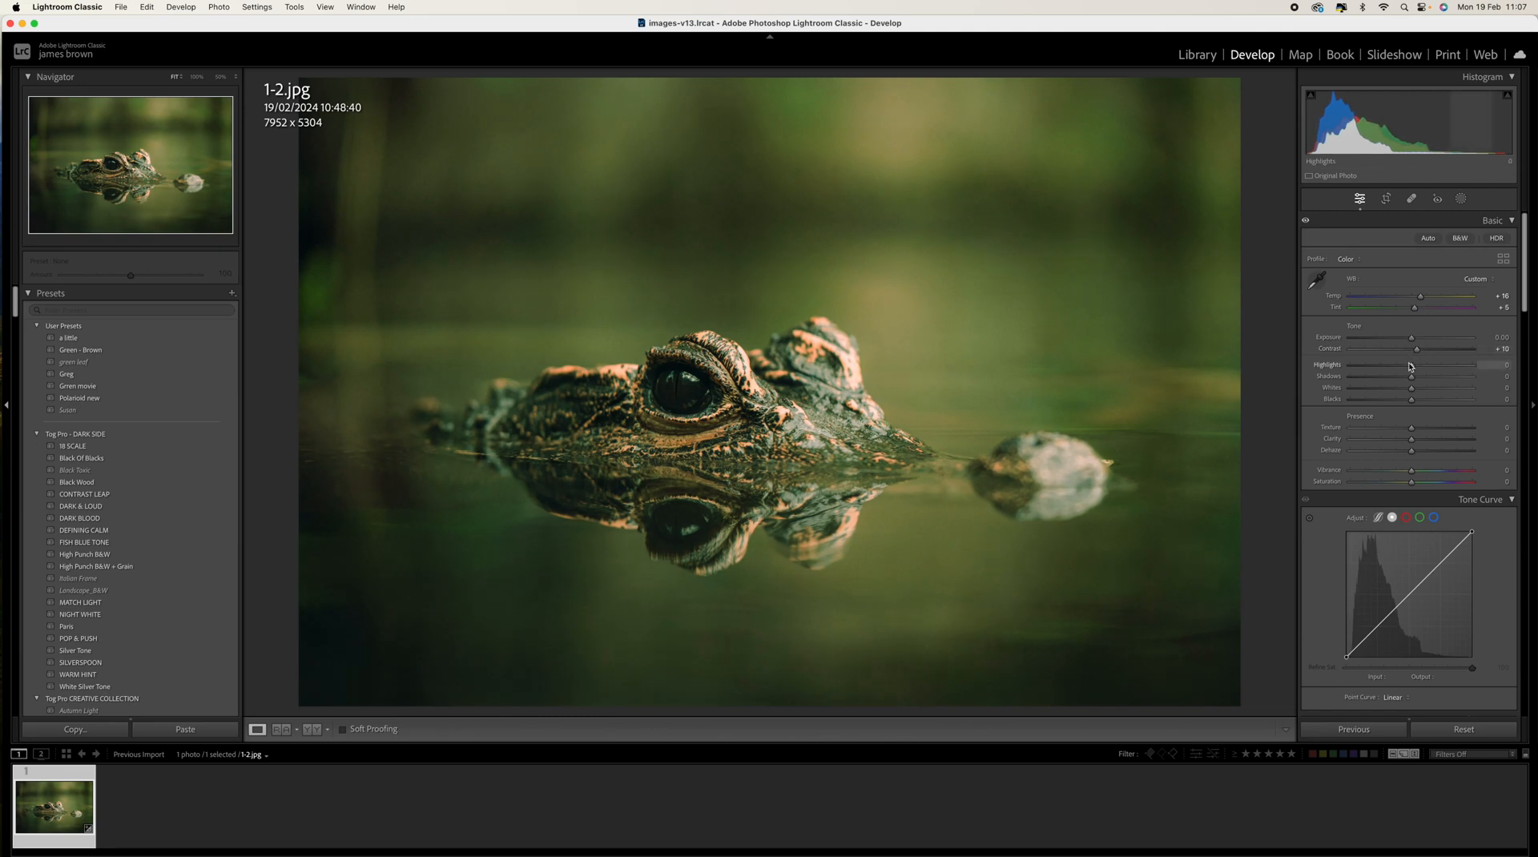
pyautogui.moveTo(1435, 370); pyautogui.dragTo(1365, 370)
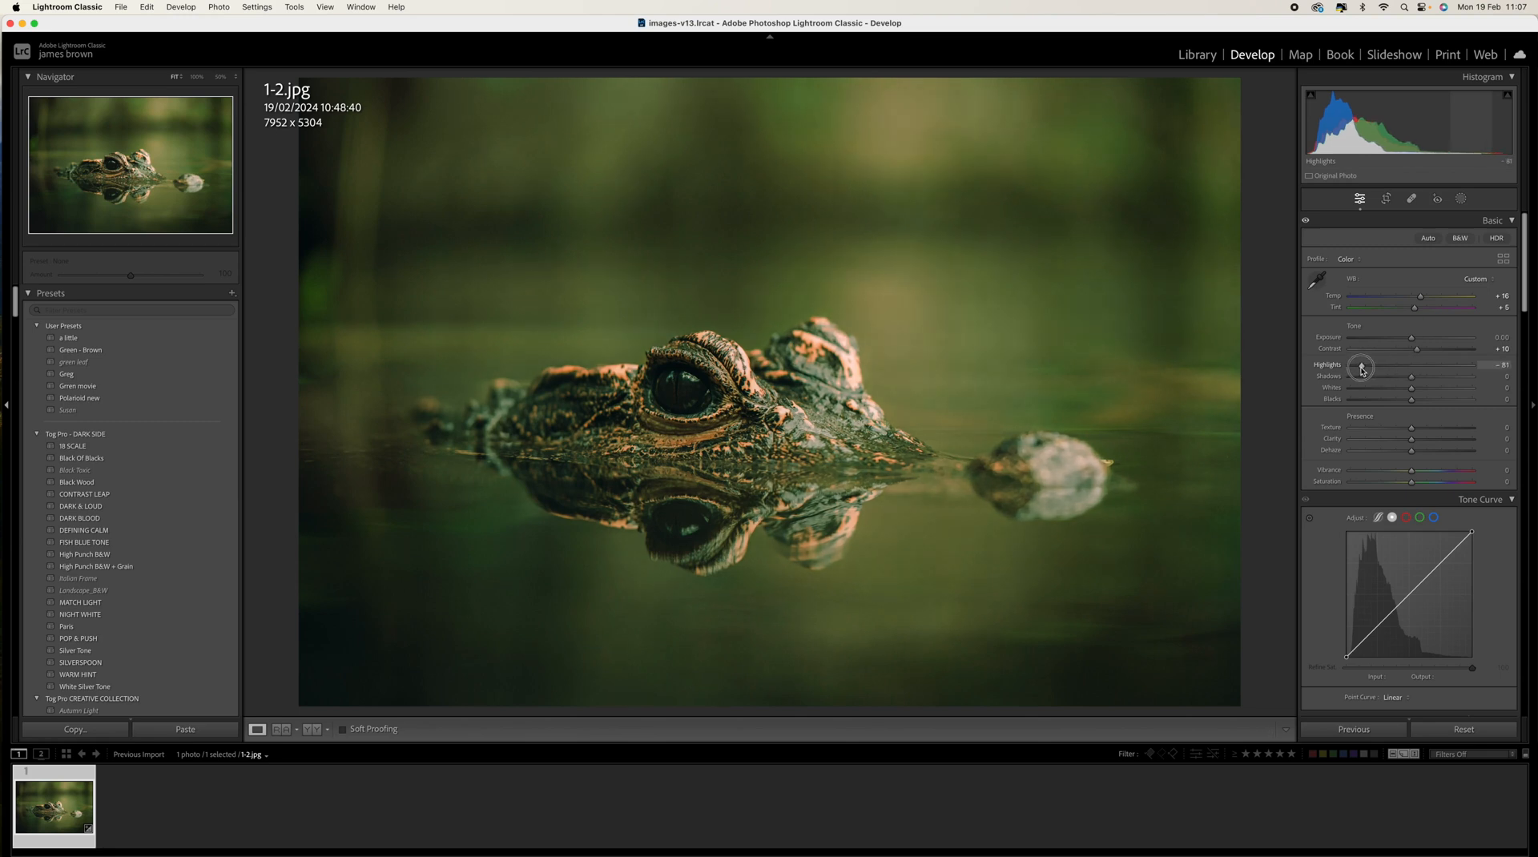
pyautogui.moveTo(1361, 370); pyautogui.dragTo(1365, 370)
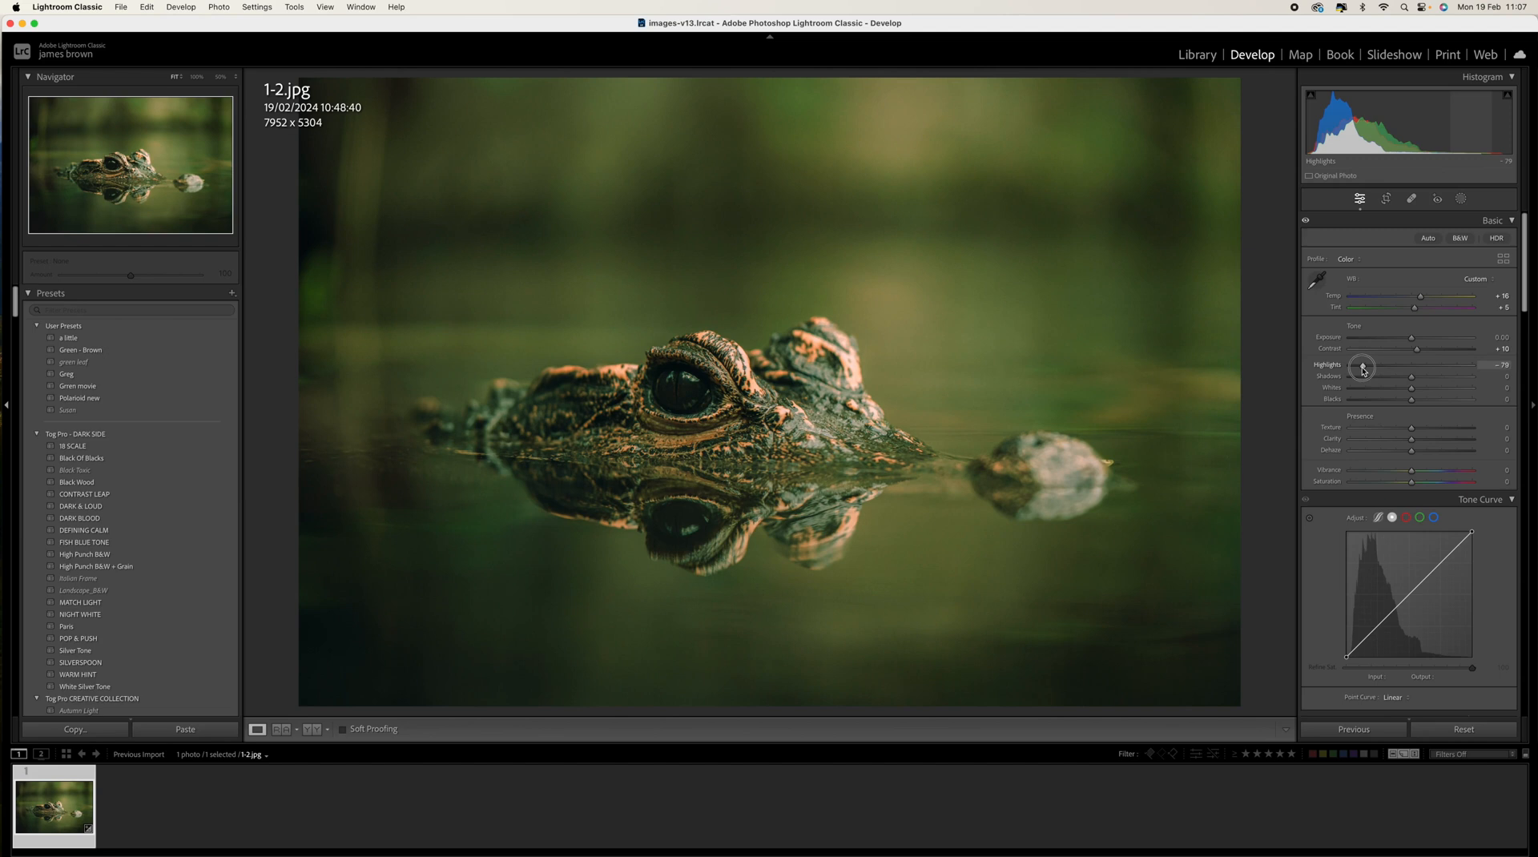
pyautogui.moveTo(1364, 370); pyautogui.dragTo(1361, 370)
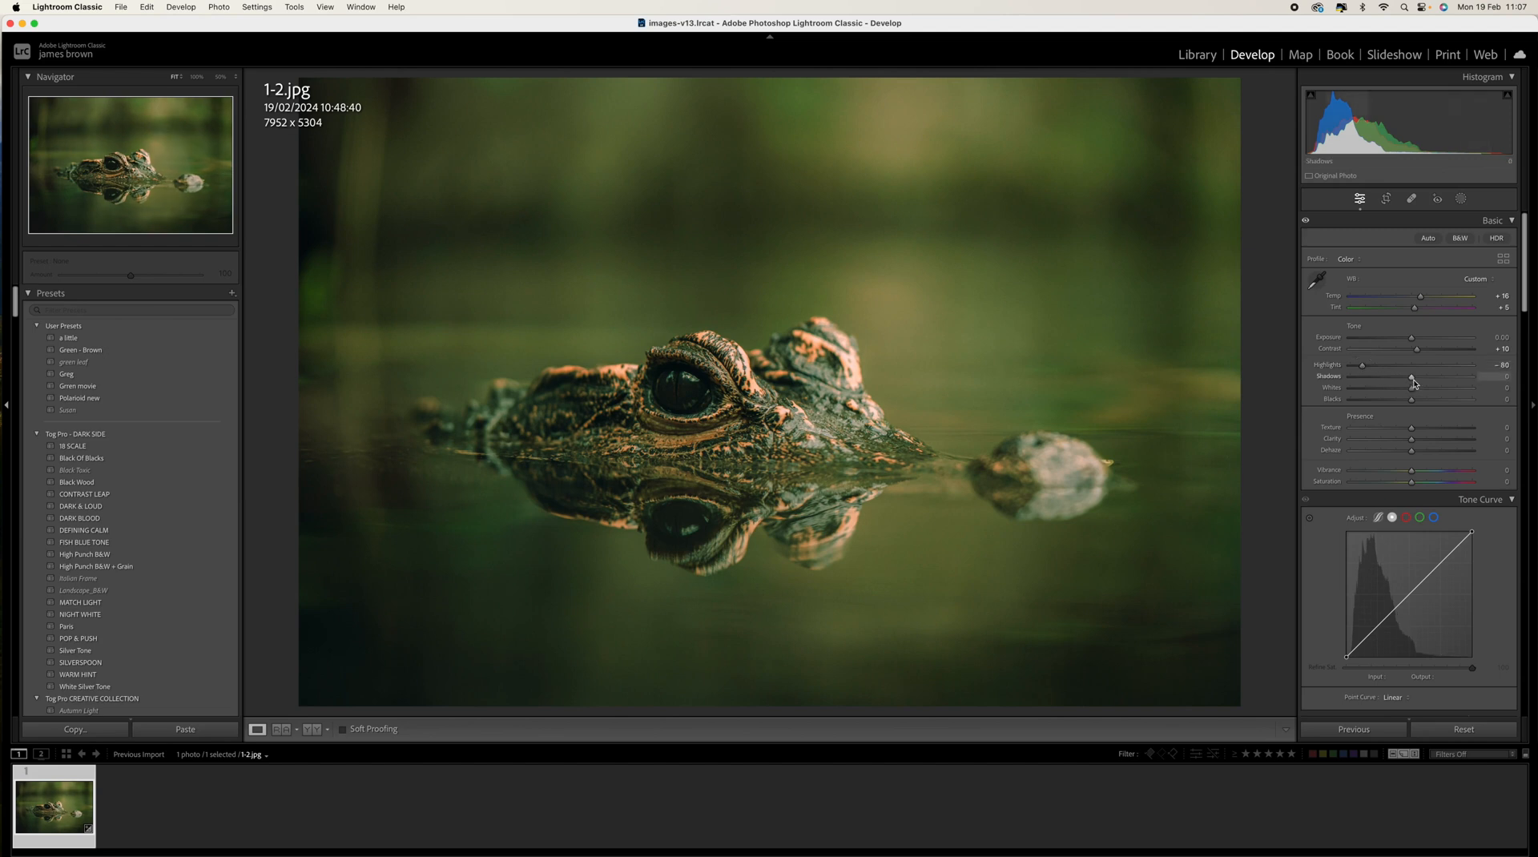
# - Lift Shadows to +30 and lower Whites and Blacks to -40 each
pyautogui.moveTo(1415, 378); pyautogui.dragTo(1424, 378)
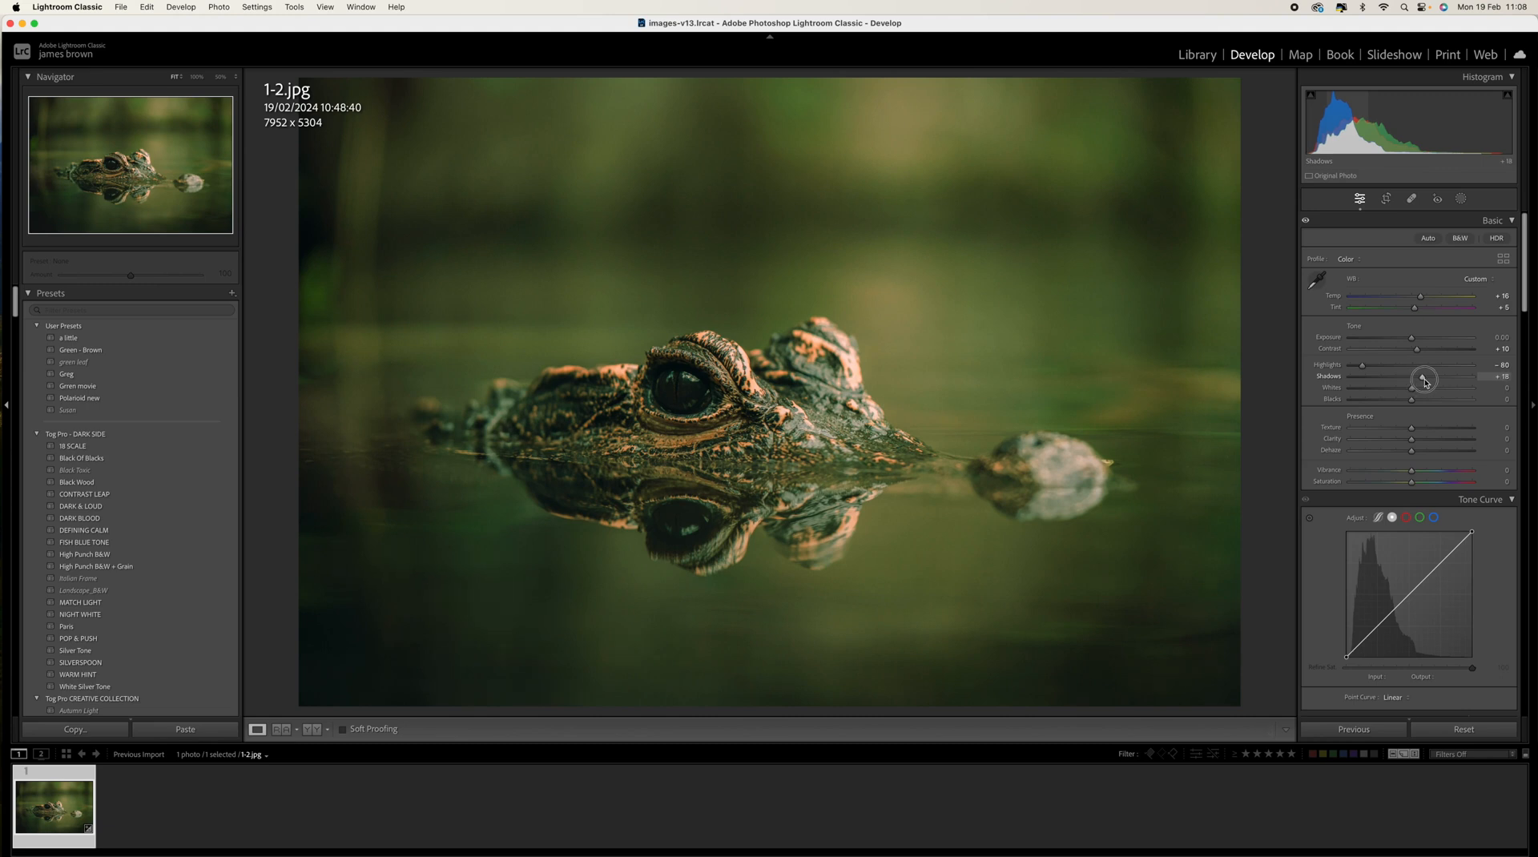
pyautogui.moveTo(1422, 380); pyautogui.dragTo(1429, 380)
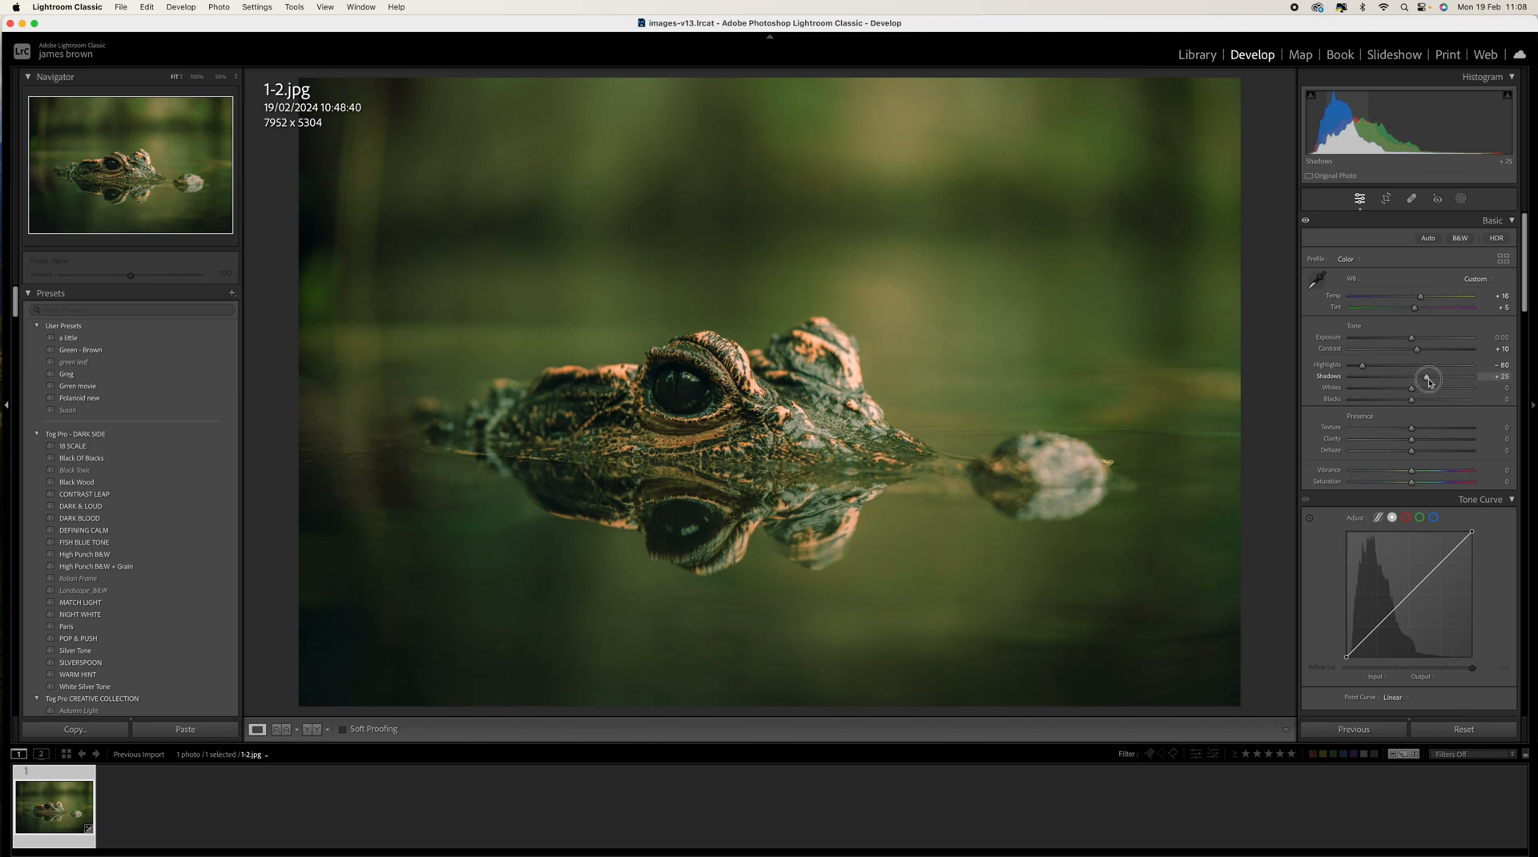
pyautogui.moveTo(1429, 381); pyautogui.dragTo(1435, 381)
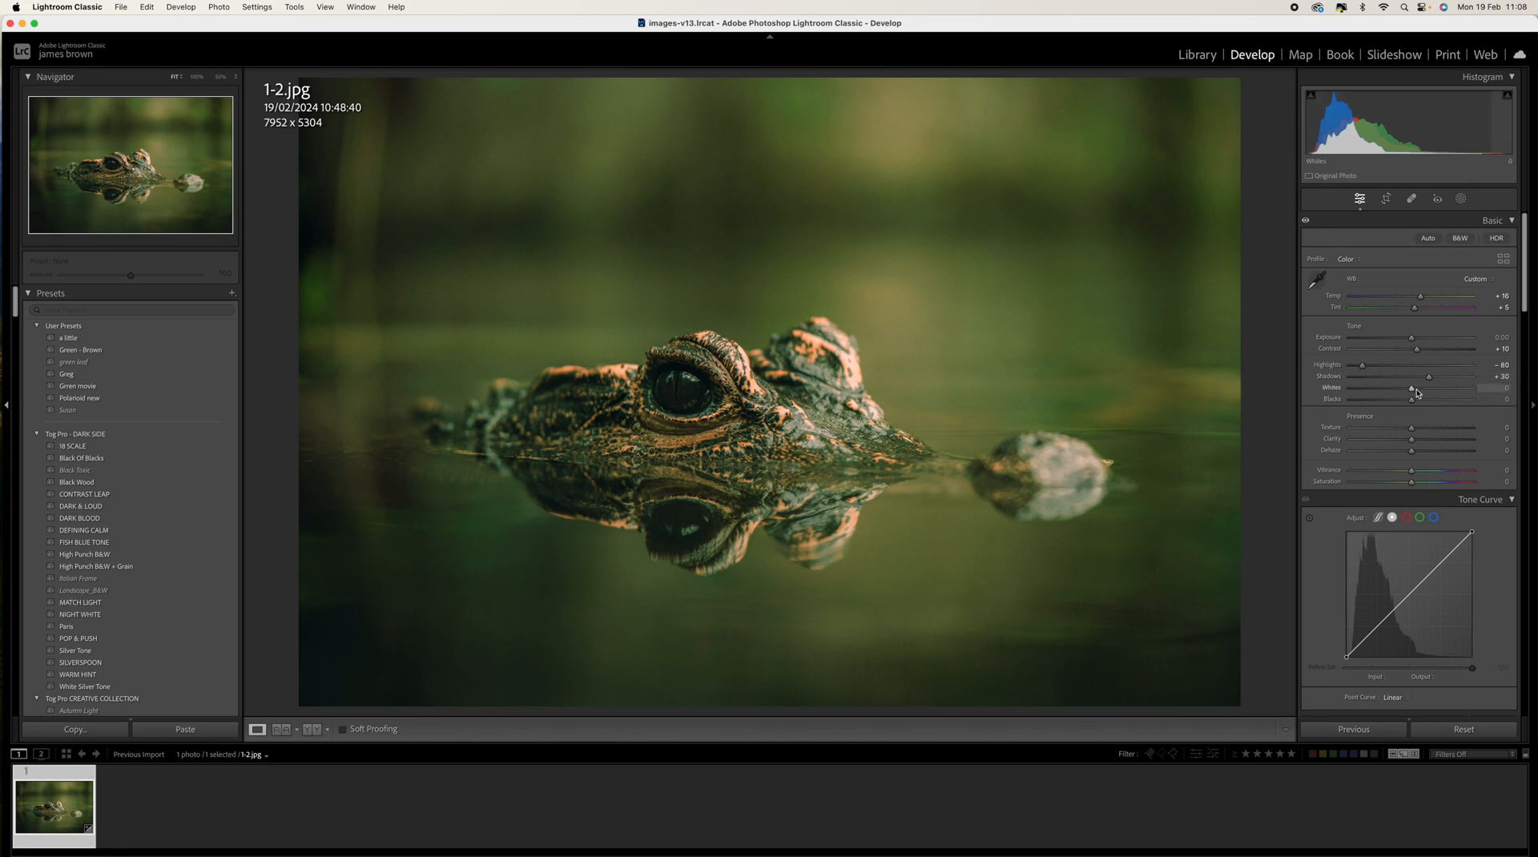
pyautogui.moveTo(1430, 388); pyautogui.dragTo(1387, 388)
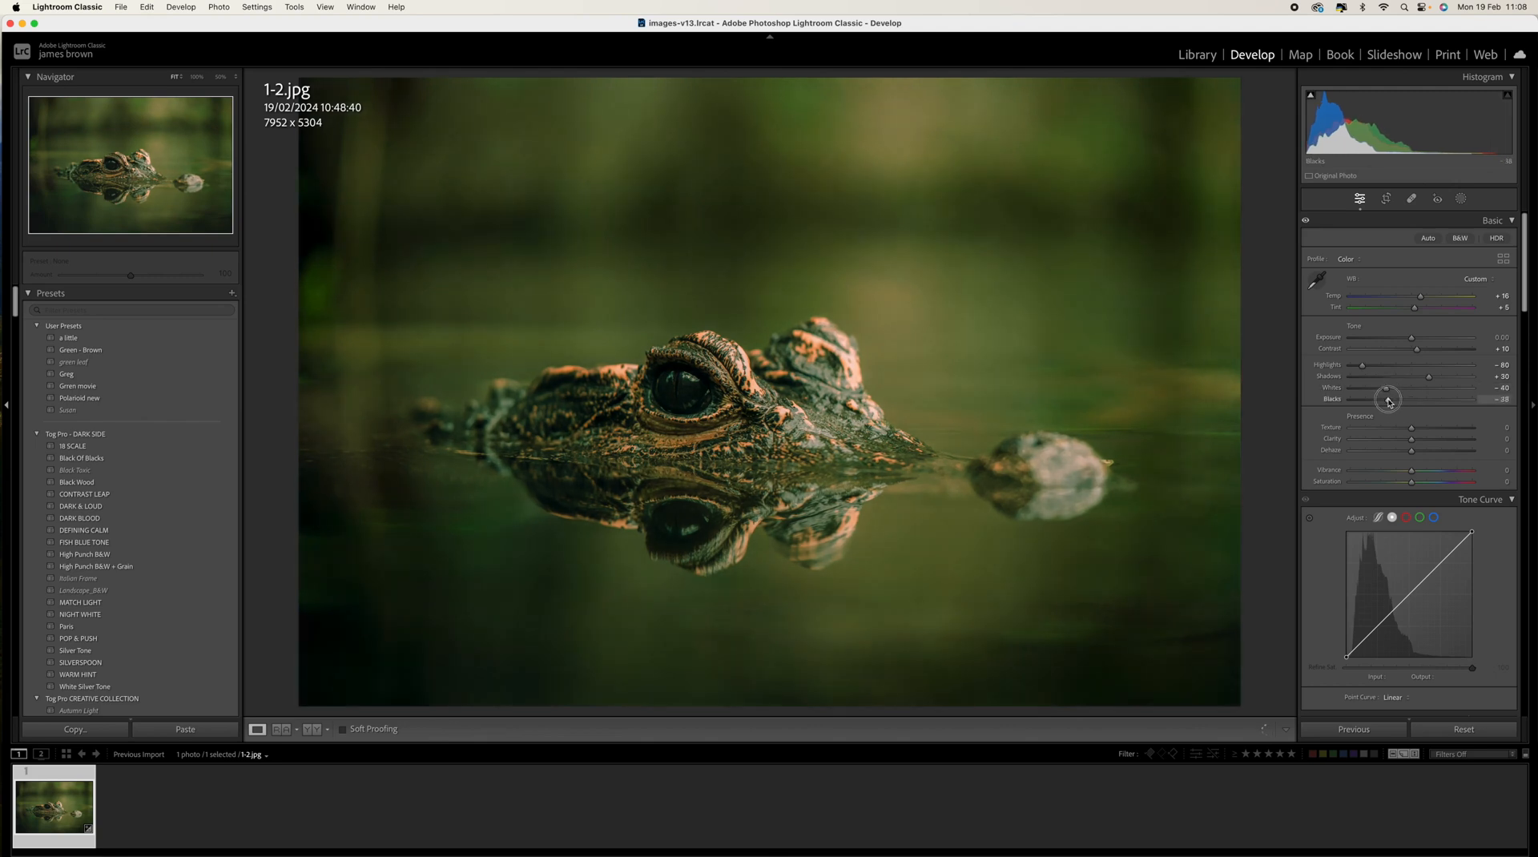
pyautogui.moveTo(1390, 399); pyautogui.dragTo(1385, 399)
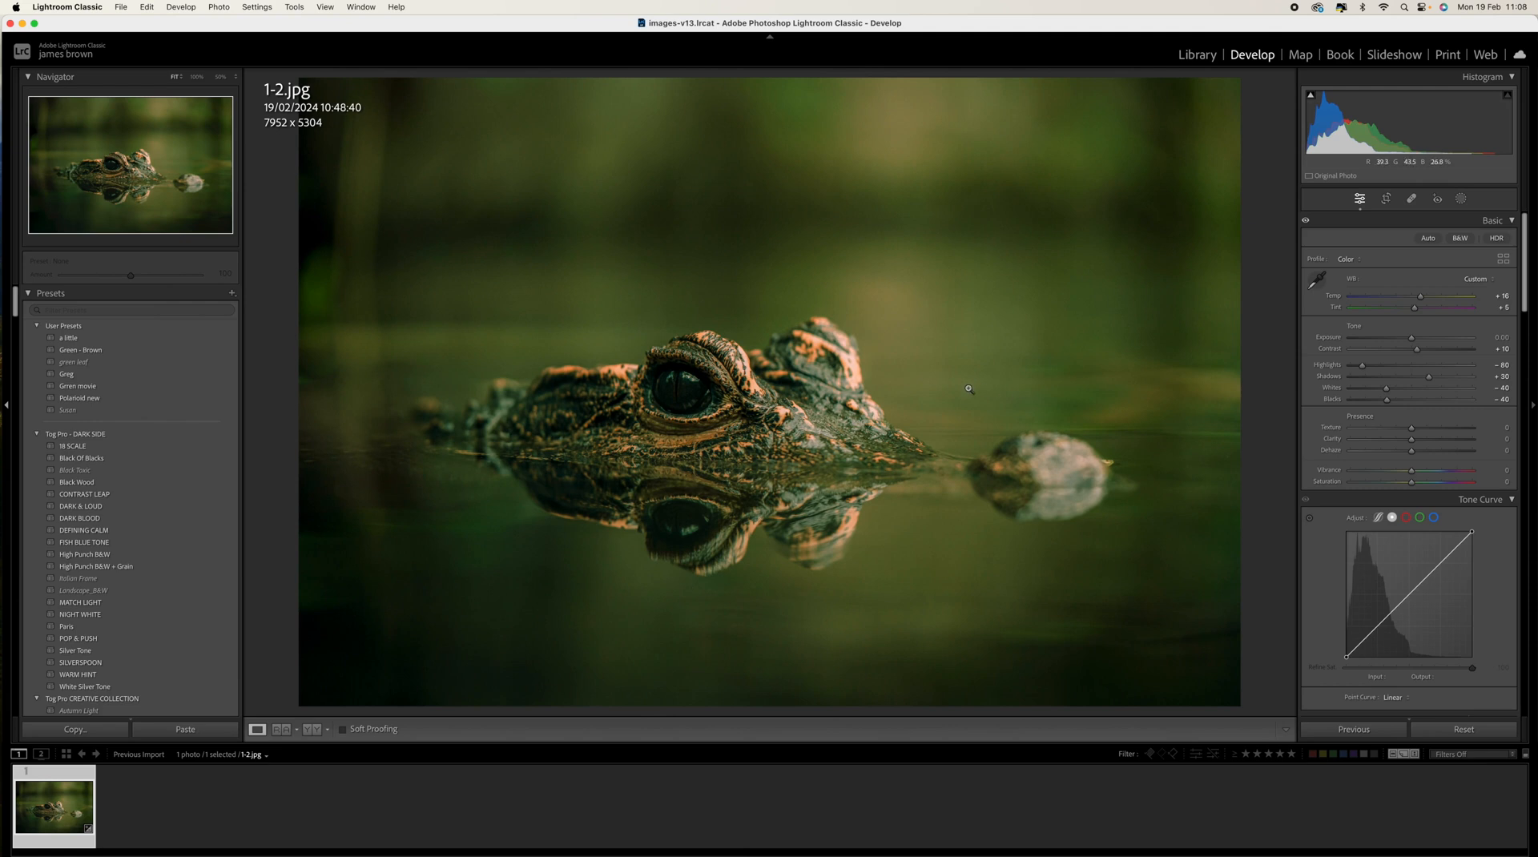
pyautogui.moveTo(1404, 420)
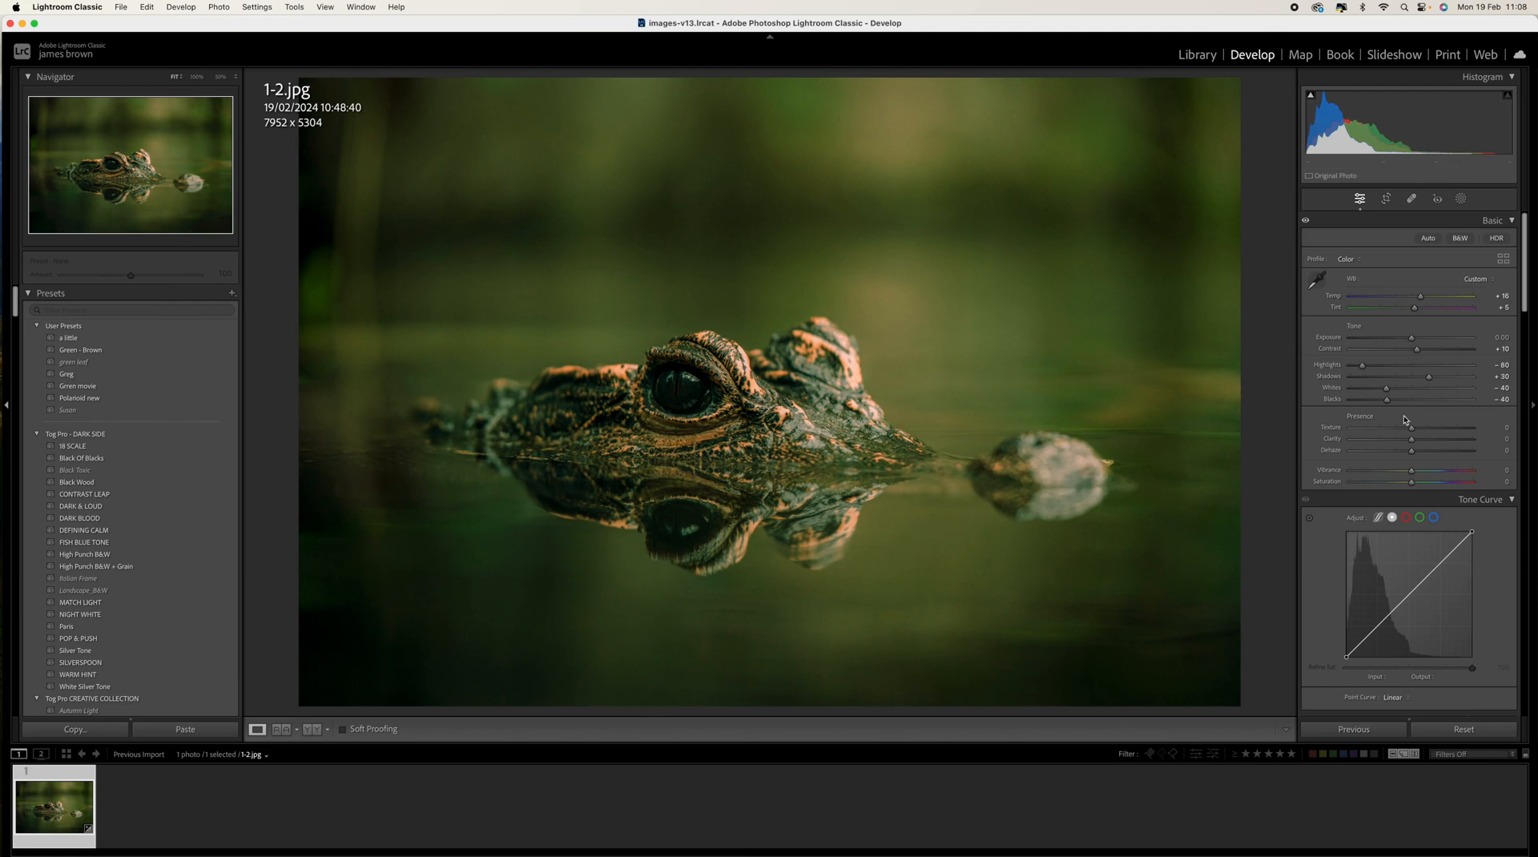
pyautogui.moveTo(1410, 465)
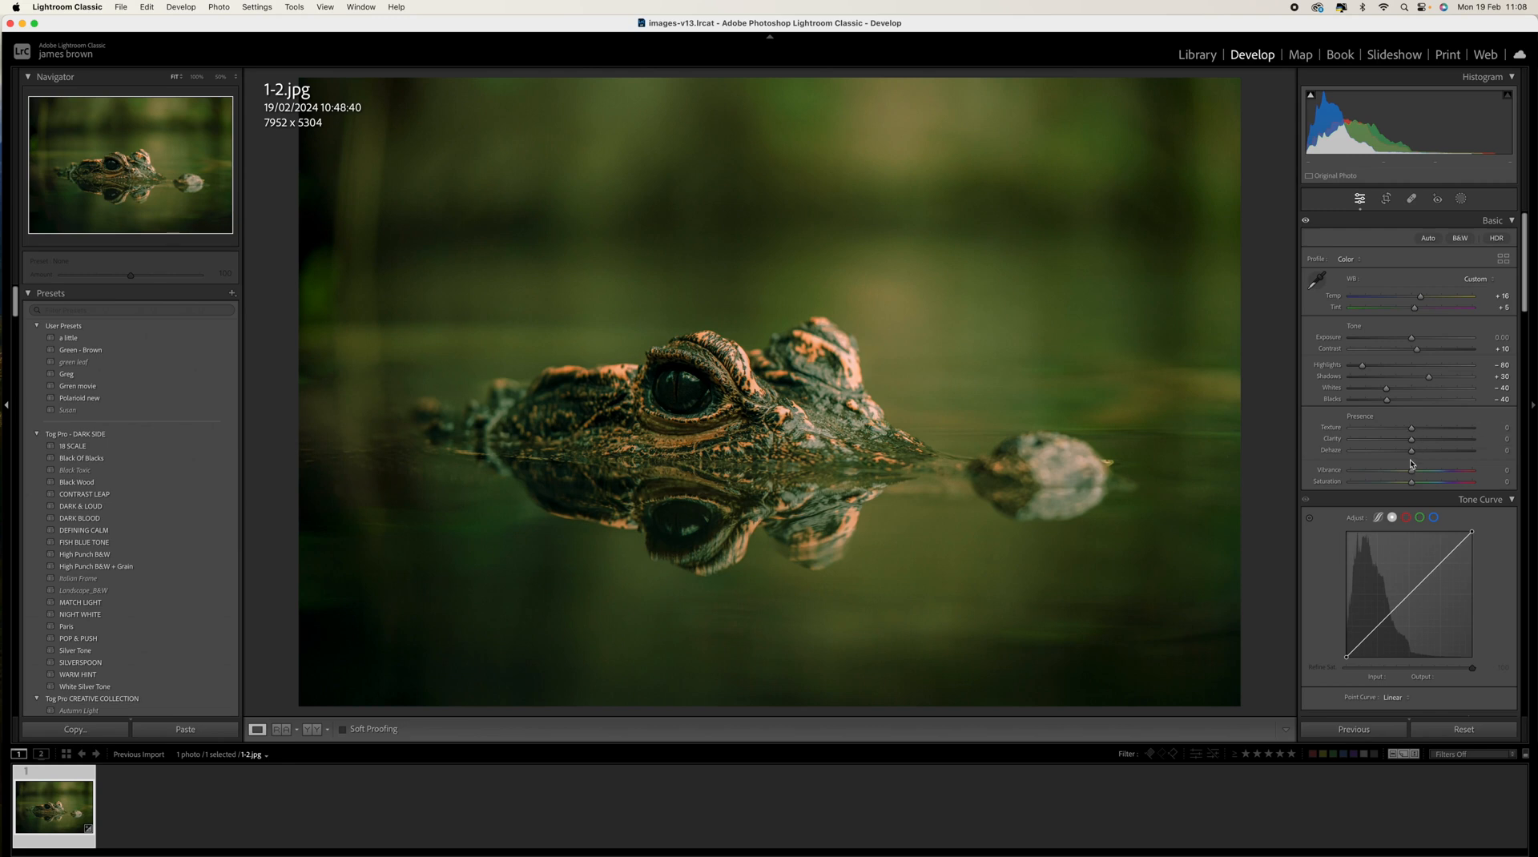
# - Raise Dehaze to +10 to deepen the murky water
pyautogui.moveTo(1410, 458); pyautogui.dragTo(1418, 453)
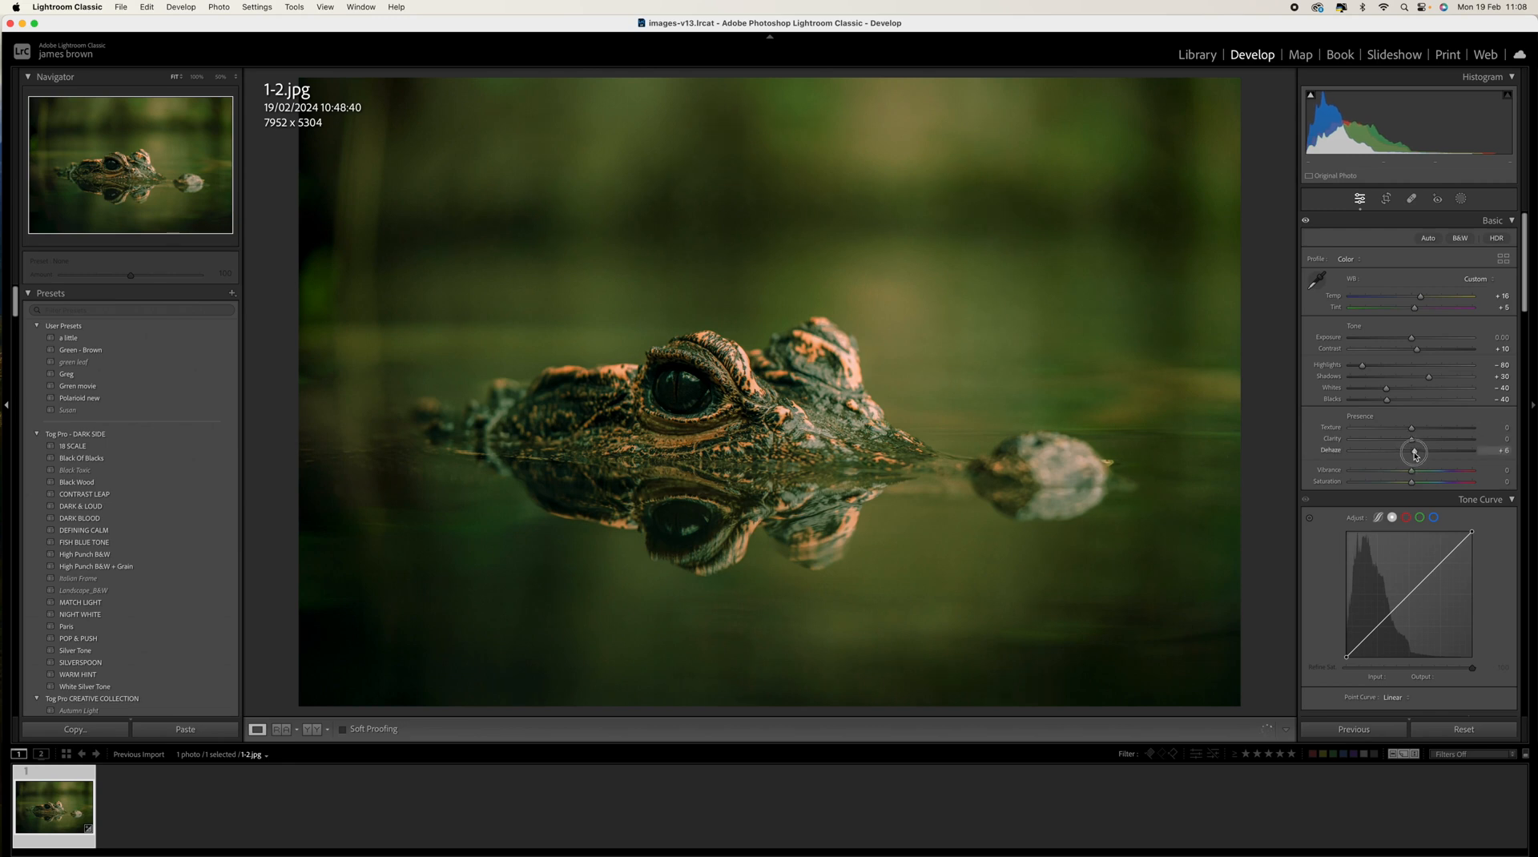
pyautogui.moveTo(1414, 450); pyautogui.dragTo(1421, 450)
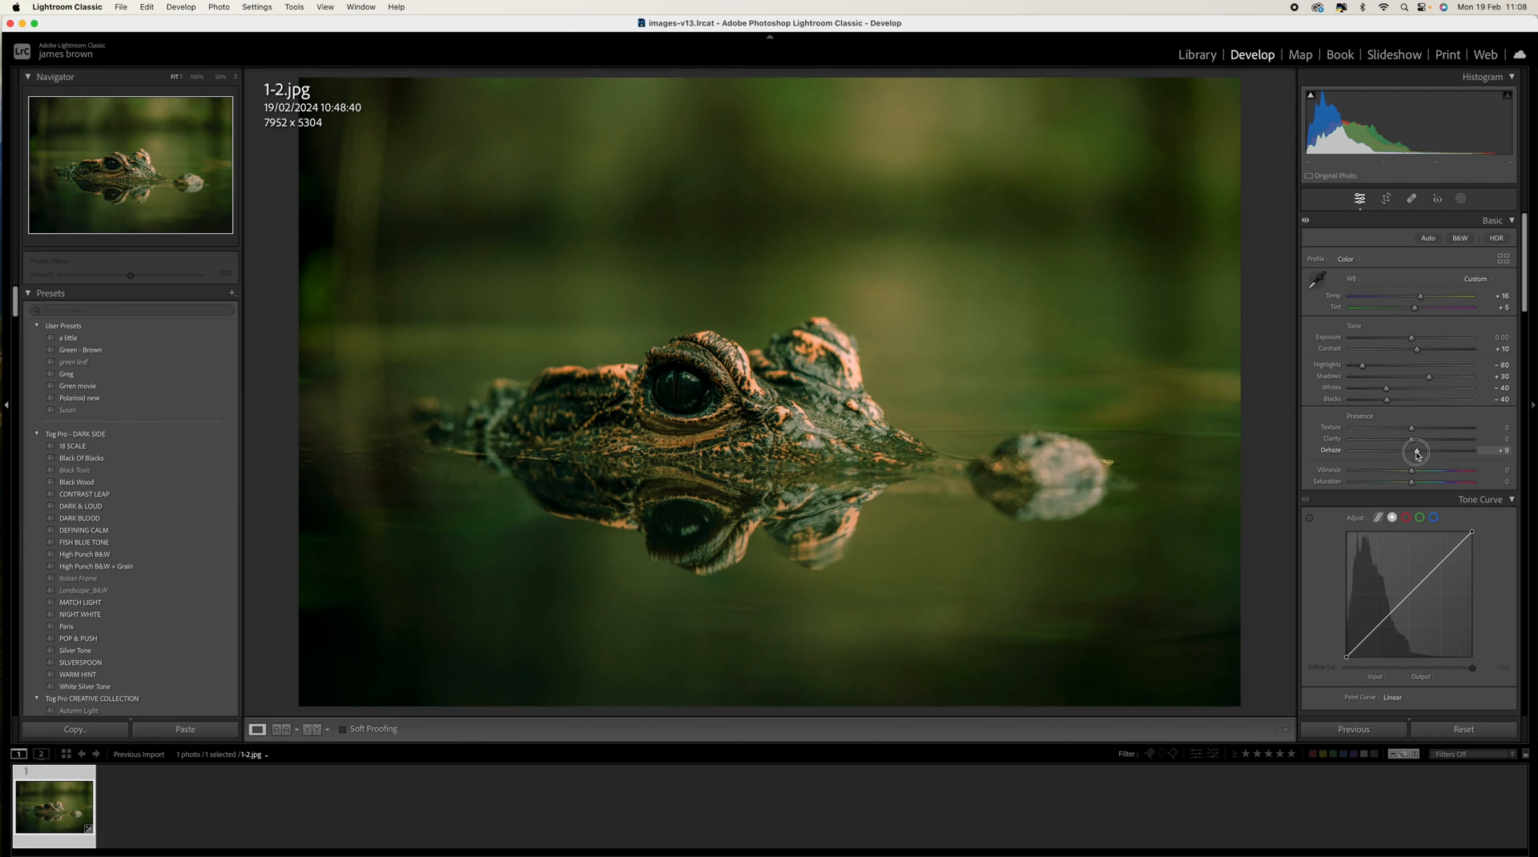
pyautogui.moveTo(1415, 454); pyautogui.dragTo(1416, 453)
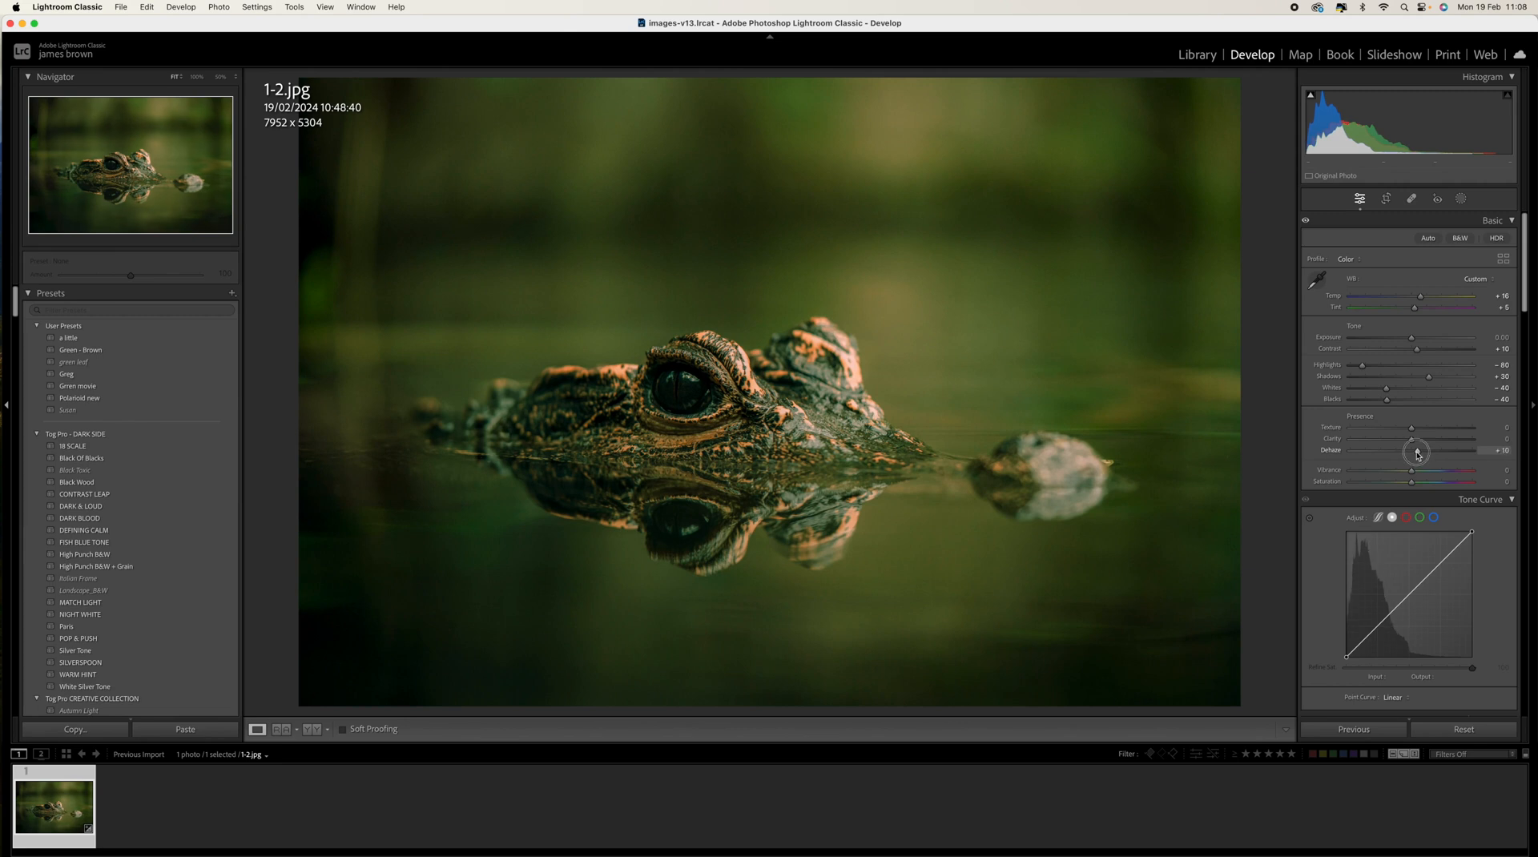
pyautogui.moveTo(1354, 471)
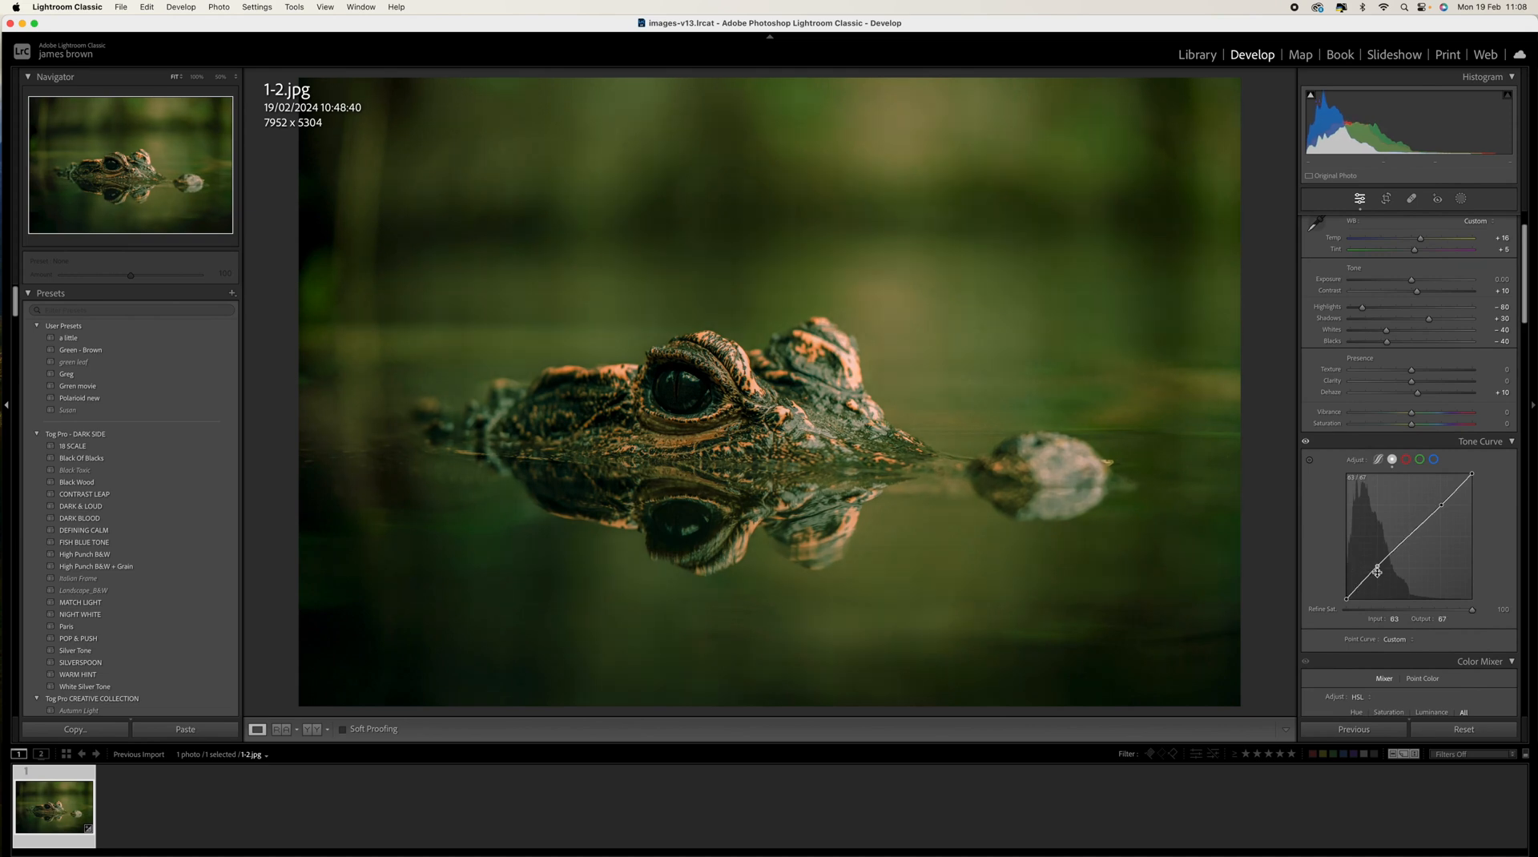
# - Lift the tone curve's black point to fade the shadows
pyautogui.moveTo(1376, 572); pyautogui.dragTo(1378, 578)
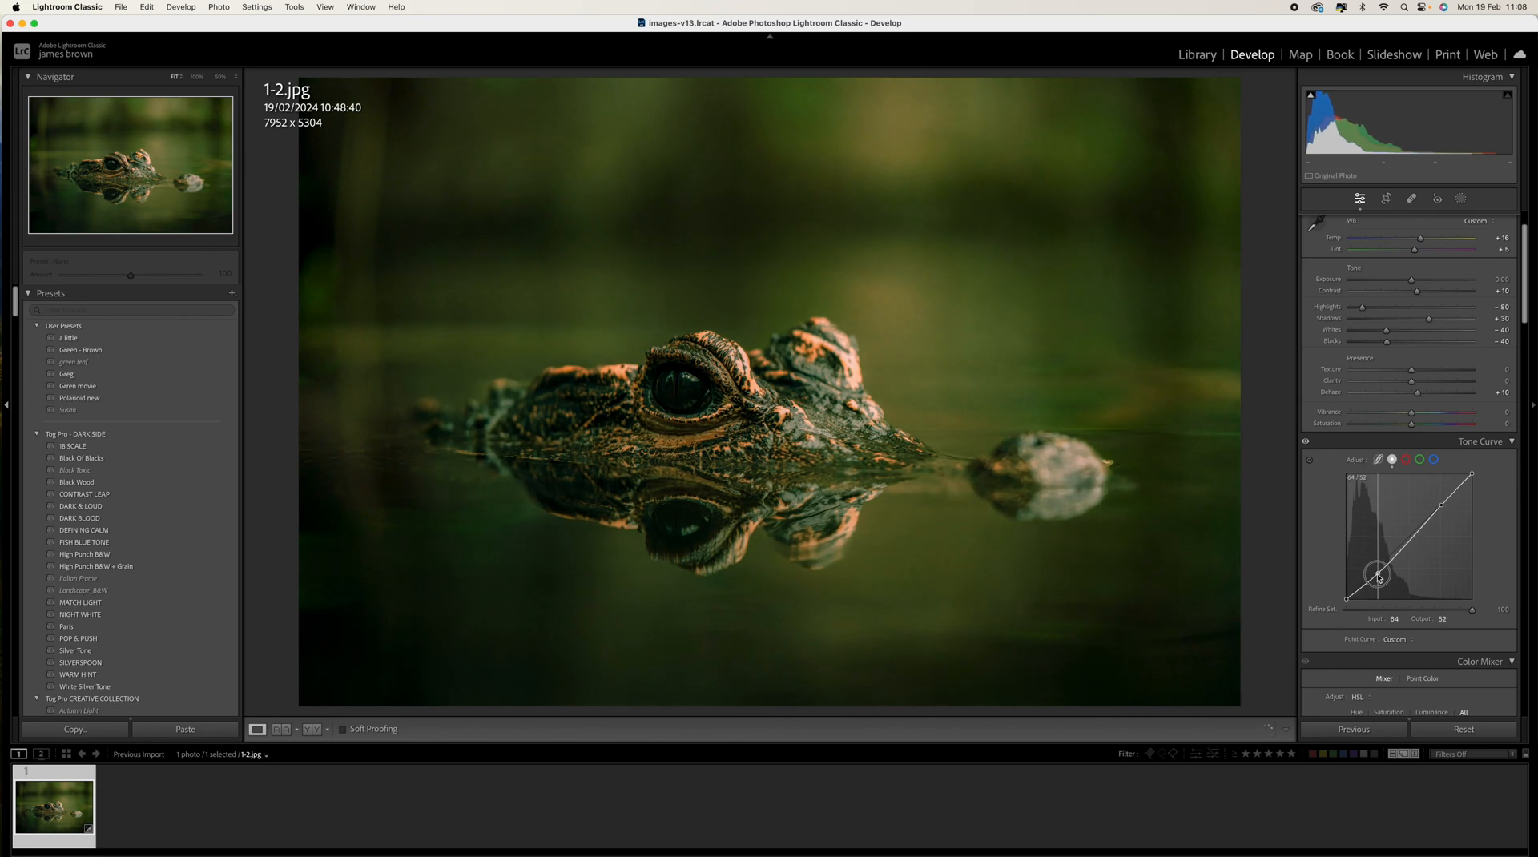
pyautogui.moveTo(1376, 575); pyautogui.dragTo(1376, 578)
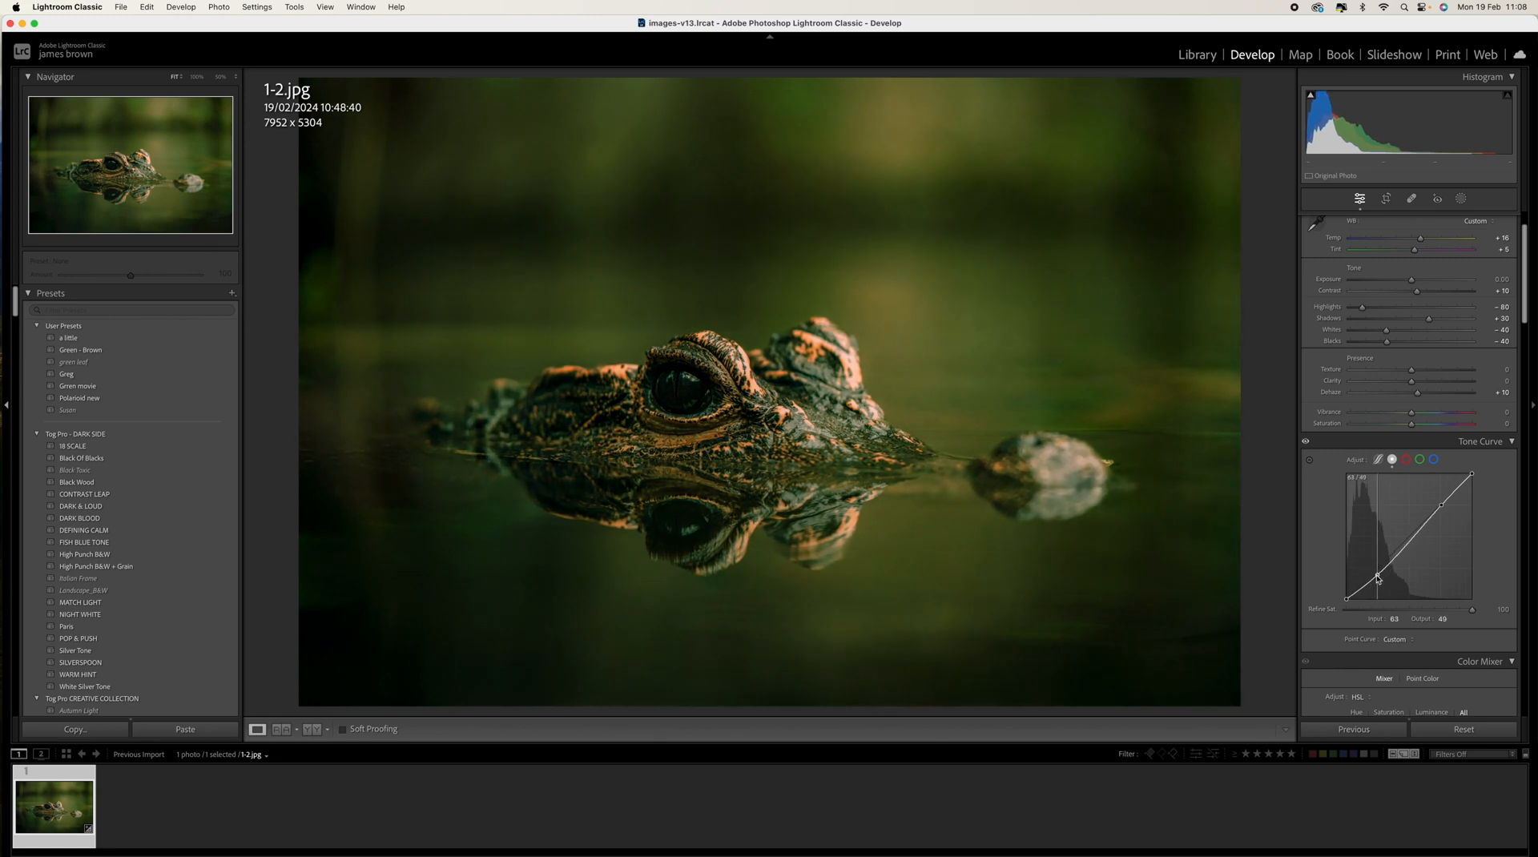
pyautogui.moveTo(1378, 579); pyautogui.dragTo(1347, 597)
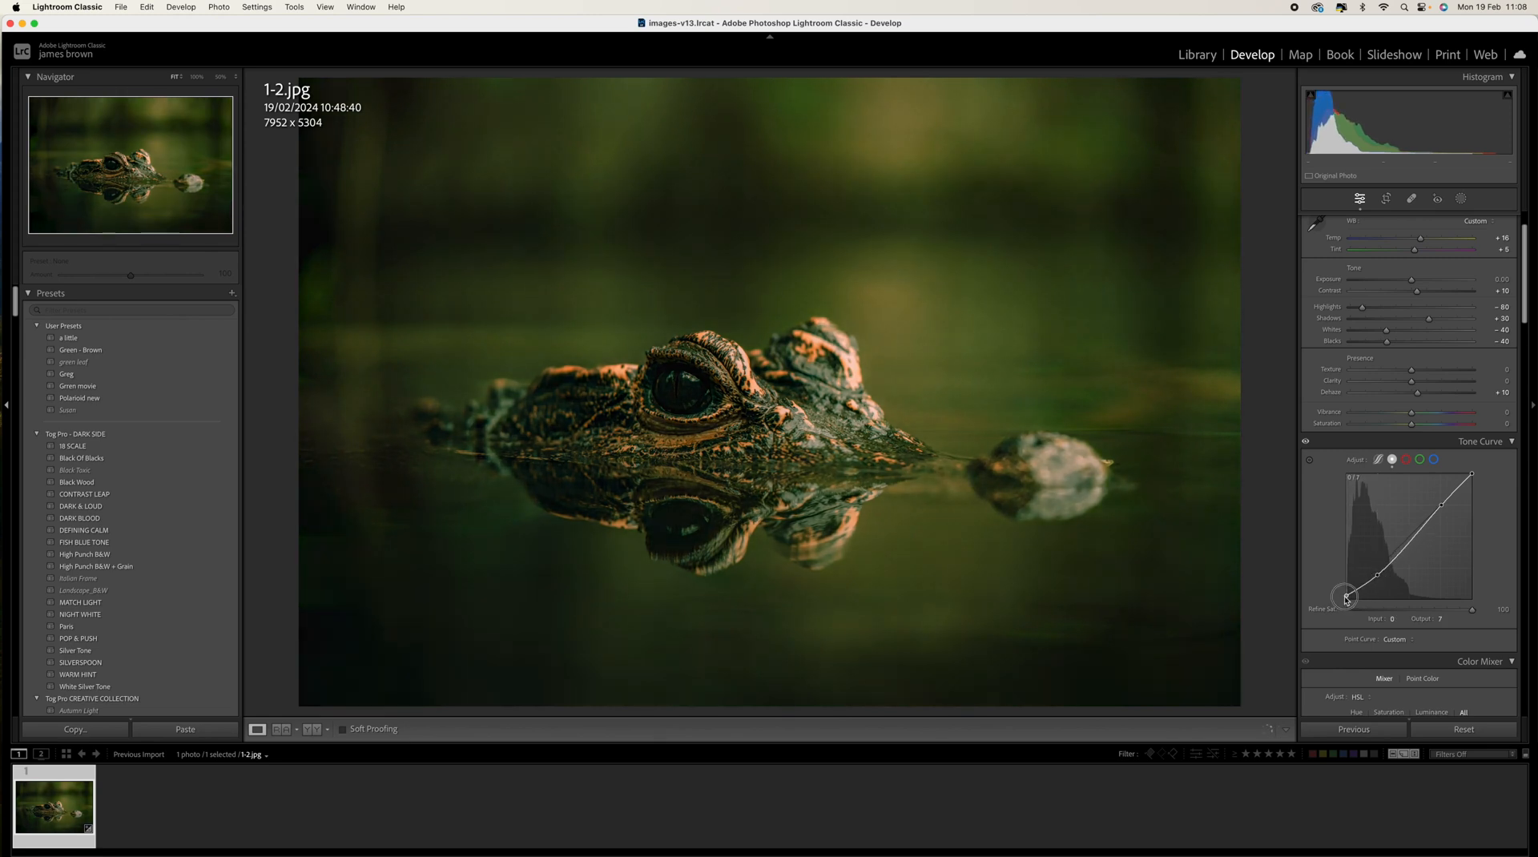
pyautogui.moveTo(1344, 597); pyautogui.dragTo(1344, 595)
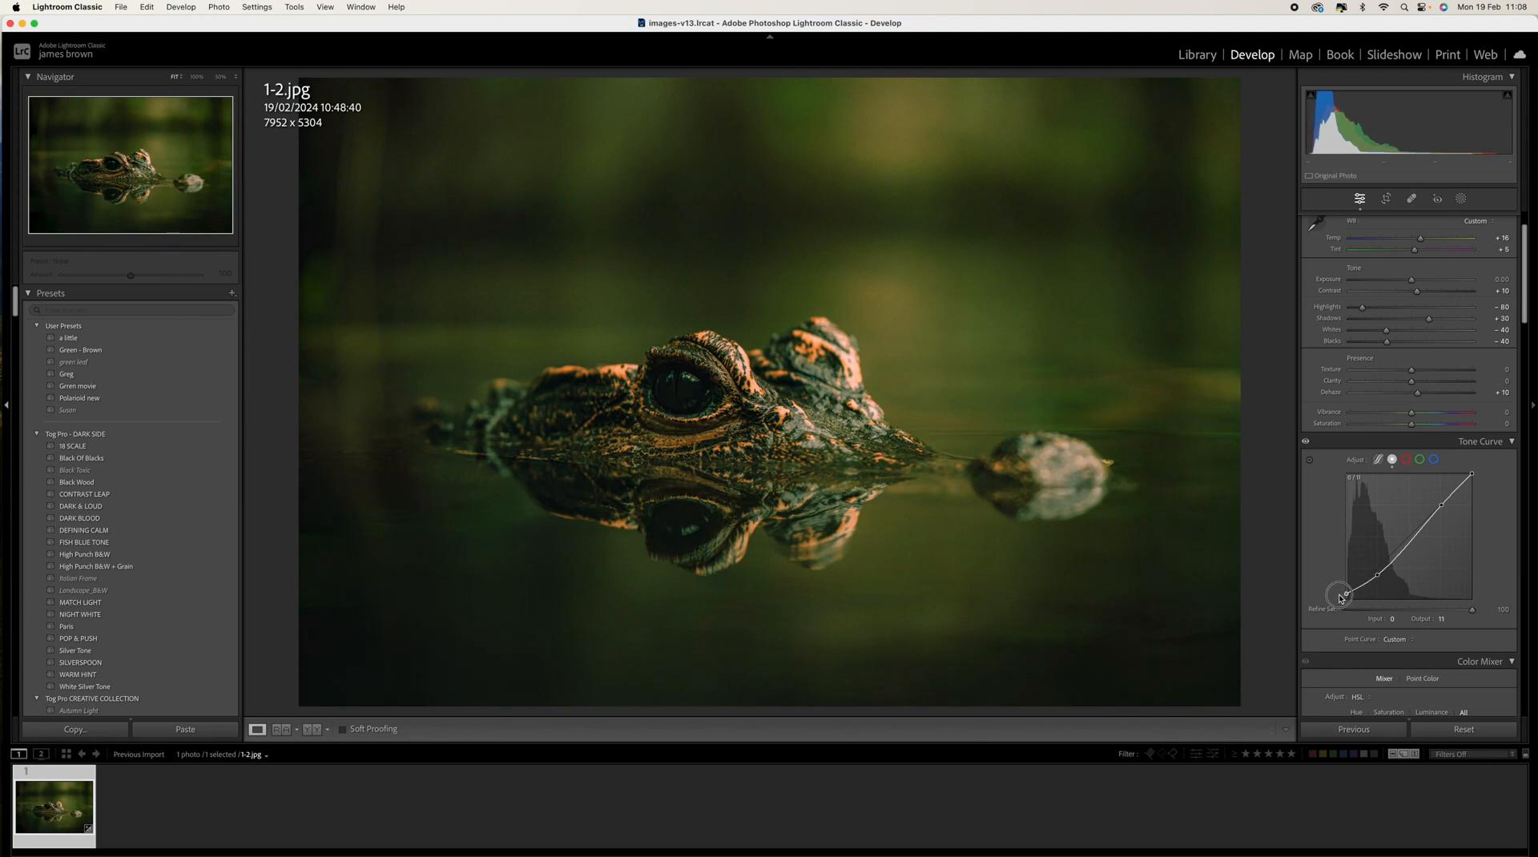
pyautogui.moveTo(1344, 596); pyautogui.dragTo(1340, 591)
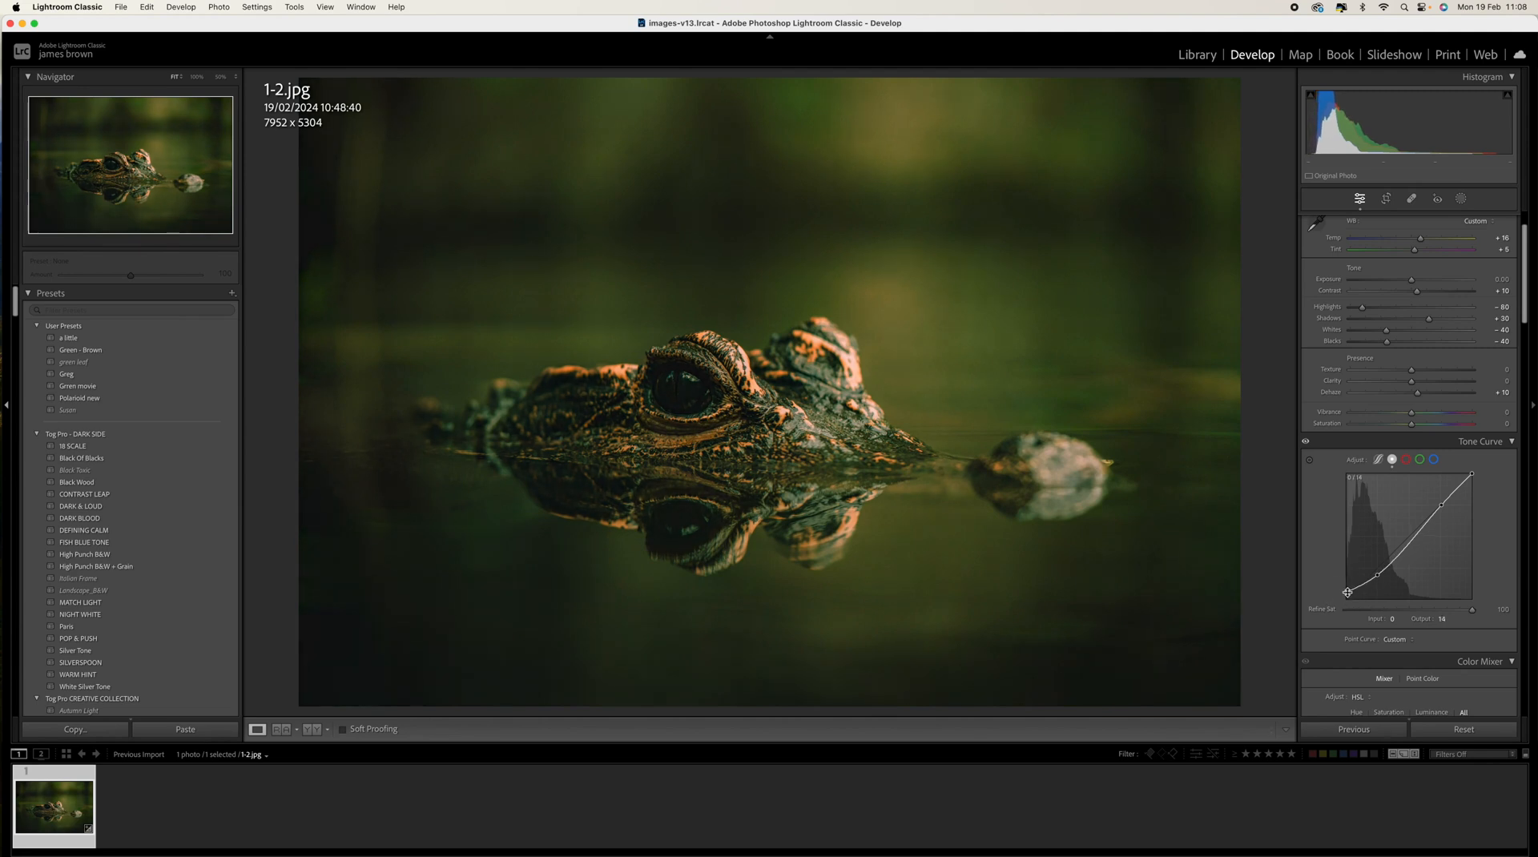
# - Lower the tone curve's white point to soften the highlights
pyautogui.moveTo(1471, 474); pyautogui.dragTo(1473, 481)
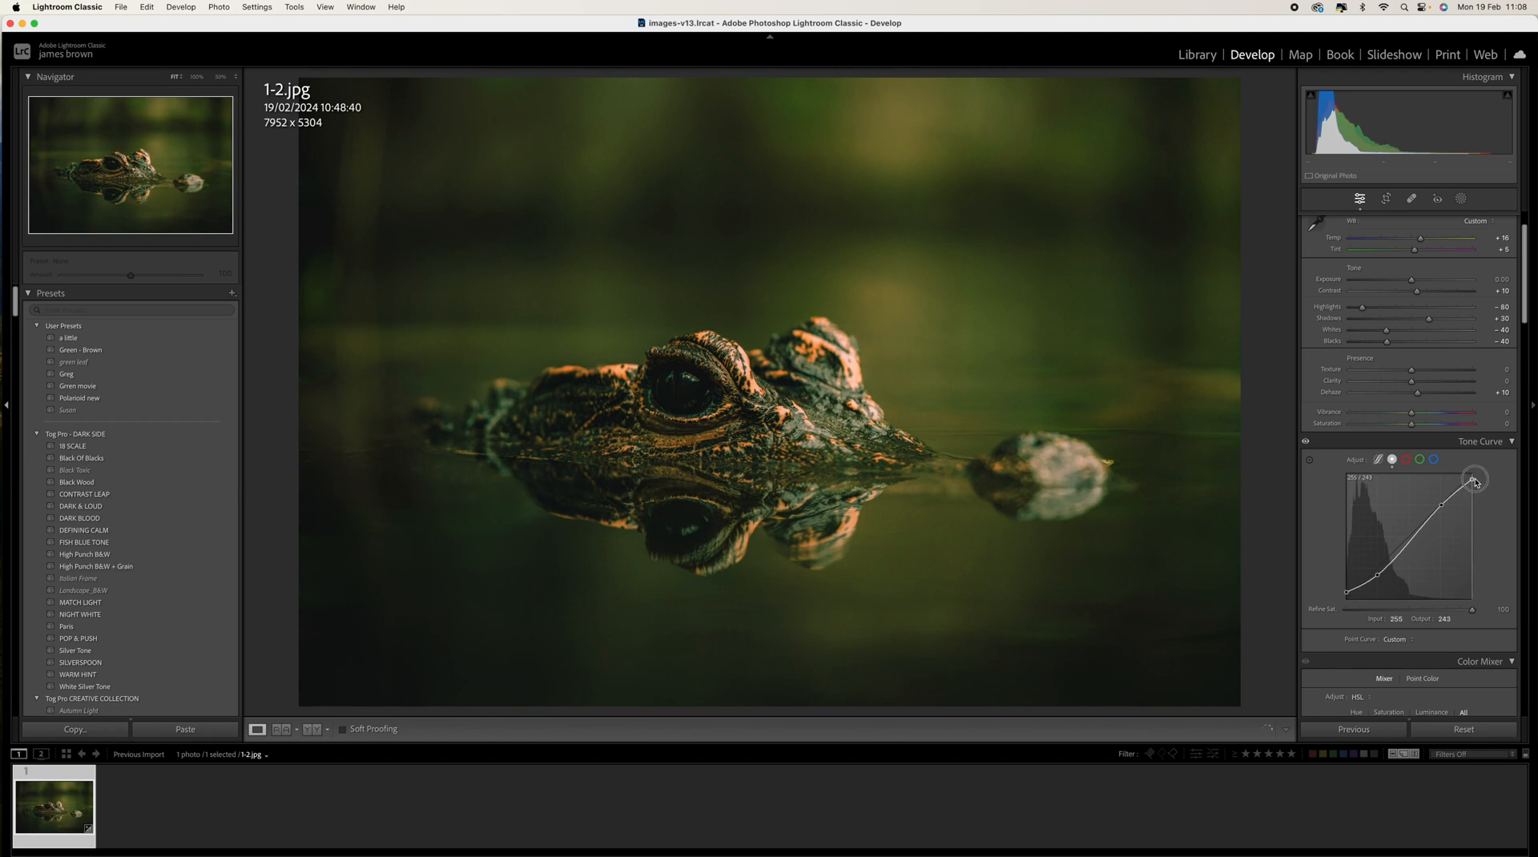
pyautogui.moveTo(1474, 480); pyautogui.dragTo(1474, 486)
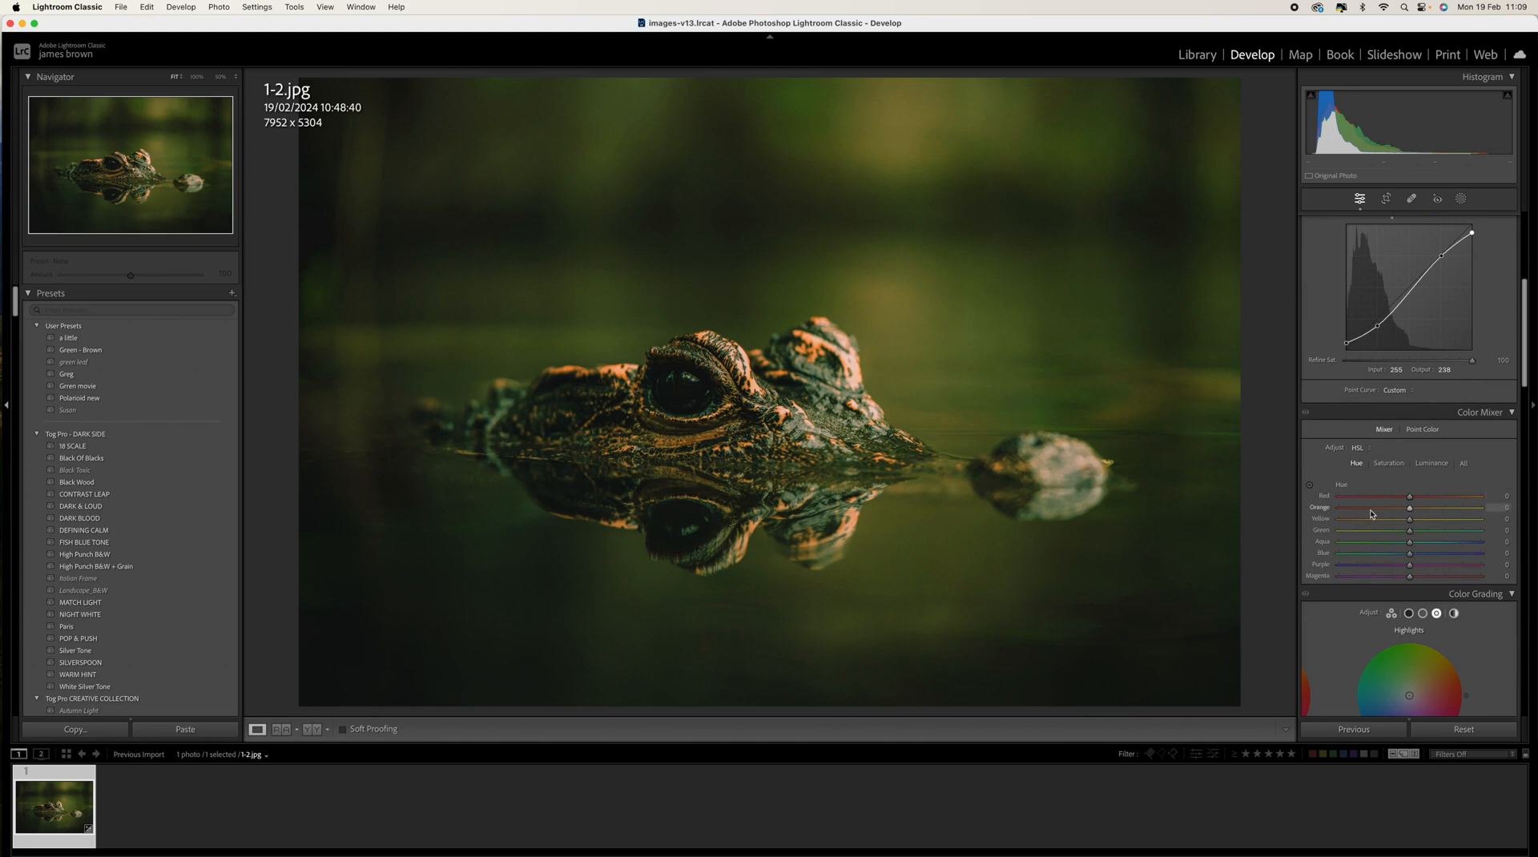
# - Shift HSL hues to Orange +9 and Green +100 for deeper green water
pyautogui.moveTo(1405, 506); pyautogui.dragTo(1413, 507)
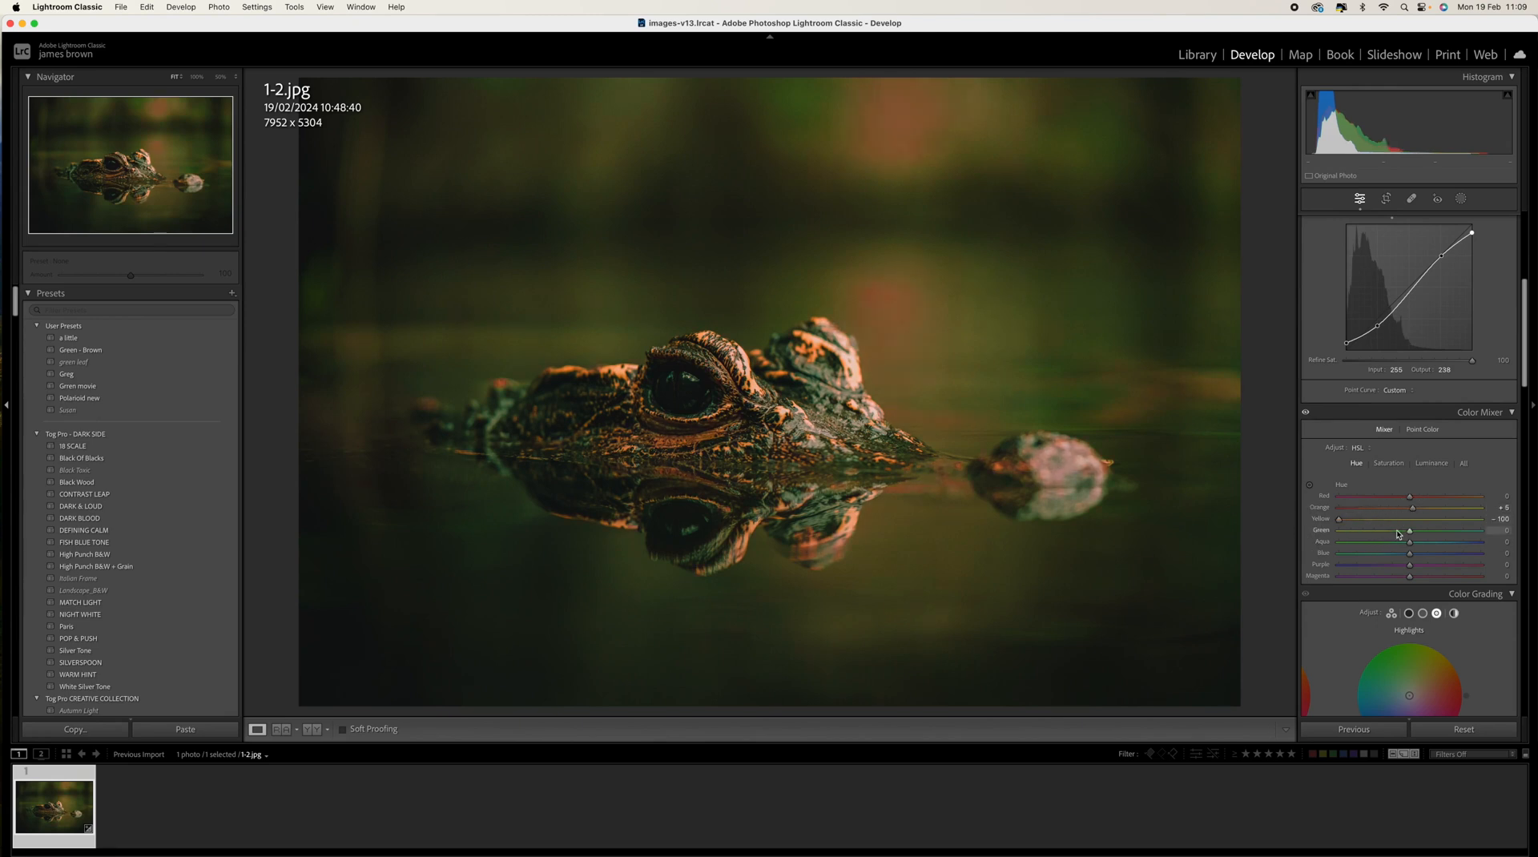
pyautogui.moveTo(1410, 531); pyautogui.dragTo(1510, 530)
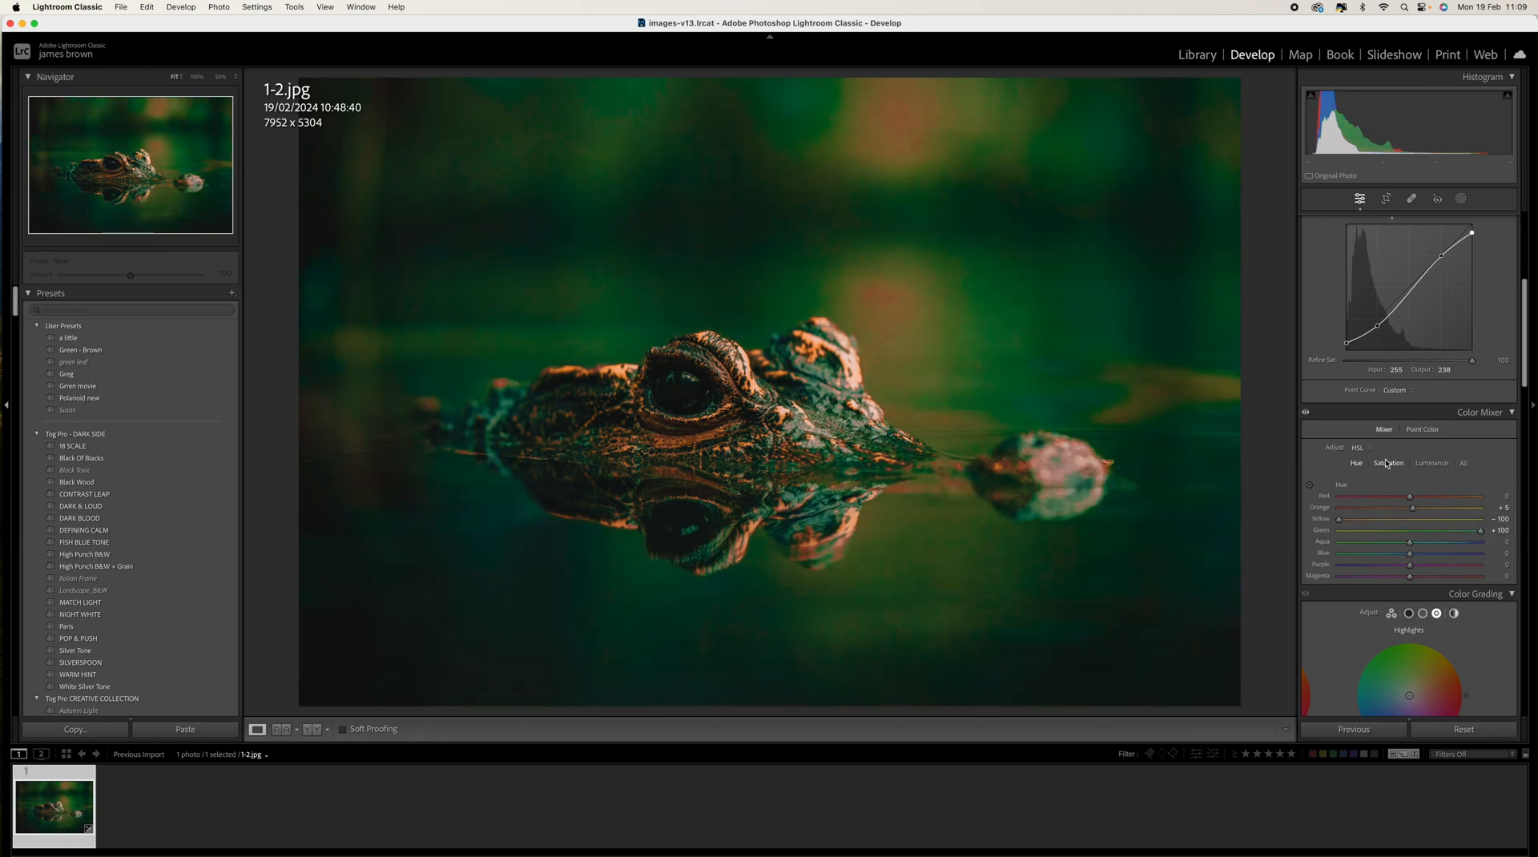
# - Reduce the Yellow saturation strongly in the Color Mixer to mute the water
pyautogui.click(1388, 463)
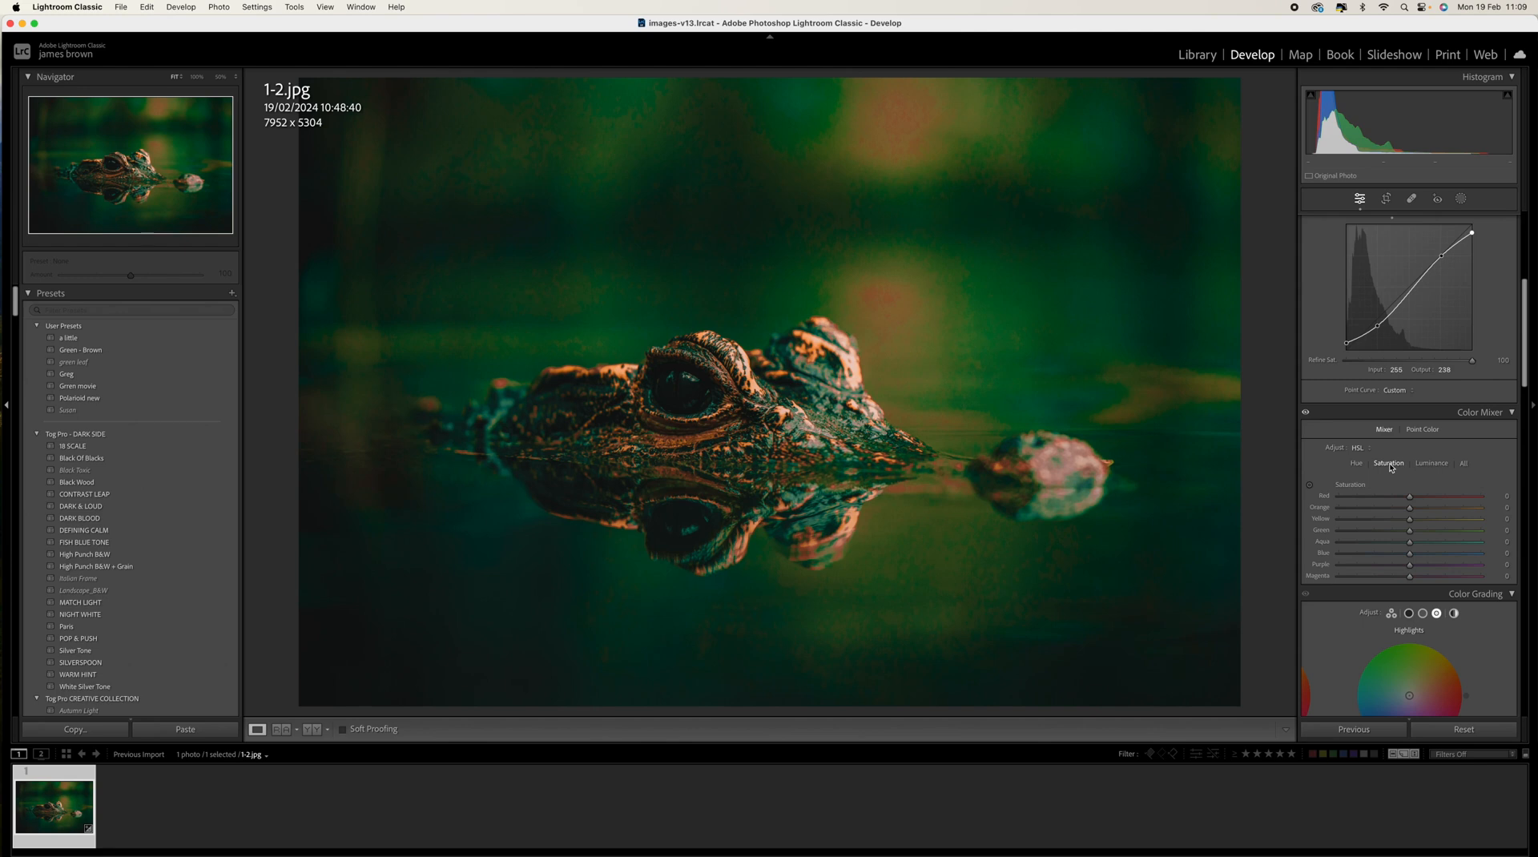
pyautogui.moveTo(1394, 471)
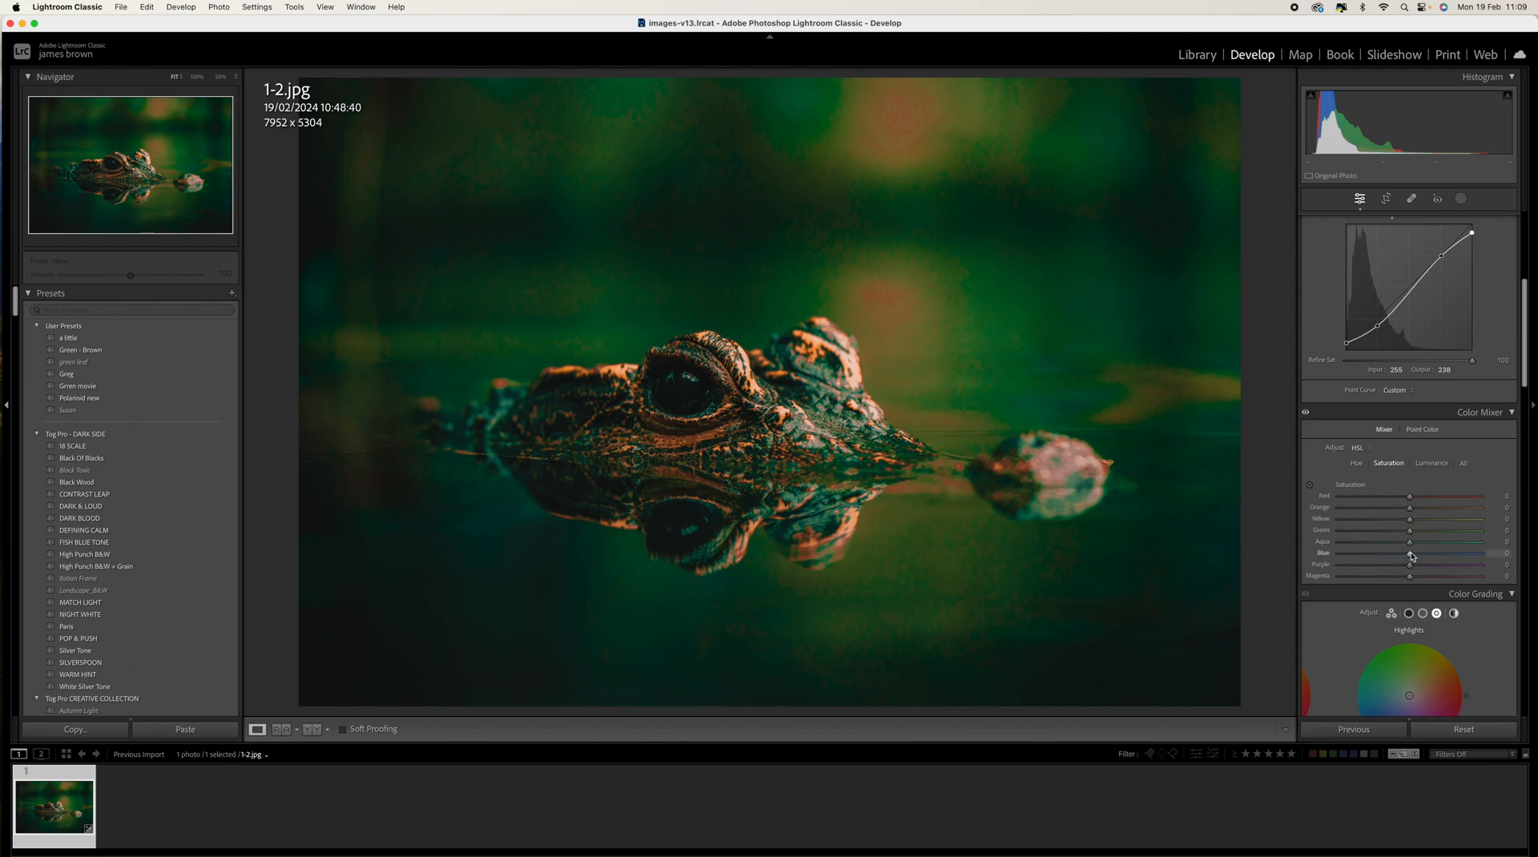
pyautogui.moveTo(1410, 517); pyautogui.dragTo(1373, 517)
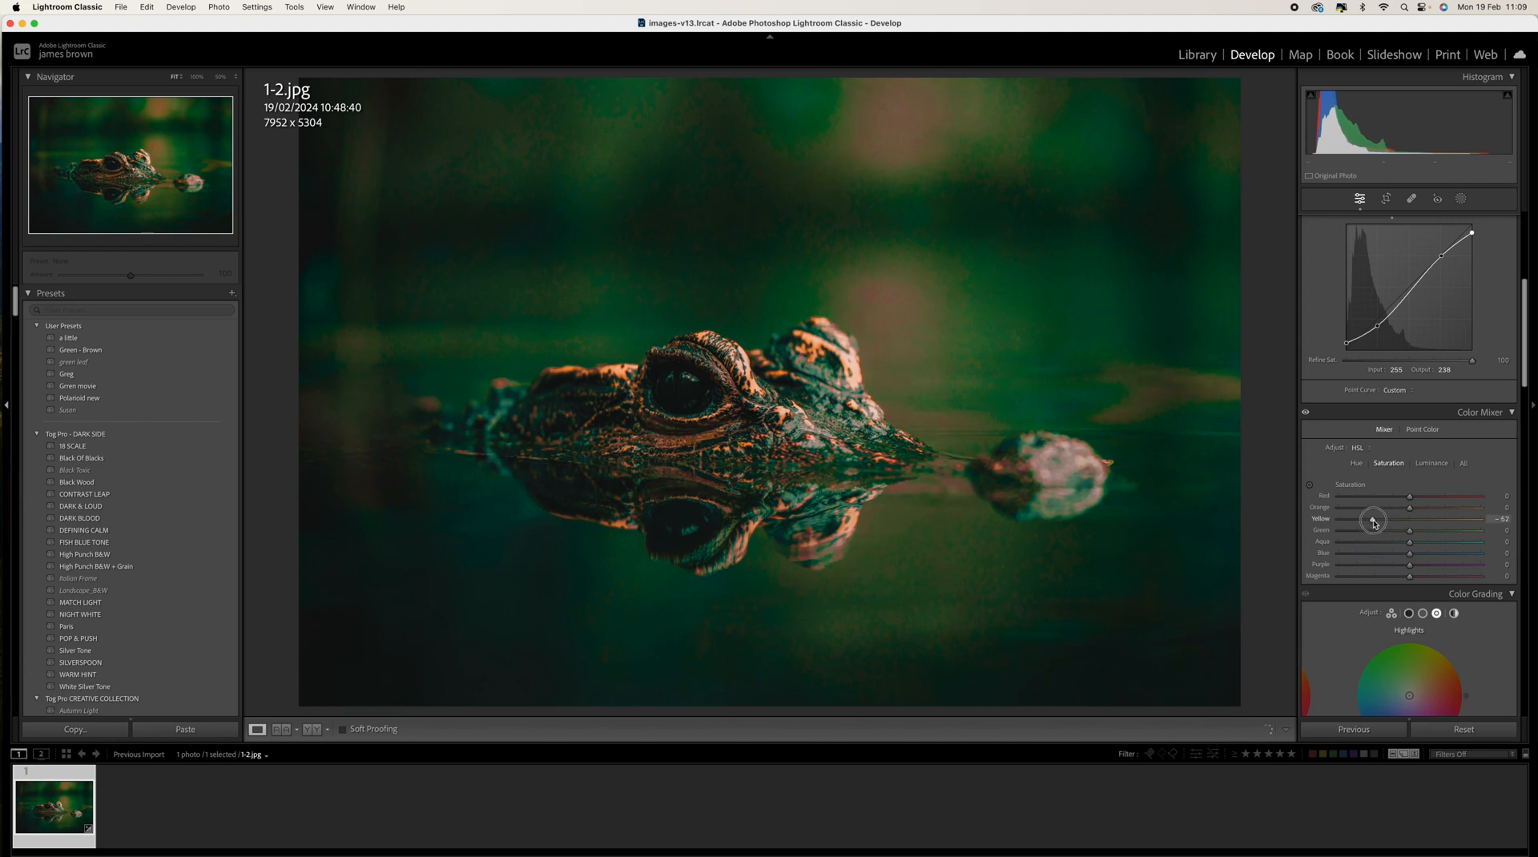
pyautogui.moveTo(1373, 521); pyautogui.dragTo(1362, 520)
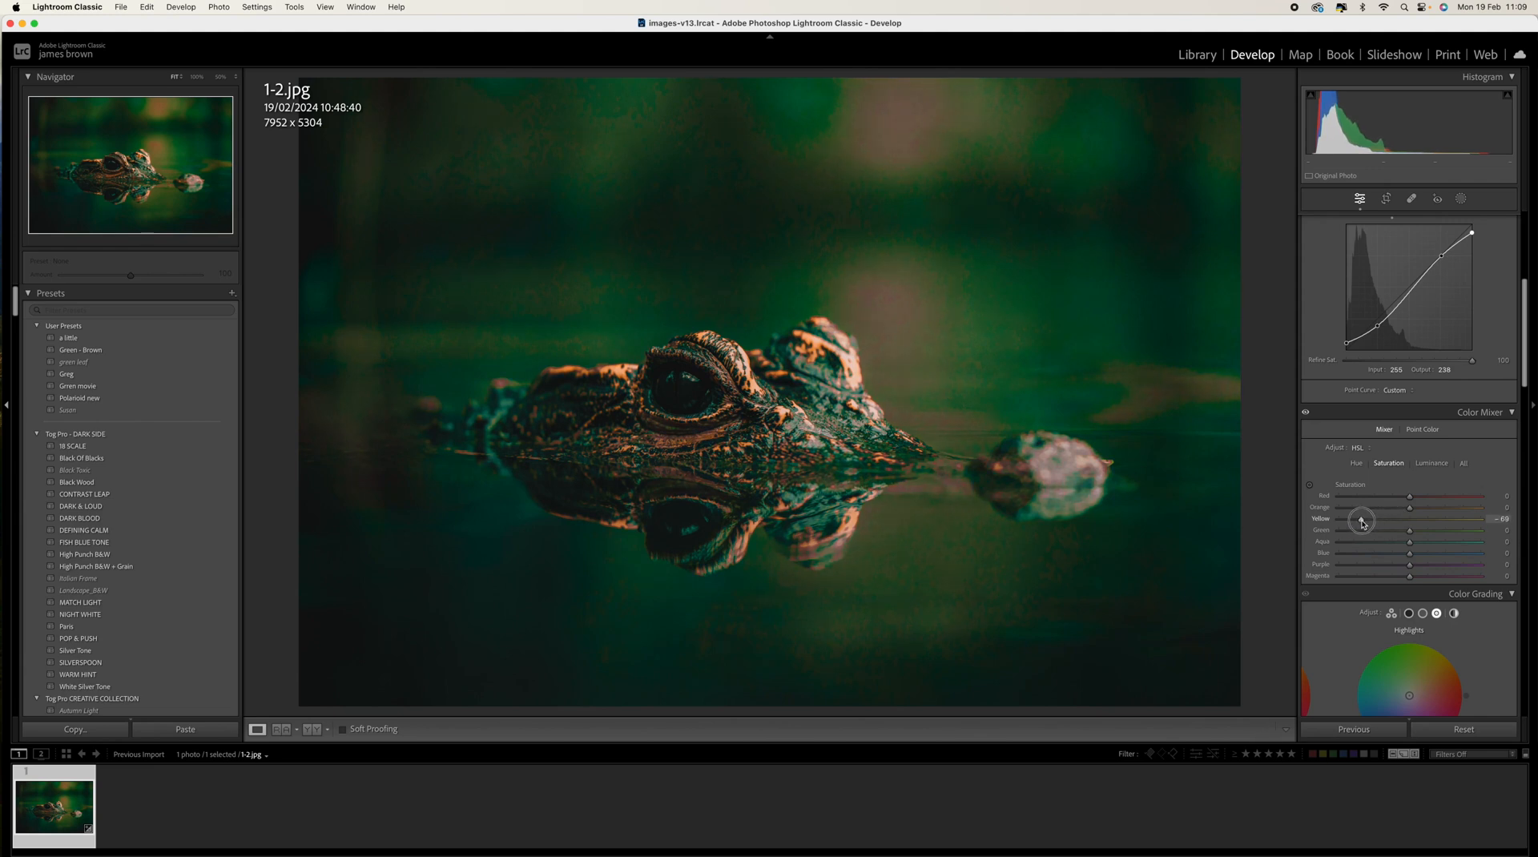
pyautogui.moveTo(1362, 520); pyautogui.dragTo(1360, 520)
pyautogui.write('-70')
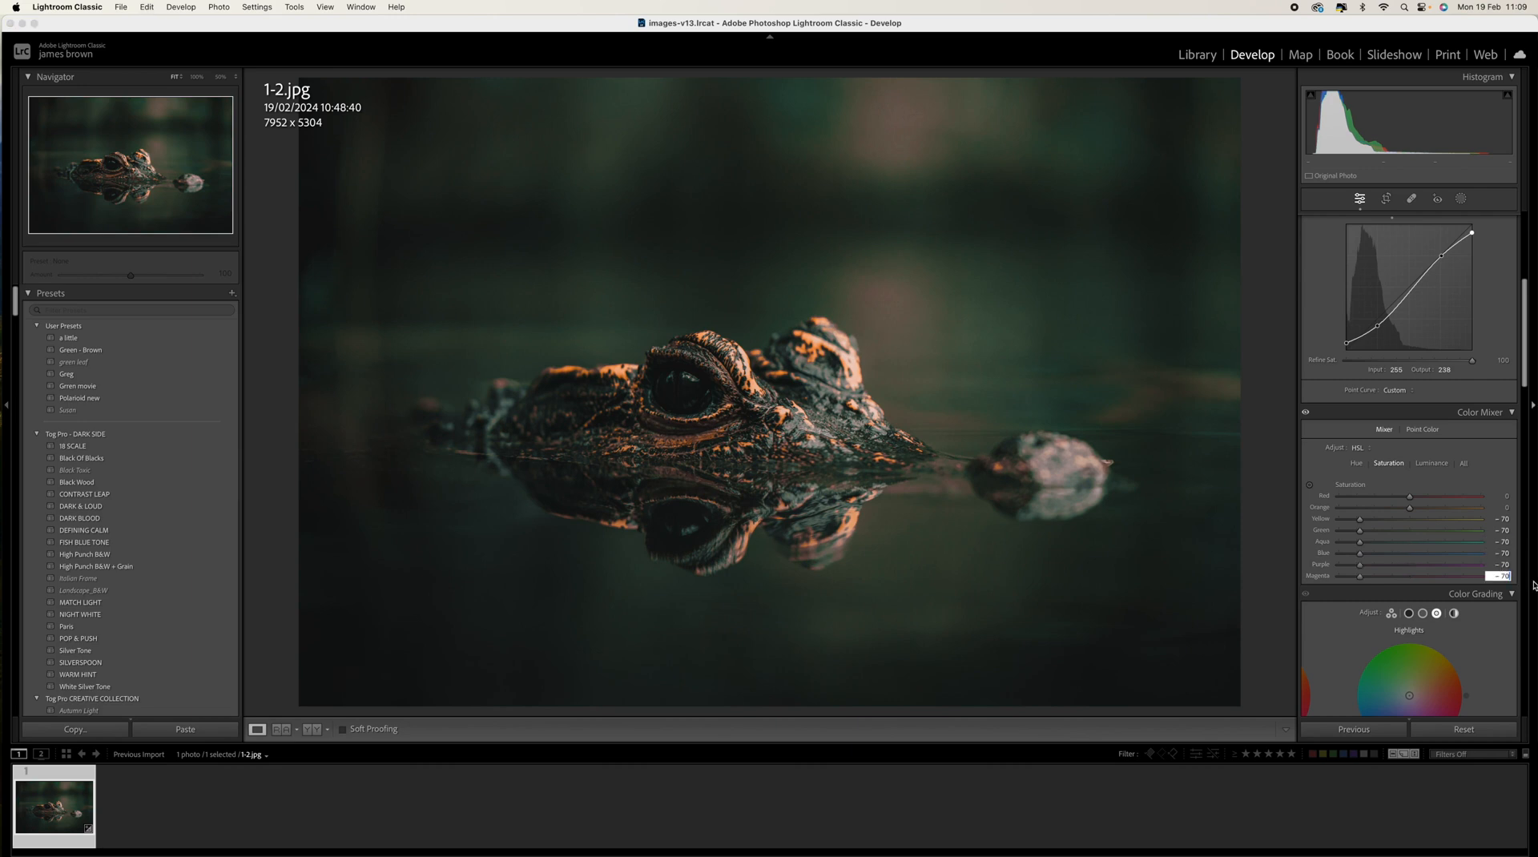
# - Set luminance to Orange +10, Yellow -10 and Green -20
pyautogui.click(1430, 461)
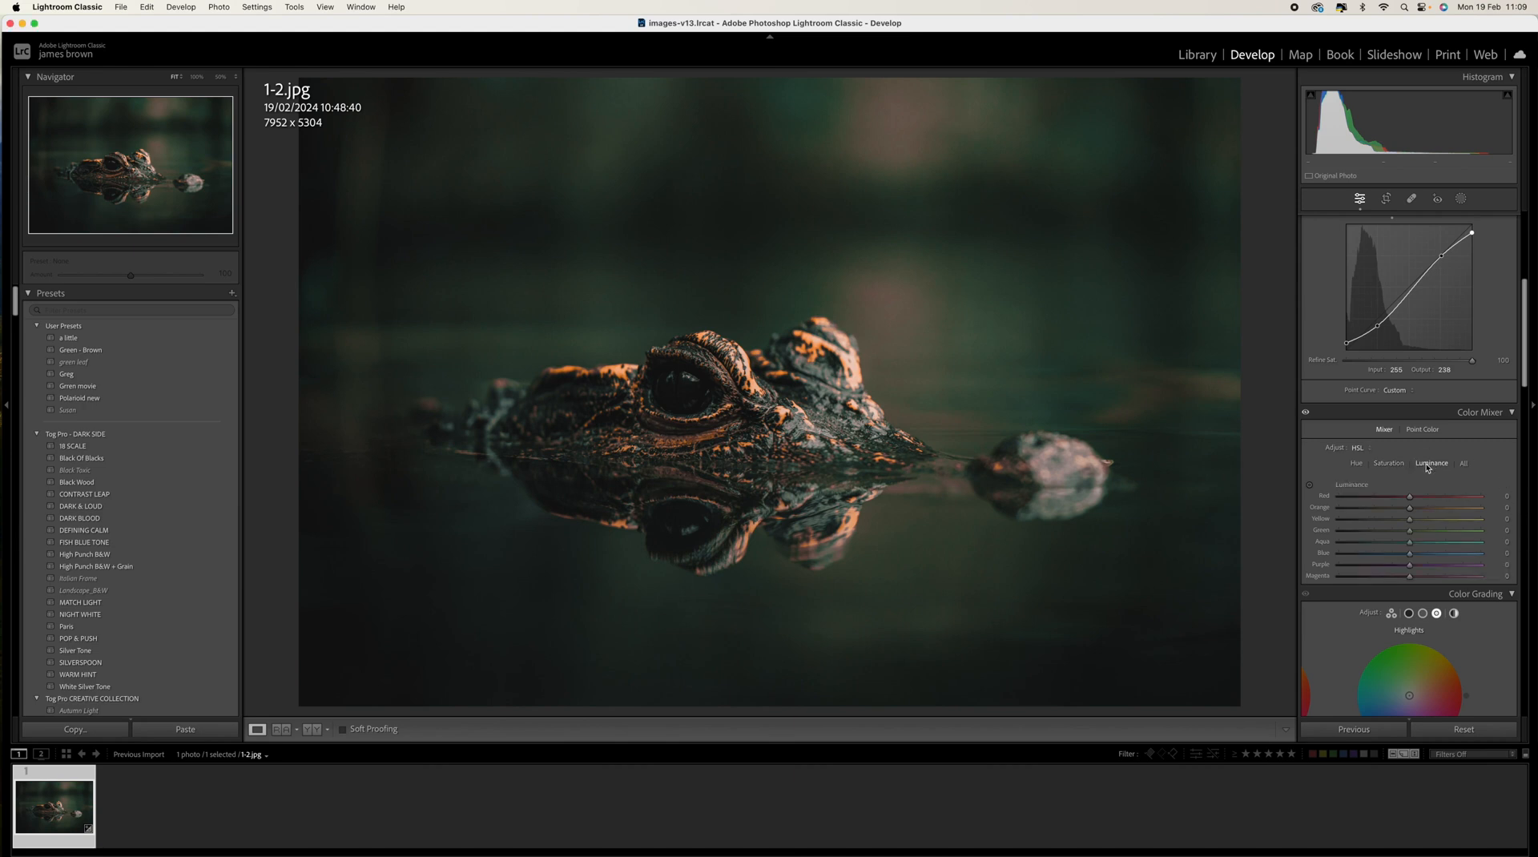
pyautogui.moveTo(1425, 476)
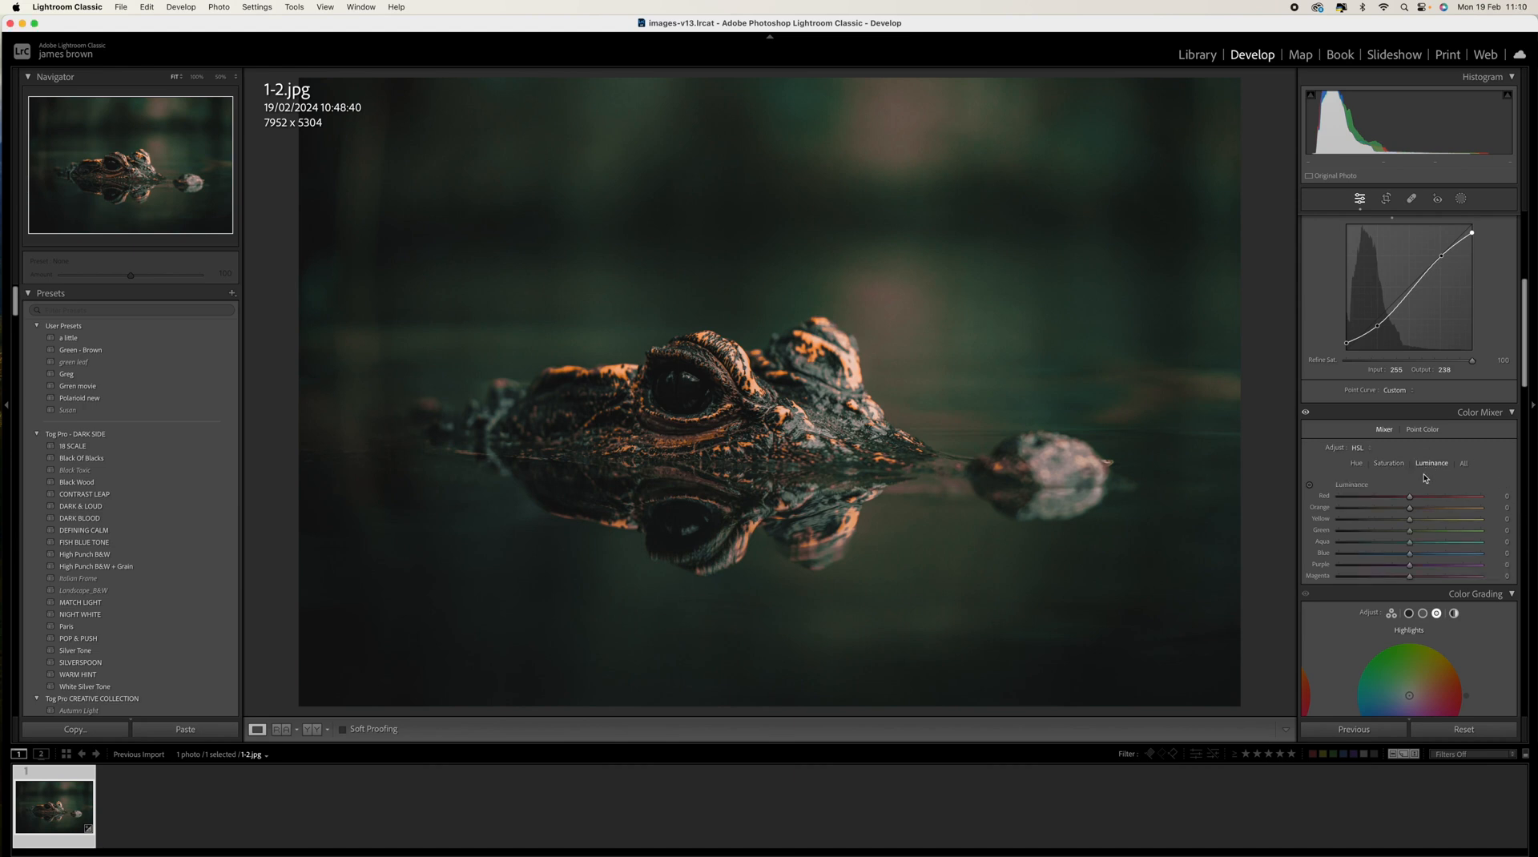
pyautogui.moveTo(1436, 506); pyautogui.dragTo(1415, 506)
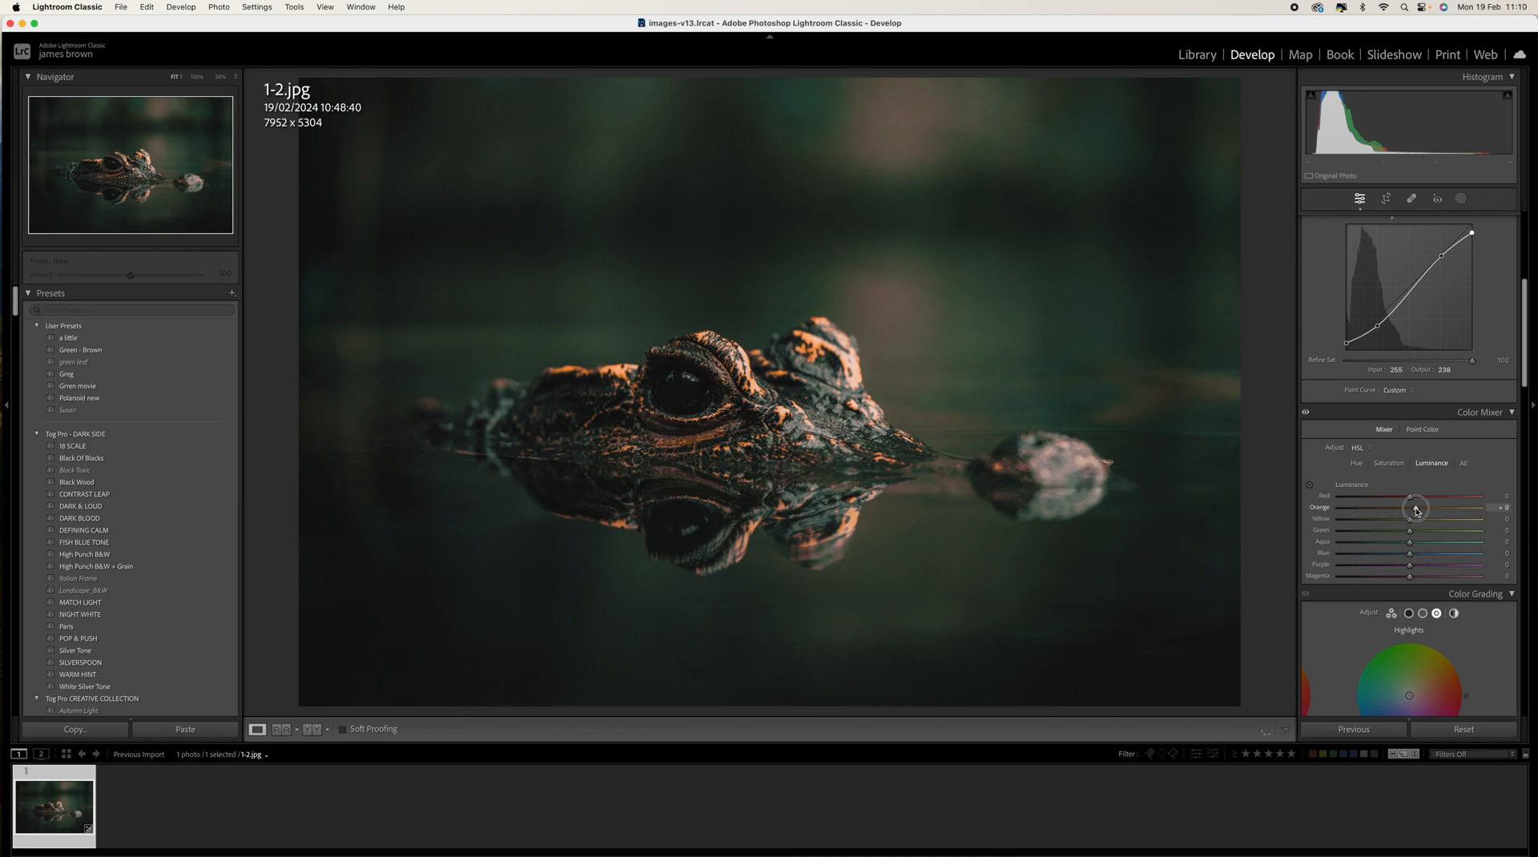
pyautogui.moveTo(1413, 508); pyautogui.dragTo(1418, 508)
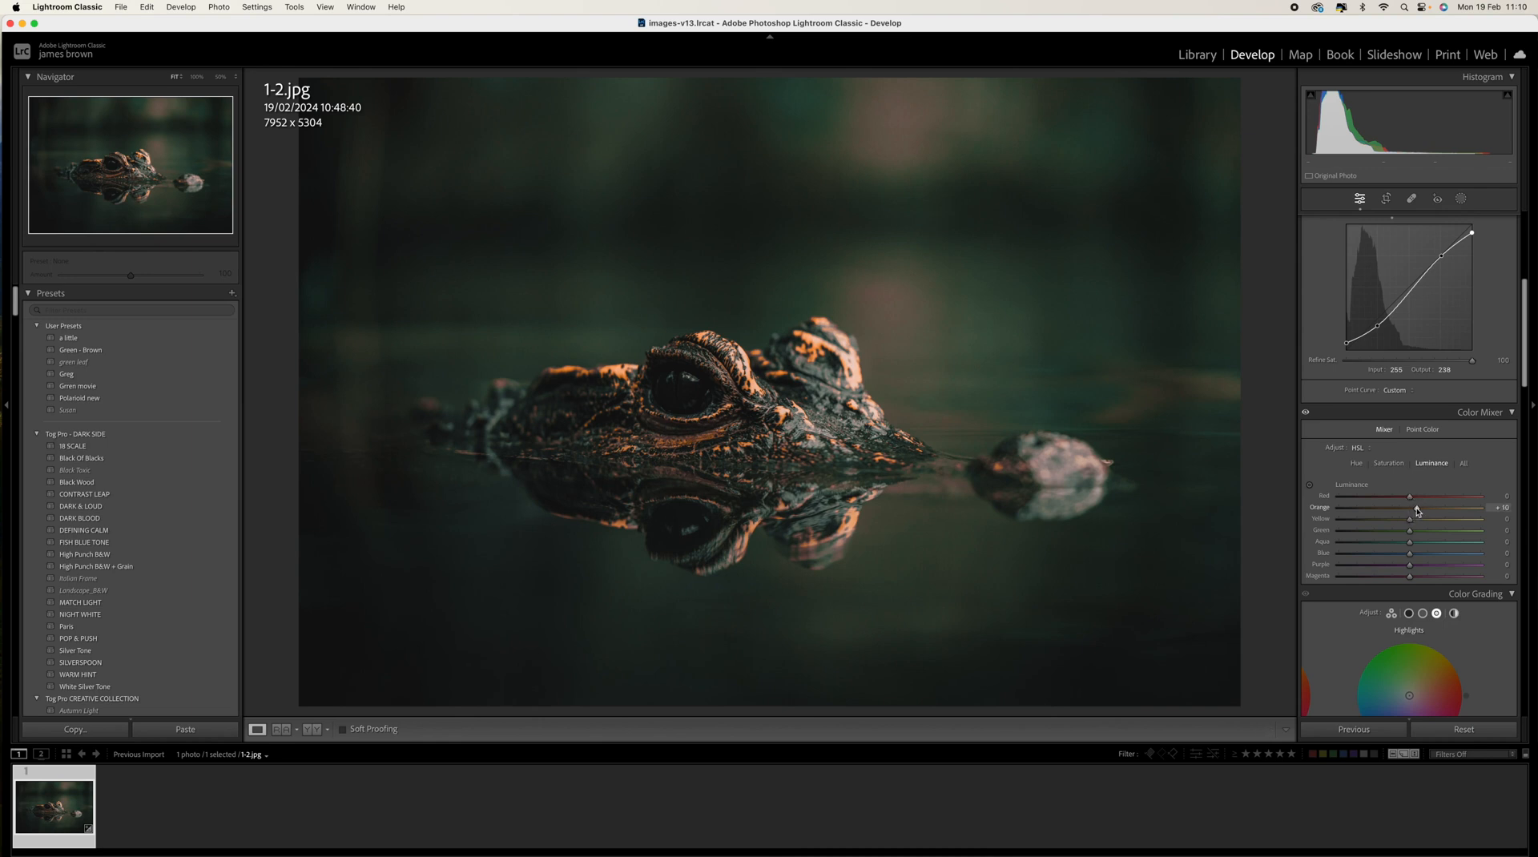
pyautogui.moveTo(1436, 517); pyautogui.dragTo(1403, 519)
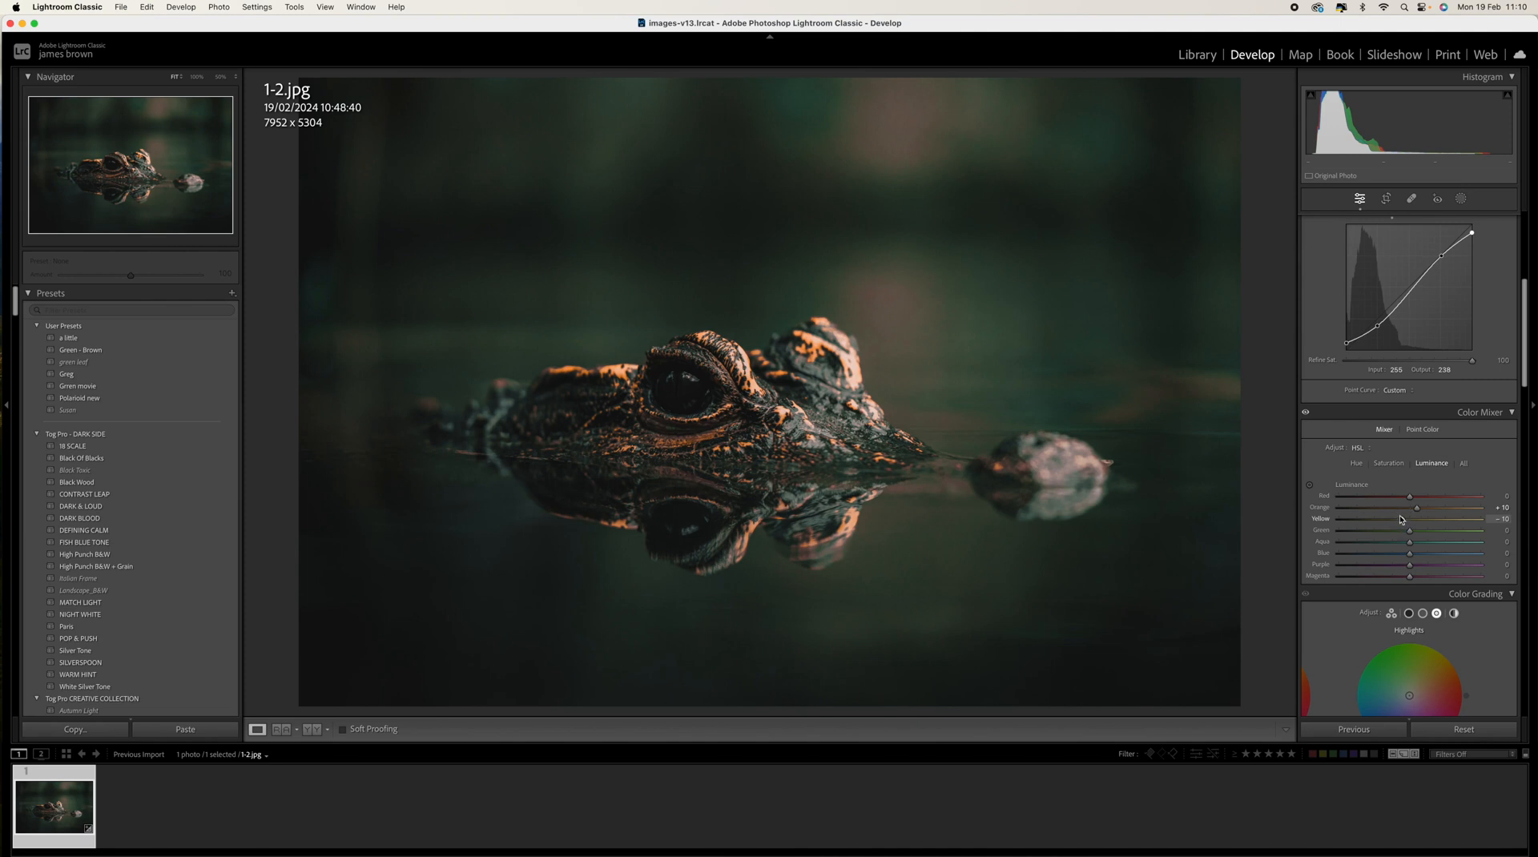
pyautogui.moveTo(1434, 540); pyautogui.dragTo(1403, 540)
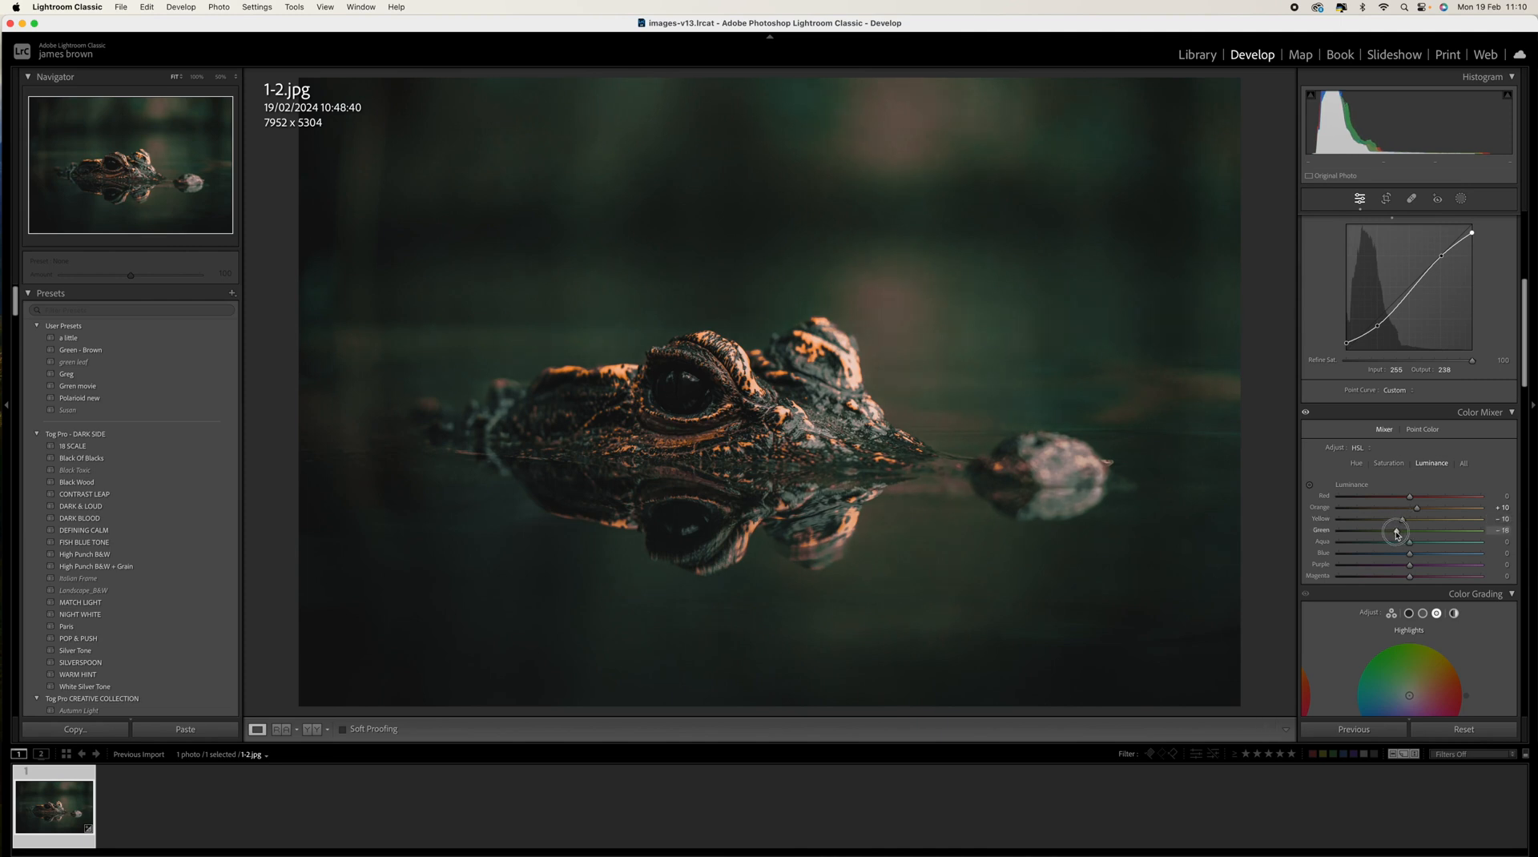
pyautogui.moveTo(1397, 530); pyautogui.dragTo(1392, 530)
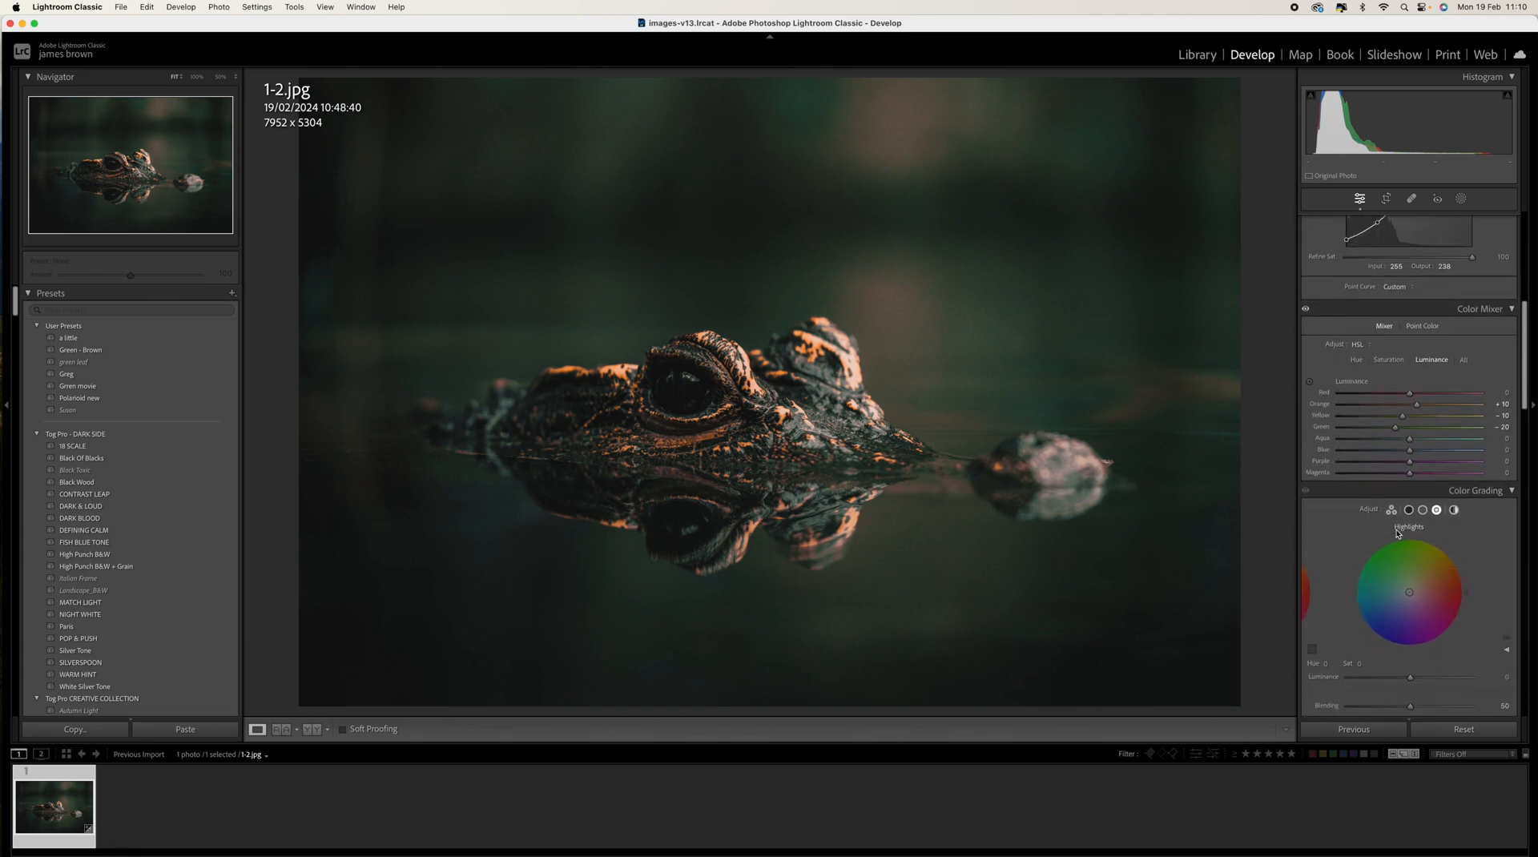
# - Tint the highlights warm orange in Color Grading with hue 31 and raised saturation
pyautogui.click(1421, 492)
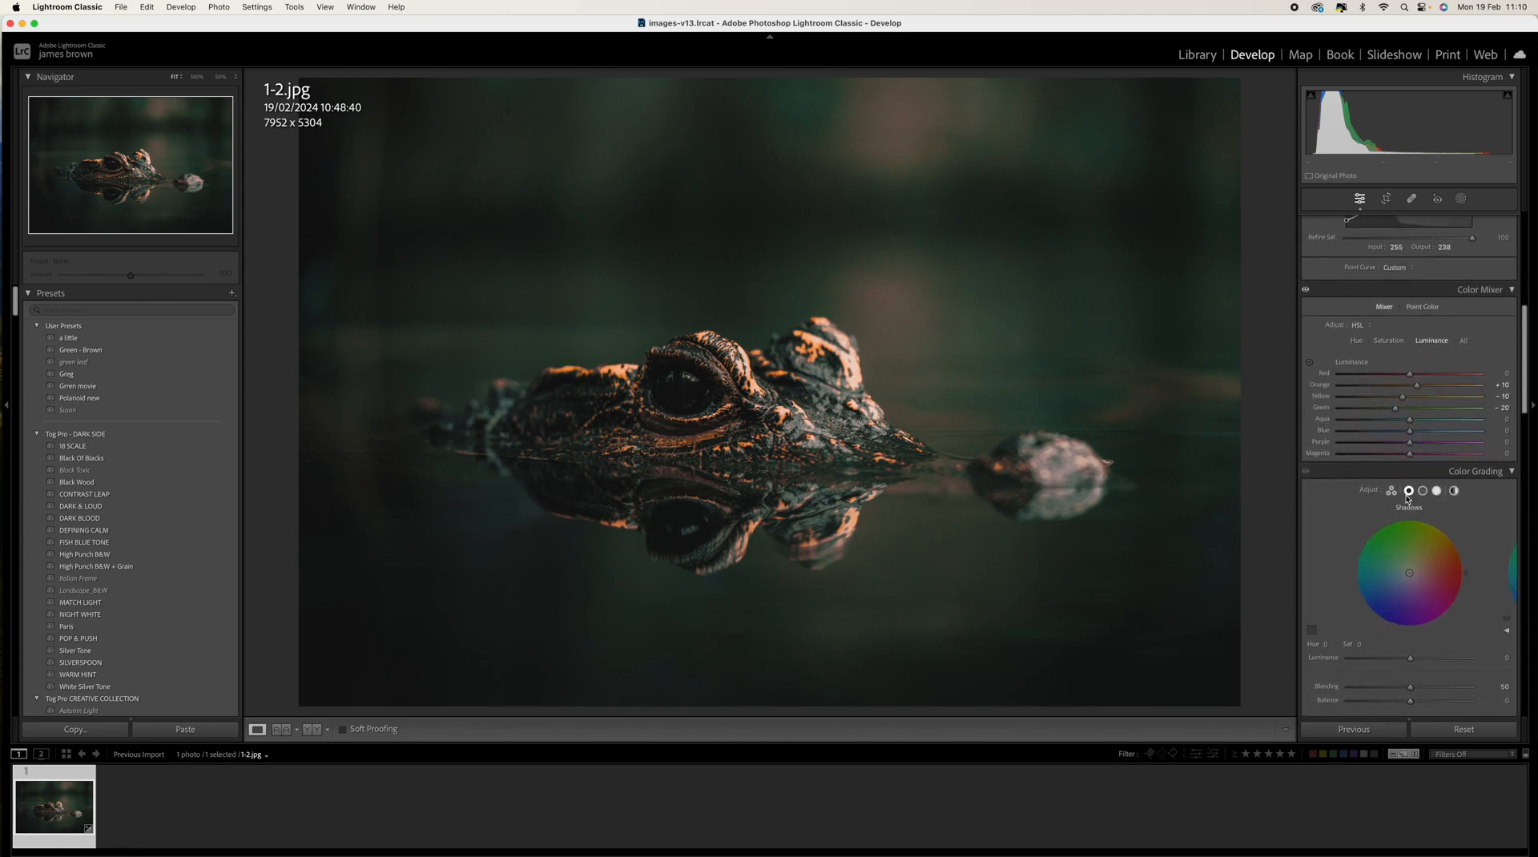
pyautogui.moveTo(1295, 614)
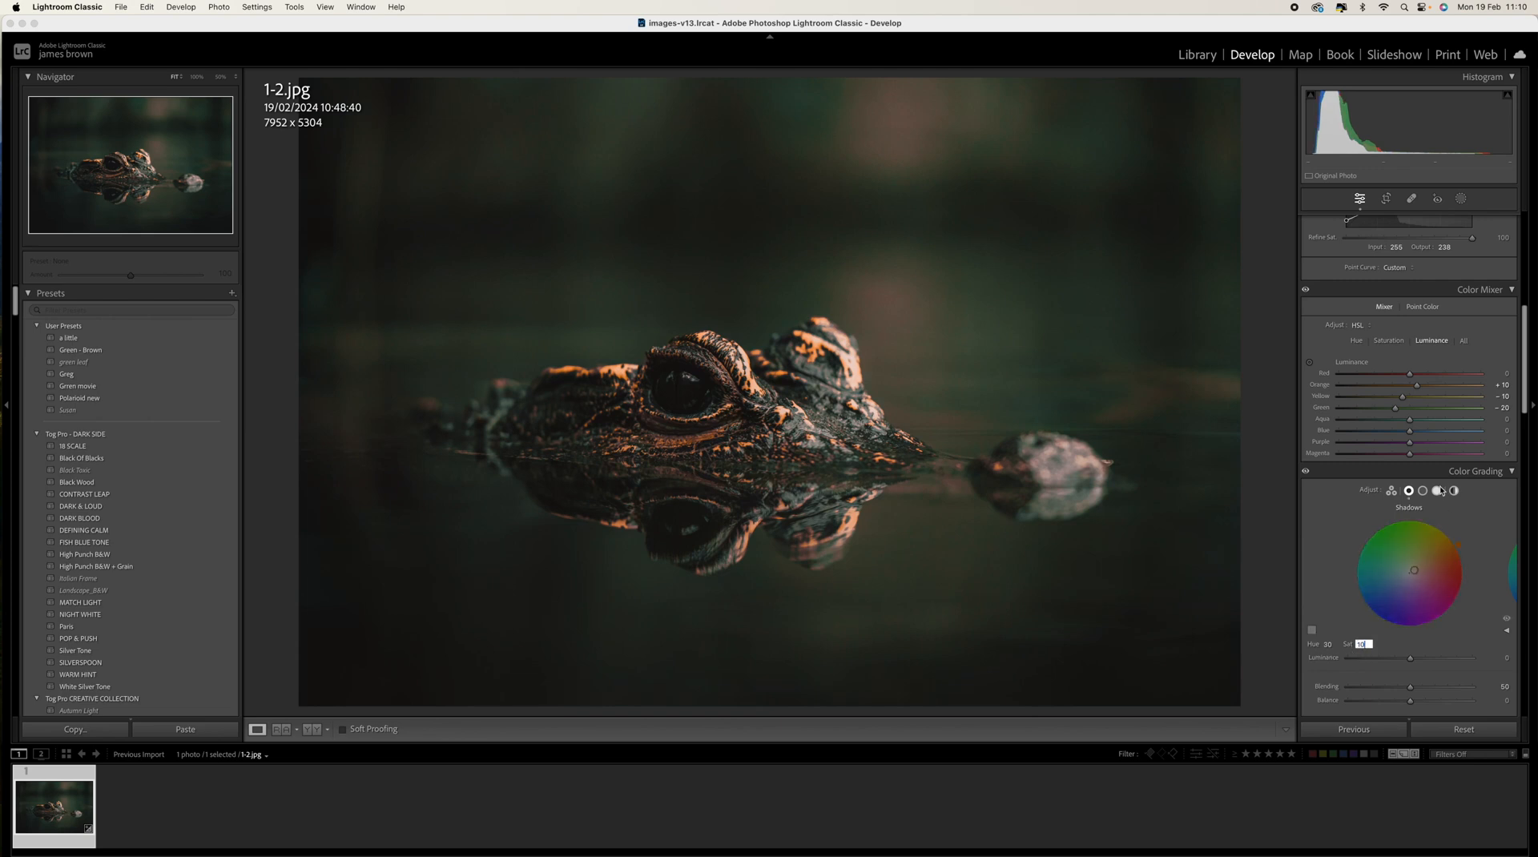
pyautogui.click(1435, 491)
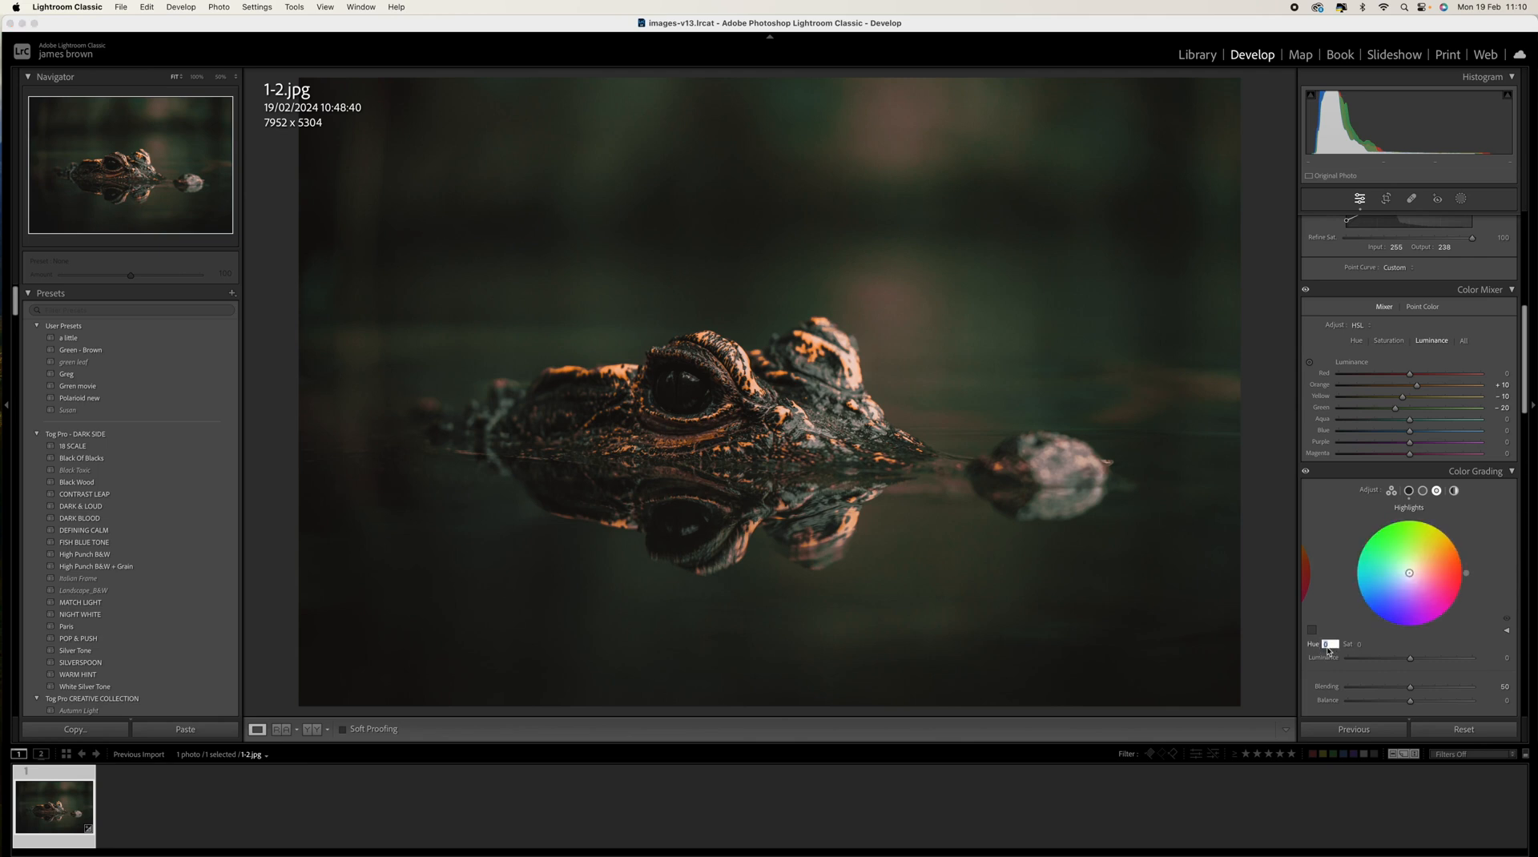
pyautogui.write('31')
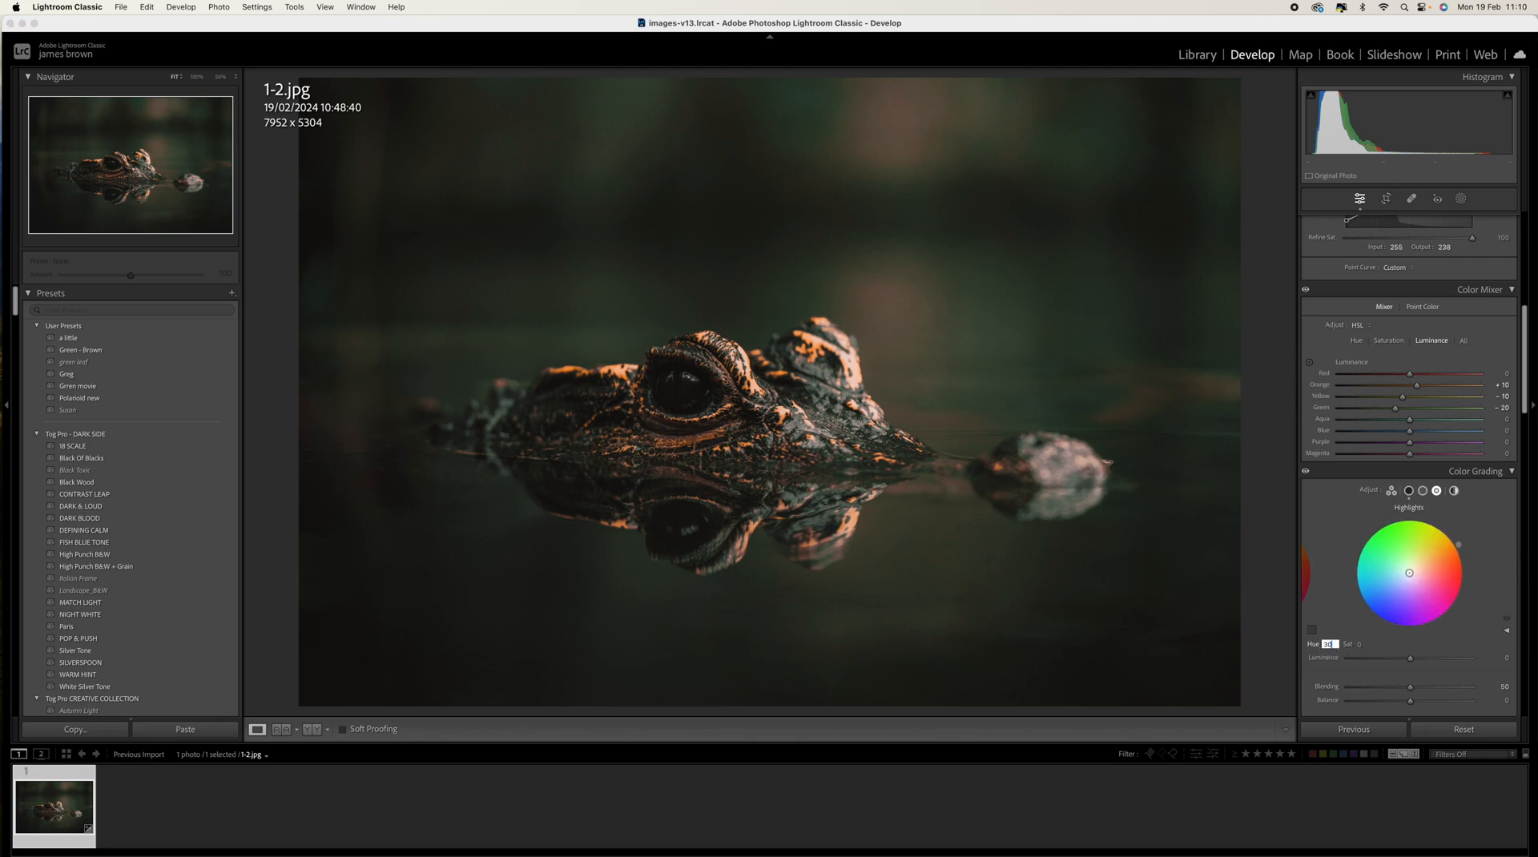
pyautogui.moveTo(1410, 572); pyautogui.dragTo(1458, 543)
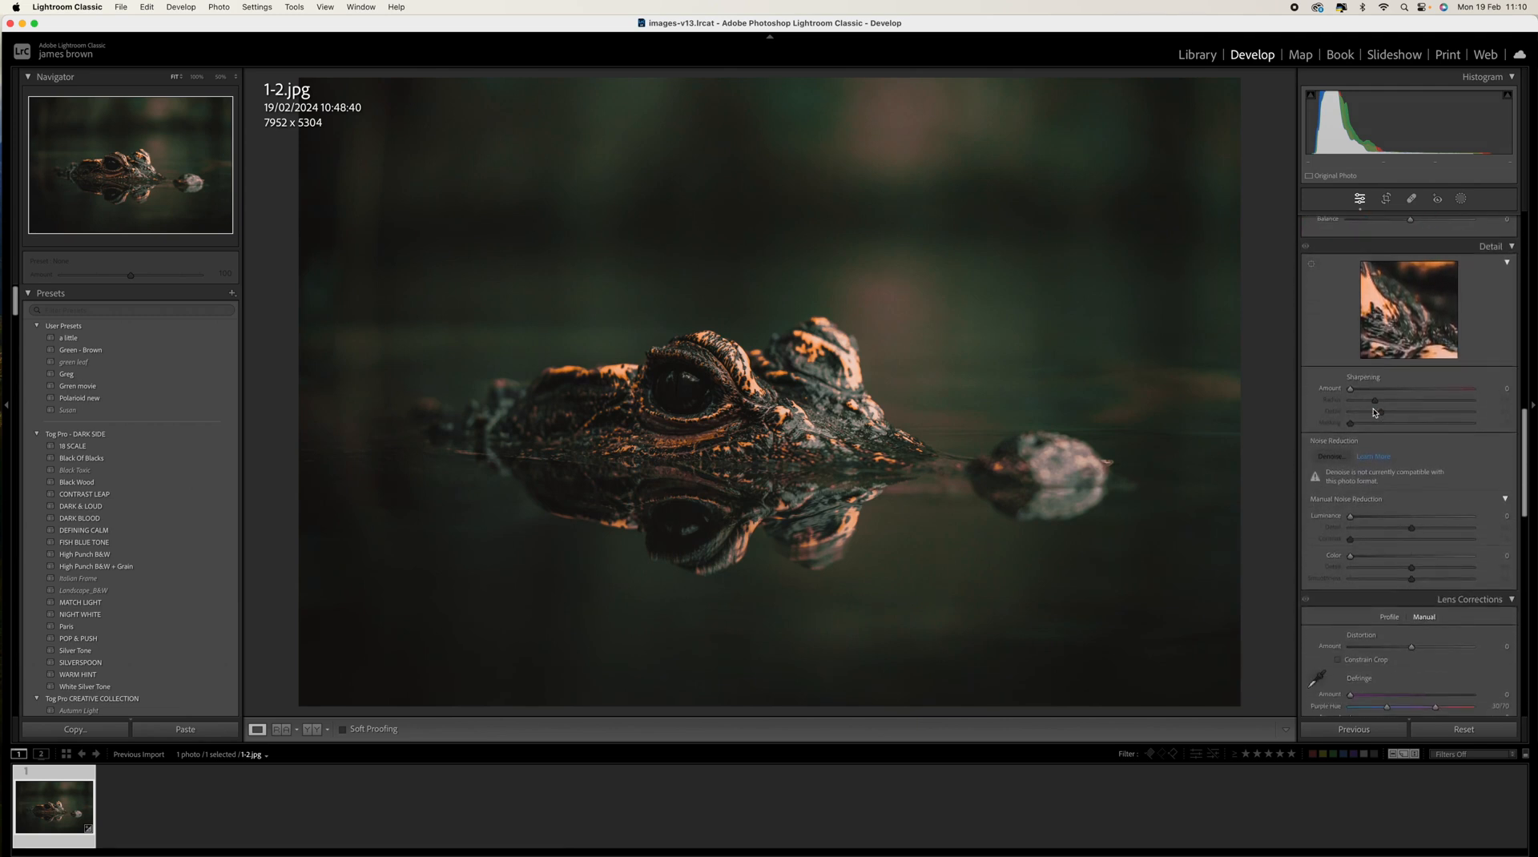
# - Add a post-crop vignette of -20 to darken the photo's edges
pyautogui.scroll(-3)
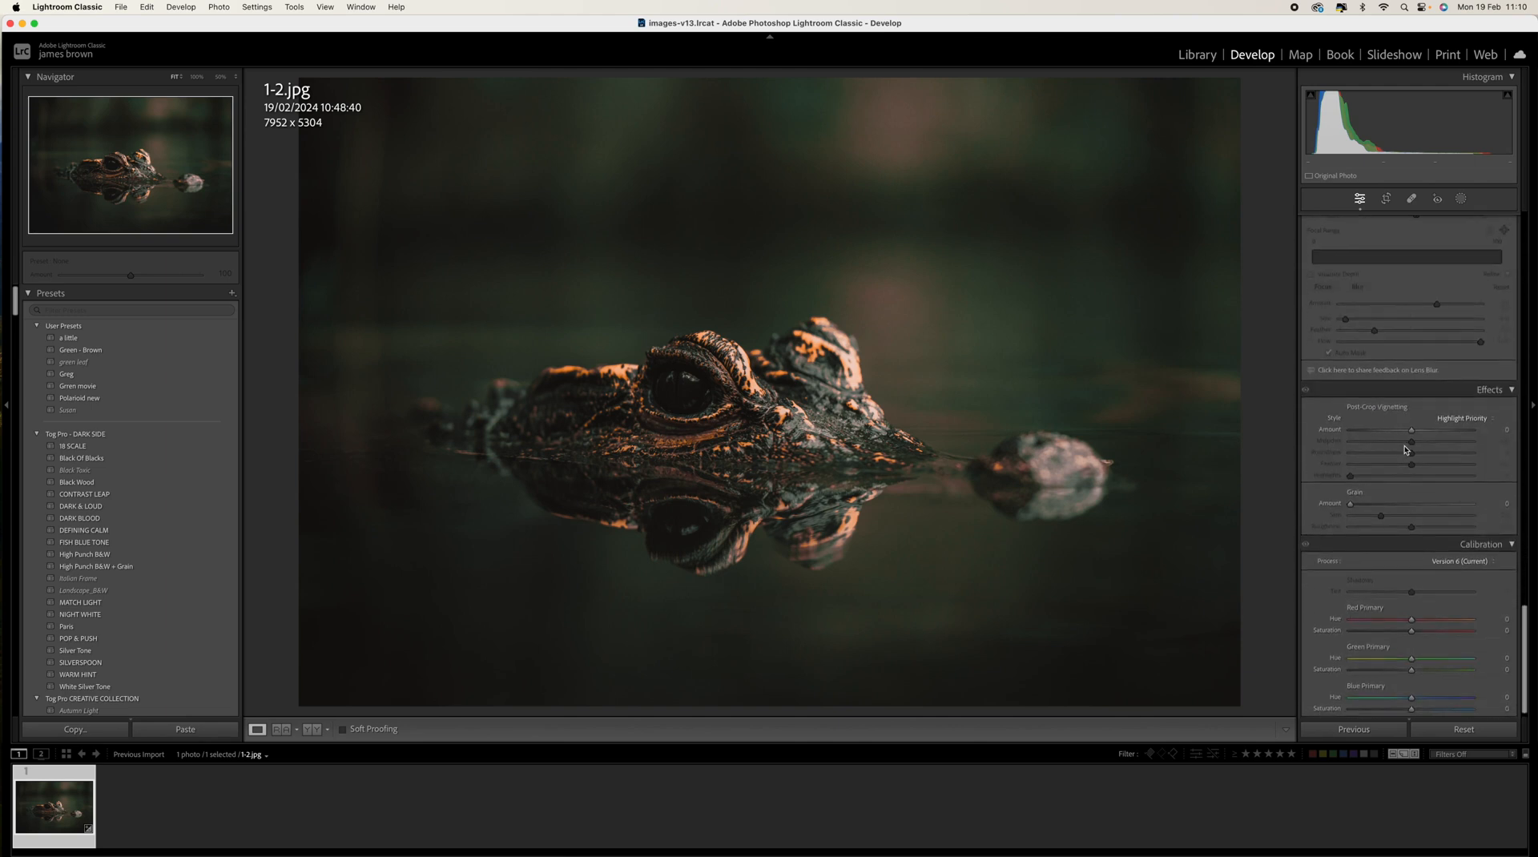
pyautogui.moveTo(1409, 429); pyautogui.dragTo(1409, 430)
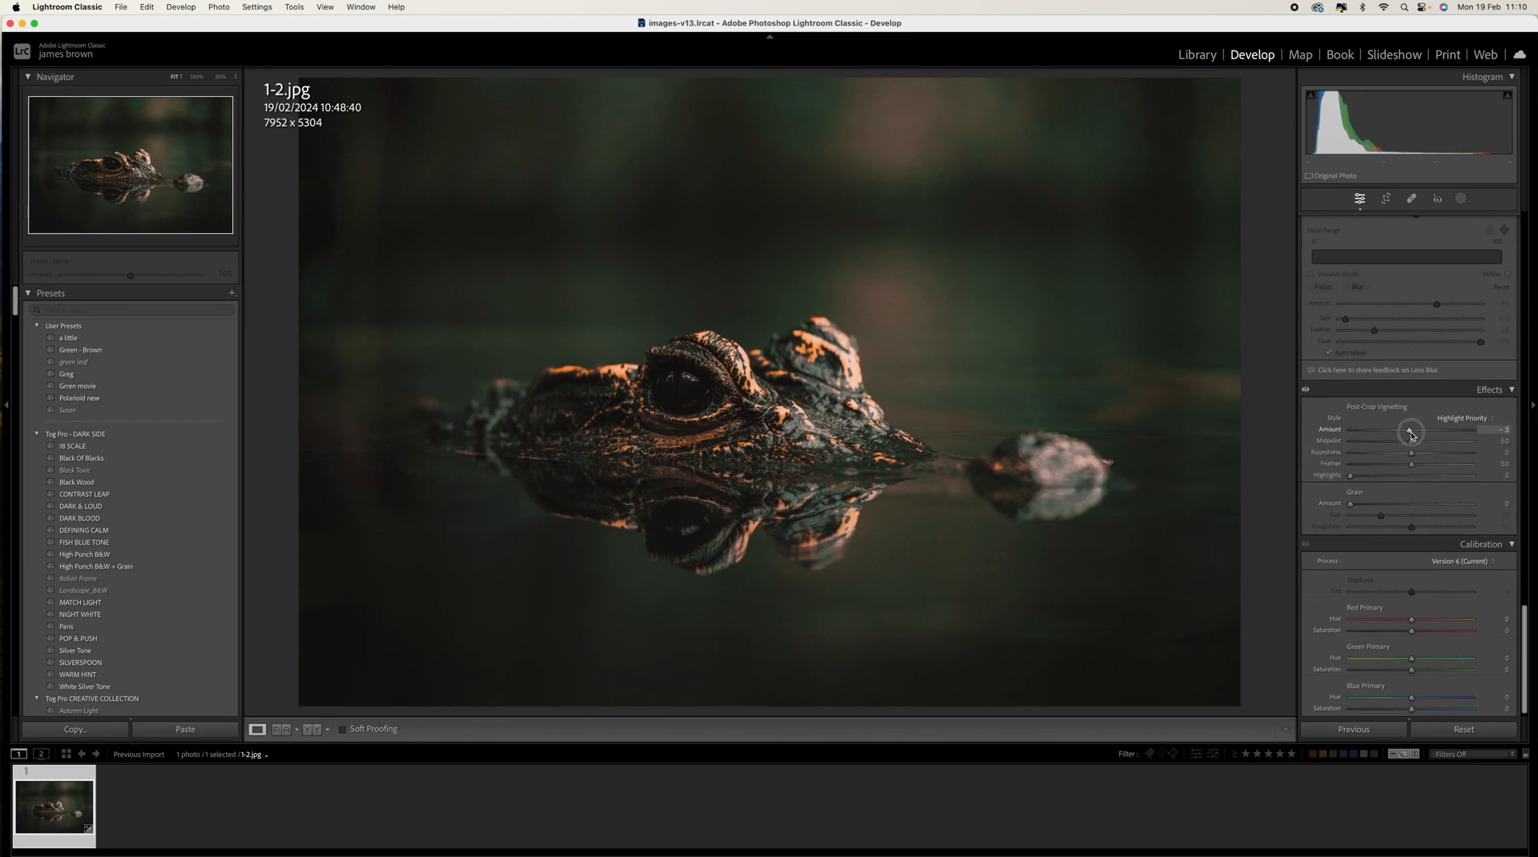
pyautogui.moveTo(1410, 429); pyautogui.dragTo(1401, 430)
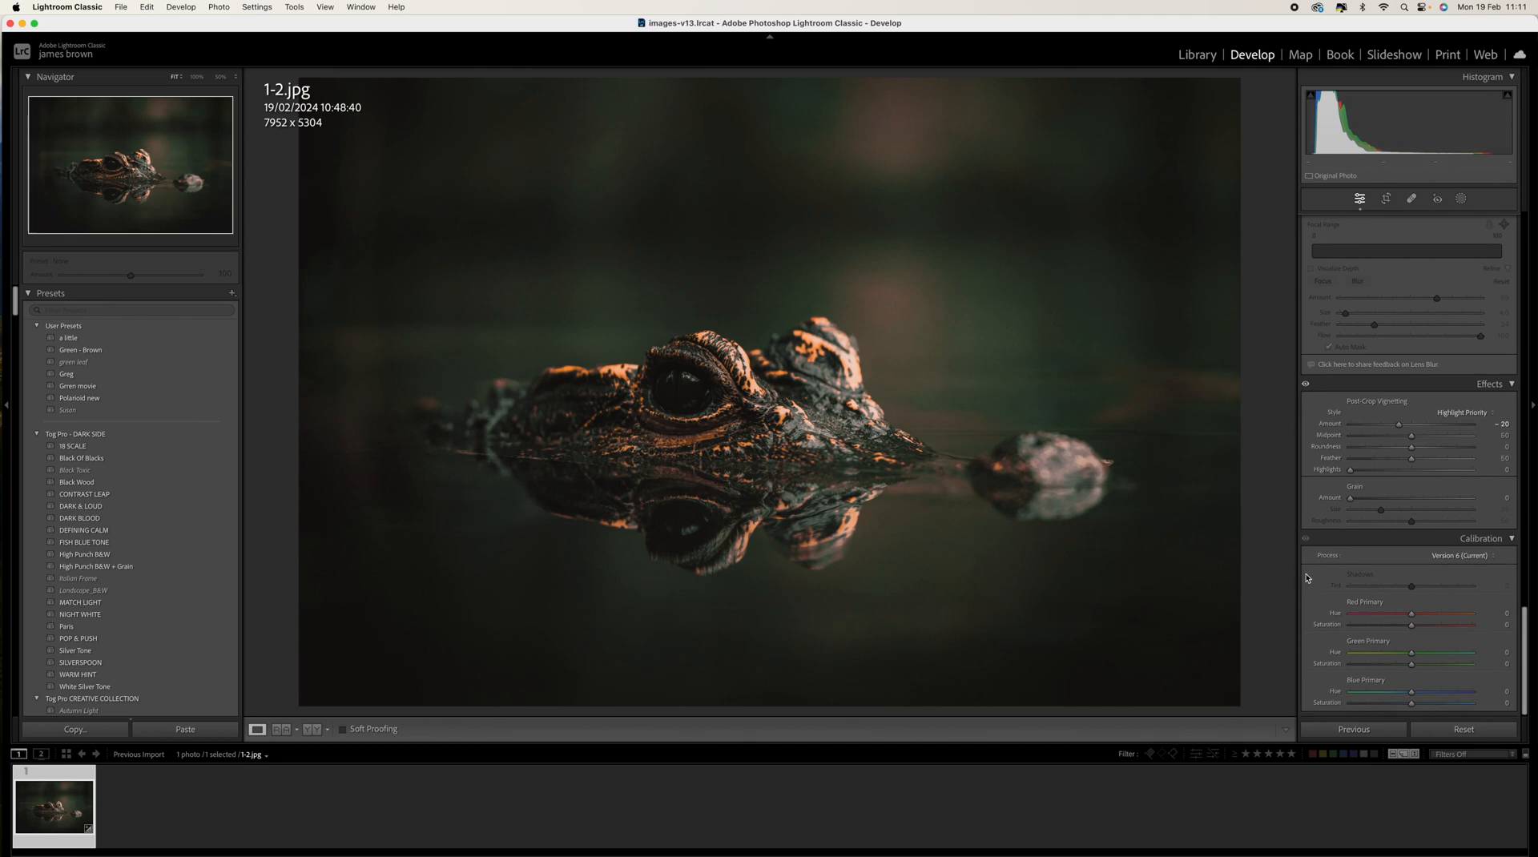
pyautogui.moveTo(1361, 601)
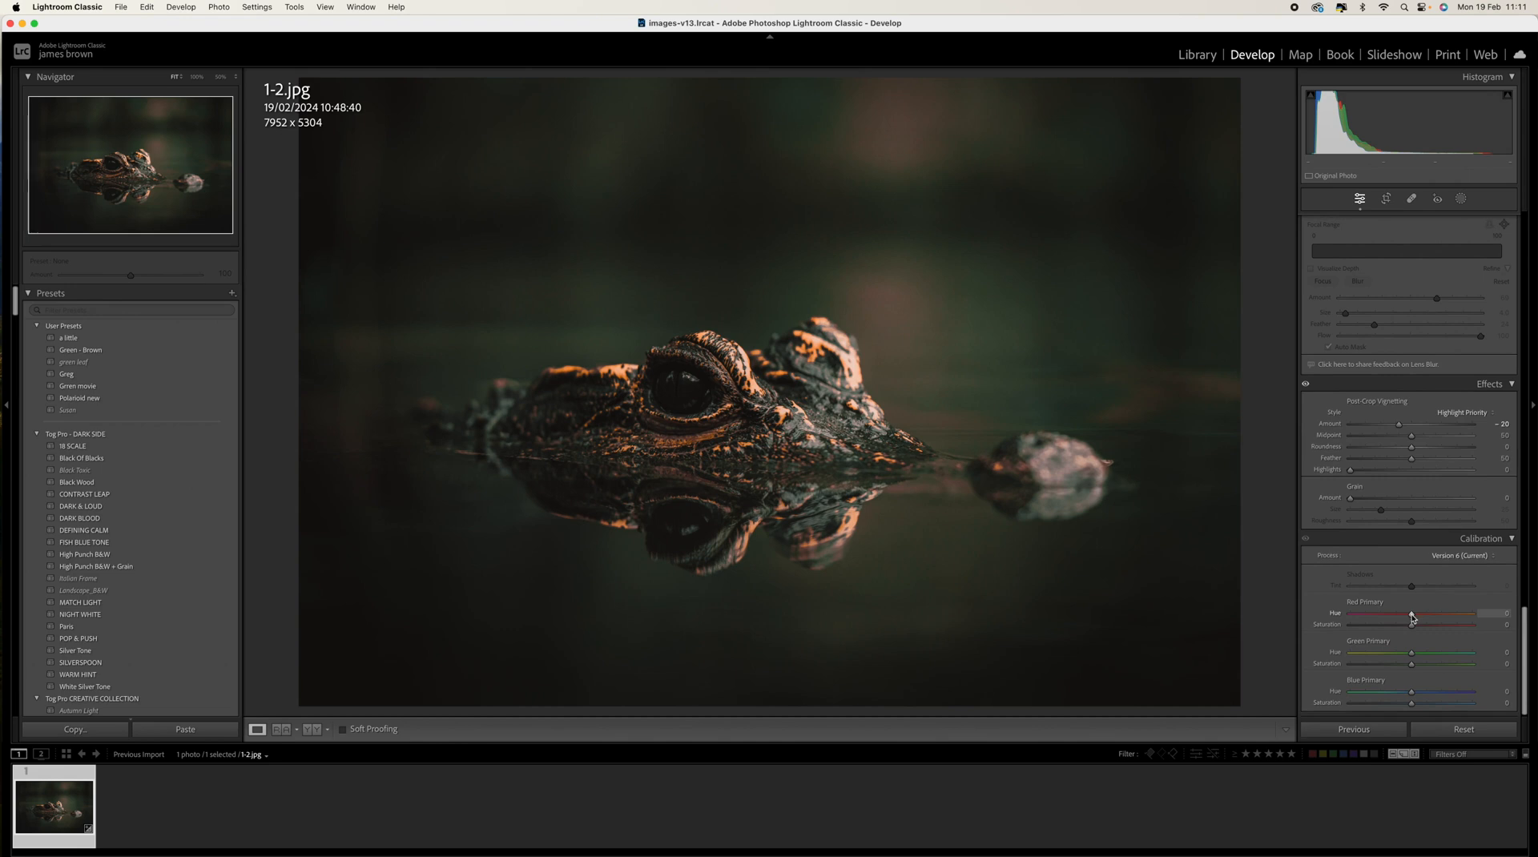
# - Set calibration Red Primary hue +20, saturation -40 and Green Primary hue +100
pyautogui.moveTo(1408, 614); pyautogui.dragTo(1421, 613)
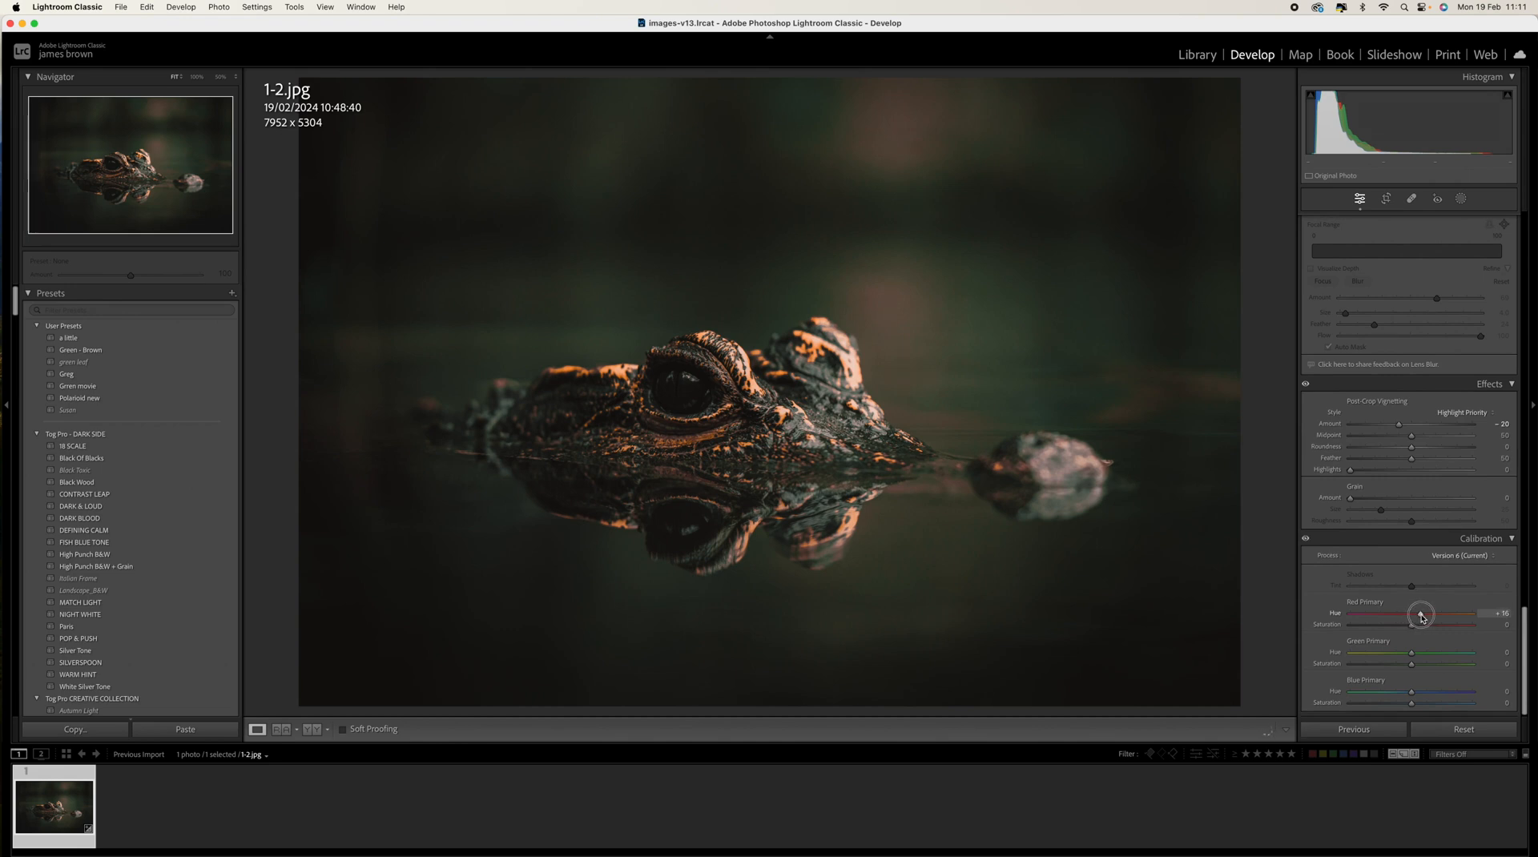
pyautogui.moveTo(1418, 614); pyautogui.dragTo(1428, 613)
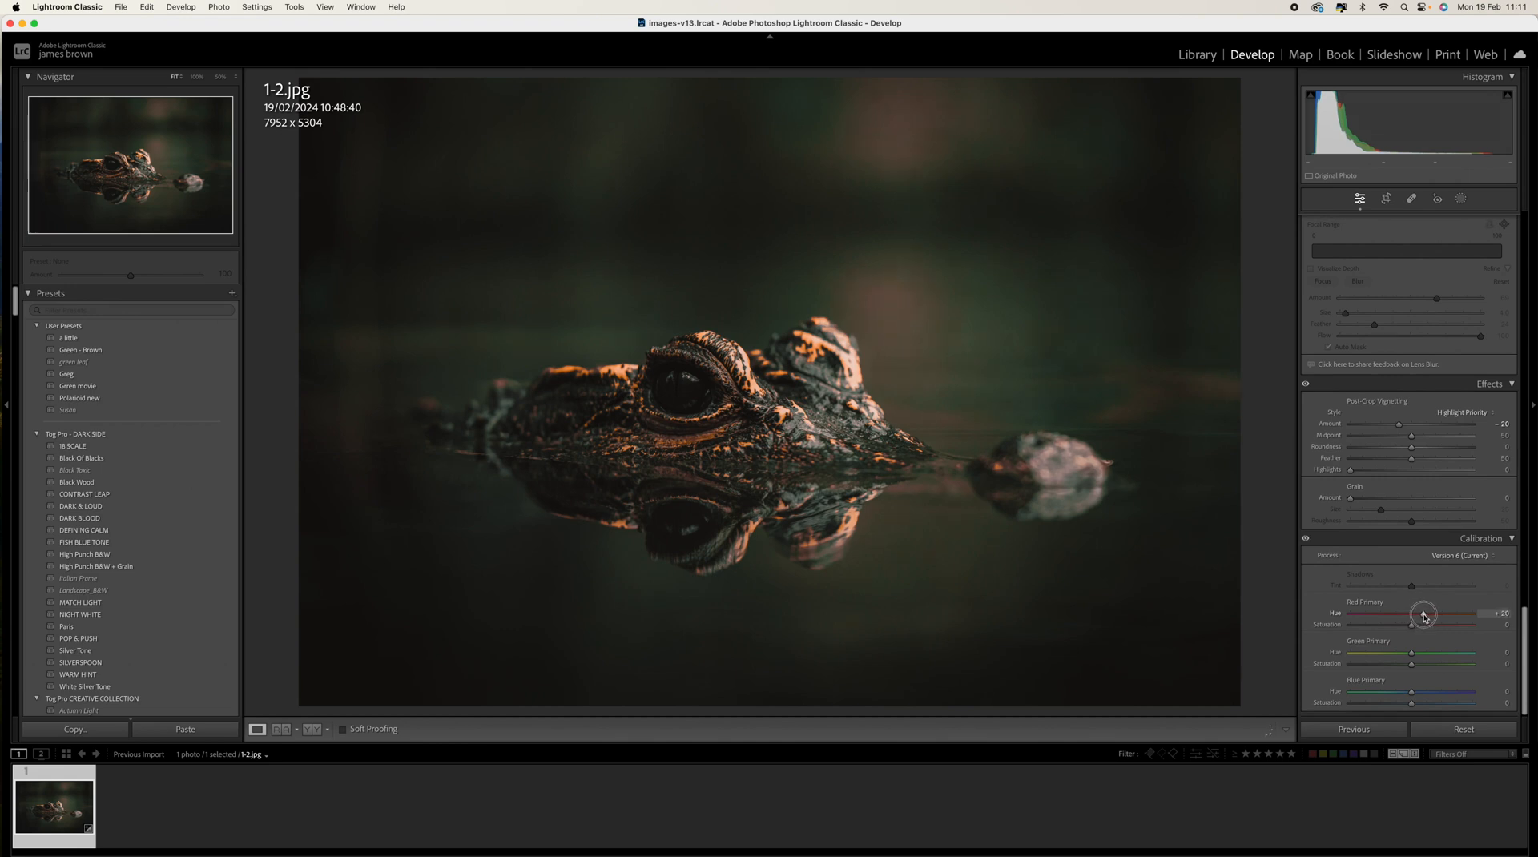
pyautogui.moveTo(1412, 623); pyautogui.dragTo(1387, 628)
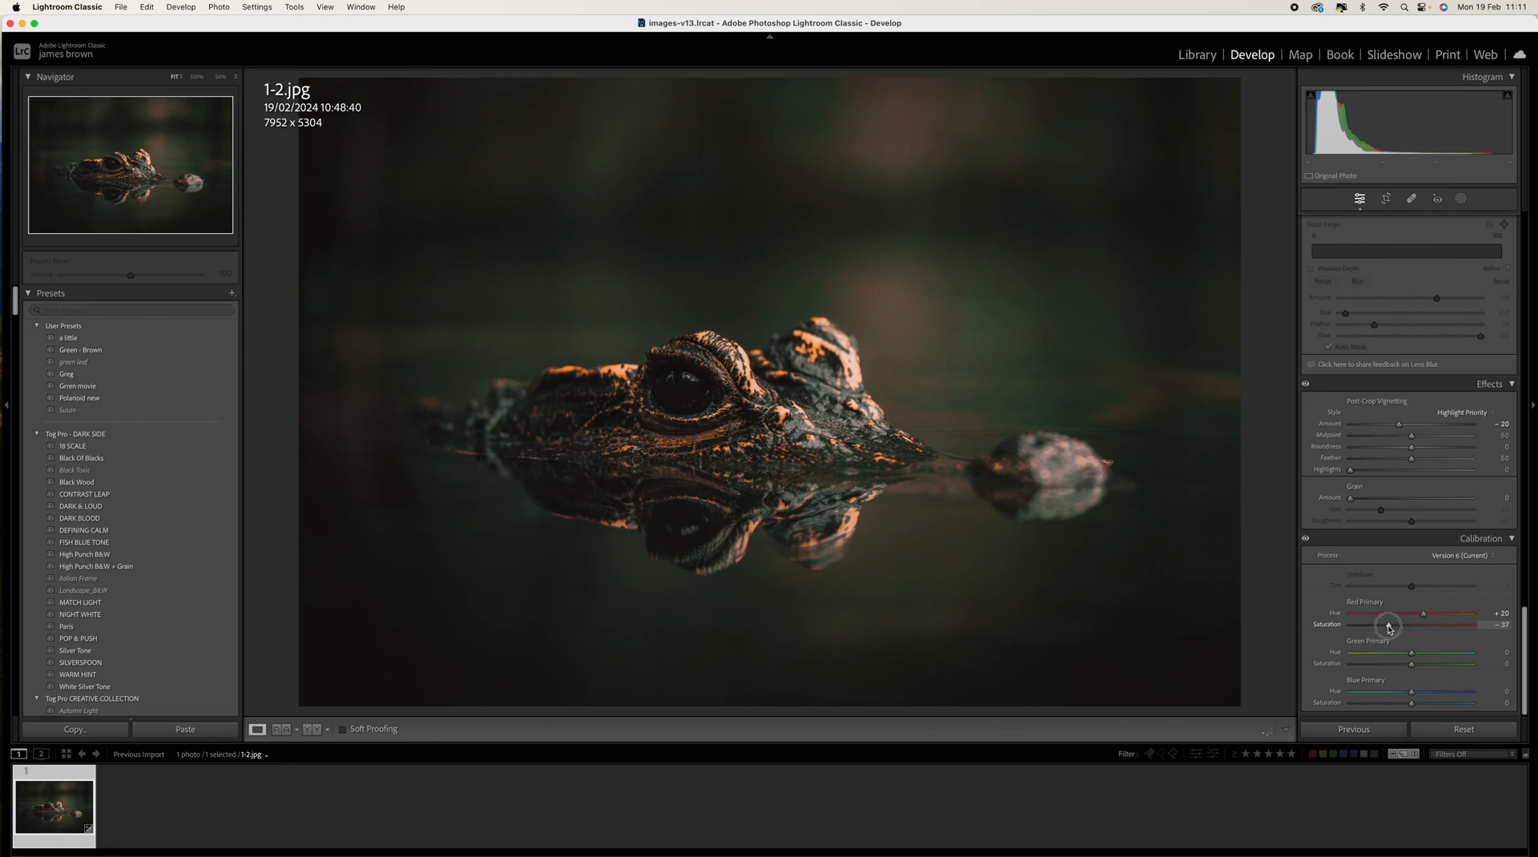
pyautogui.moveTo(1391, 626); pyautogui.dragTo(1386, 626)
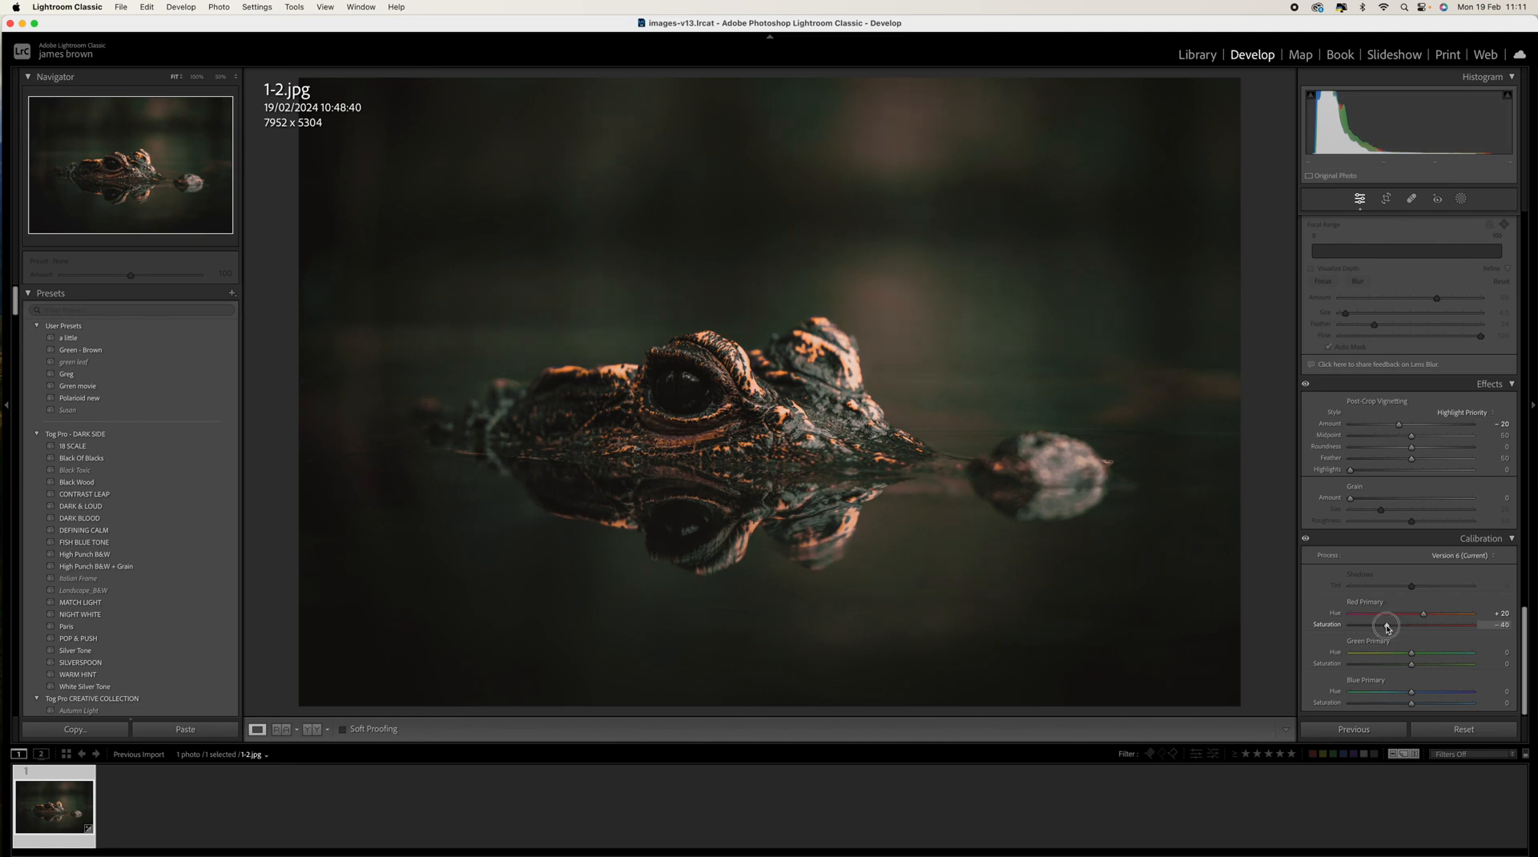
pyautogui.moveTo(1410, 657)
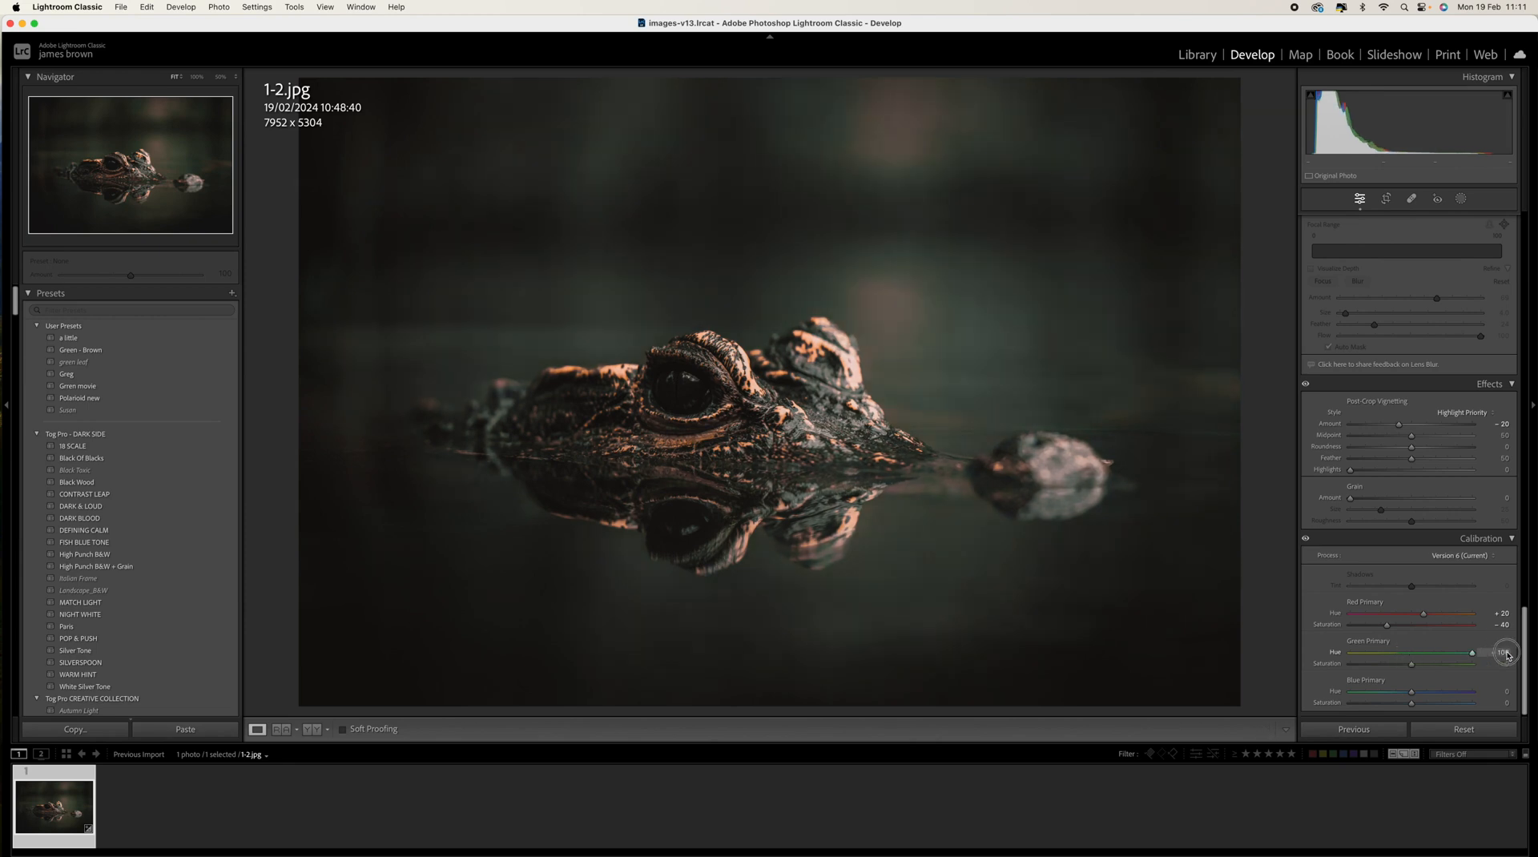
pyautogui.moveTo(1471, 652); pyautogui.dragTo(1501, 652)
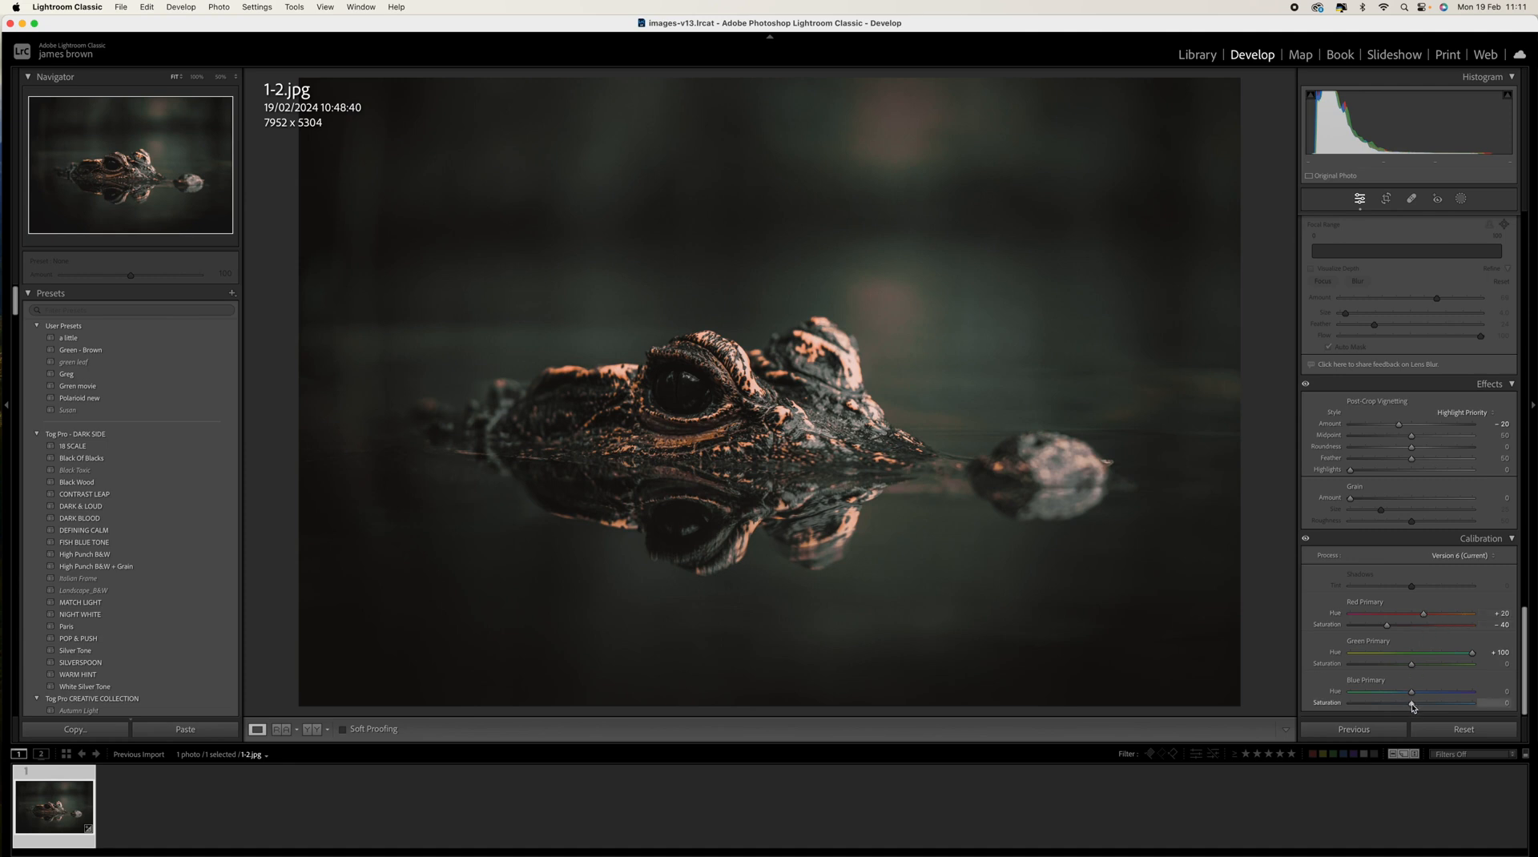
# - Desaturate the Blue Primary to -80 for a muted earthy look
pyautogui.moveTo(1409, 704); pyautogui.dragTo(1388, 703)
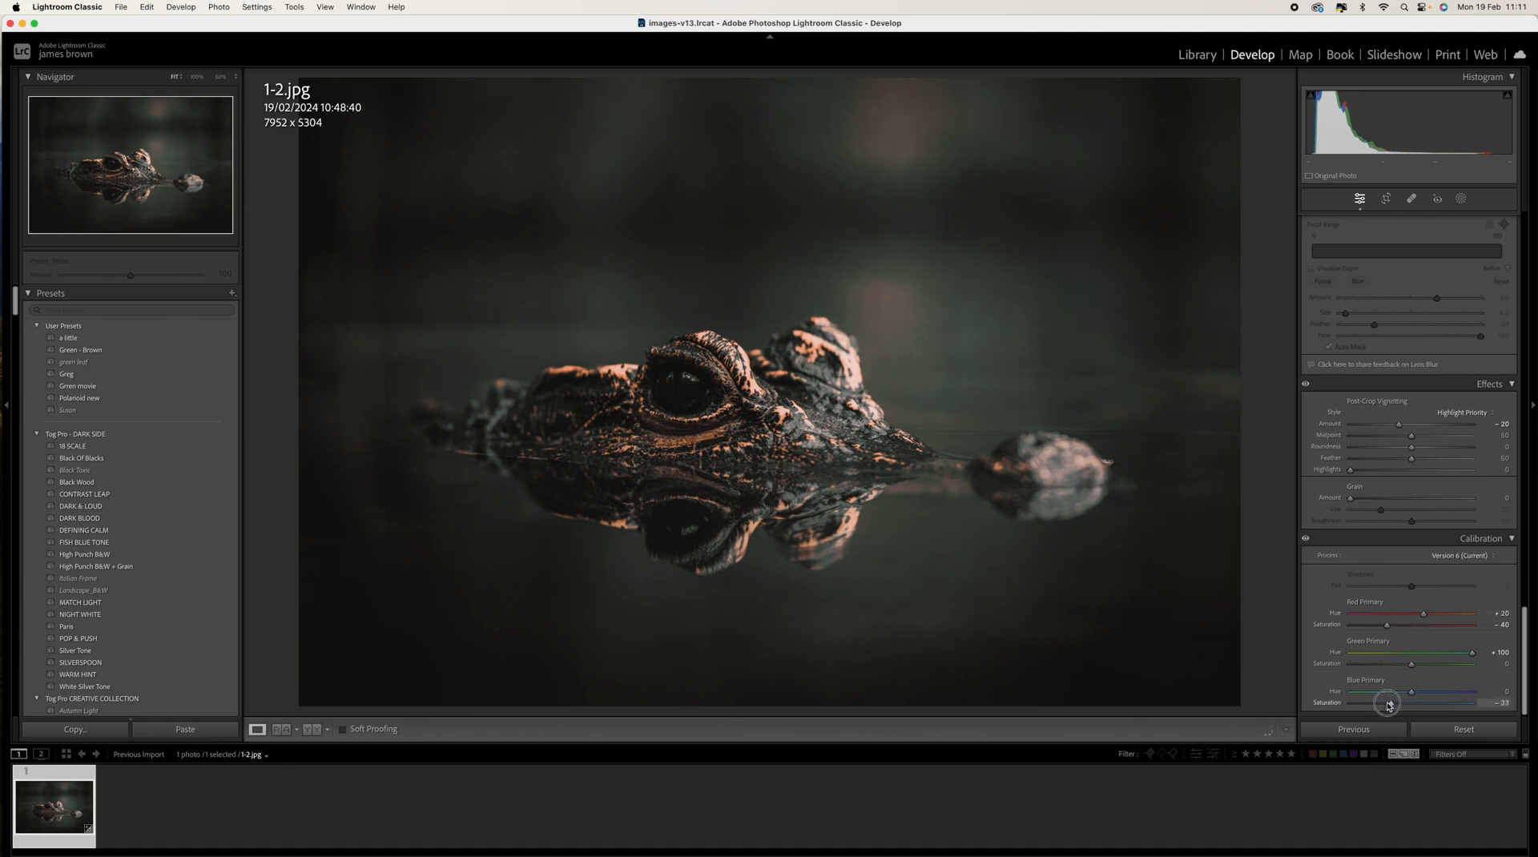
pyautogui.moveTo(1387, 702); pyautogui.dragTo(1366, 701)
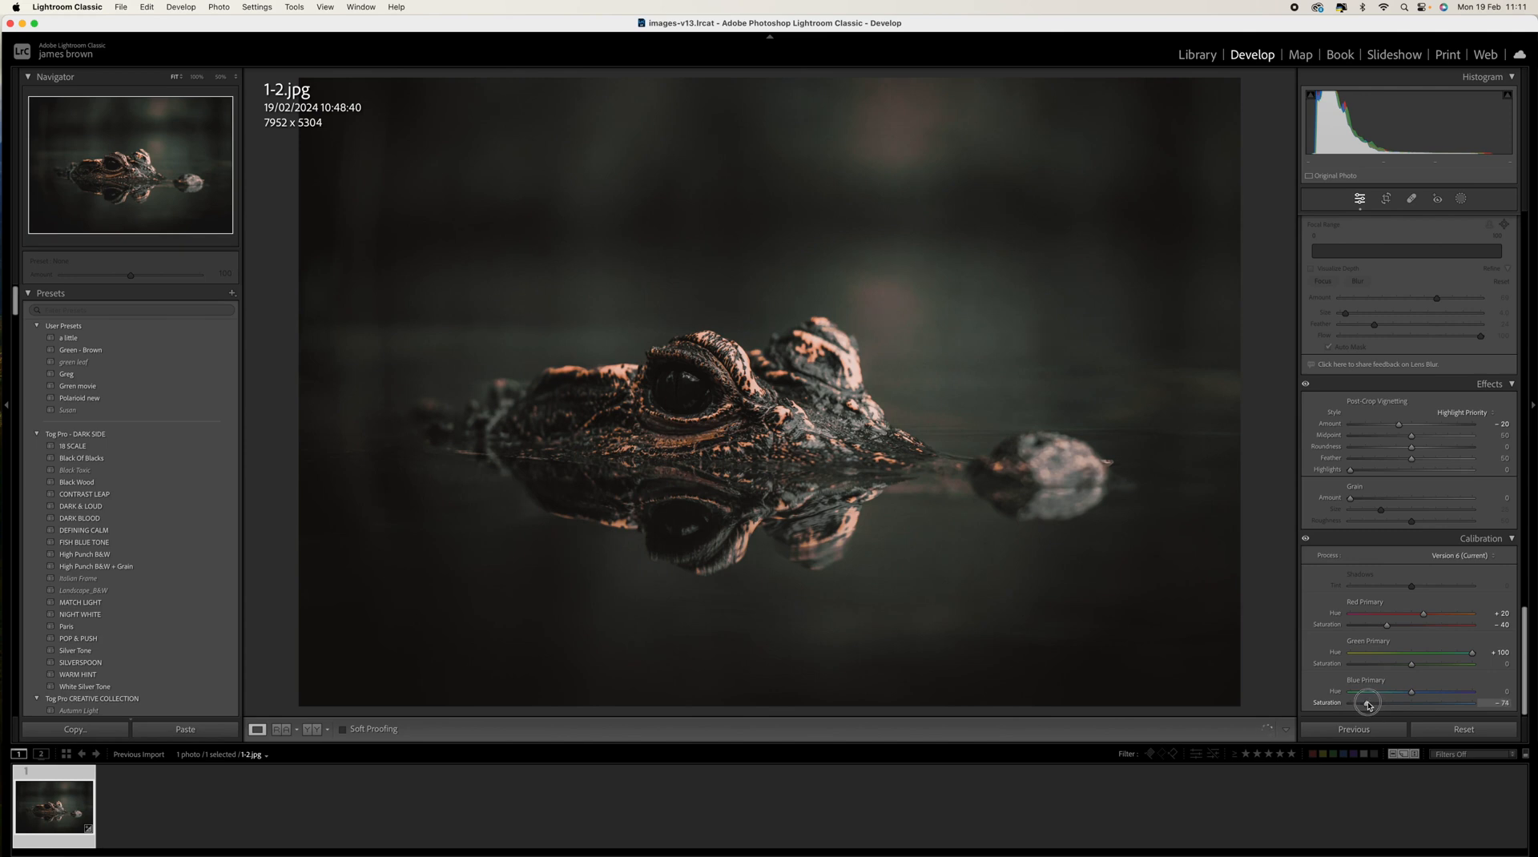
pyautogui.moveTo(1372, 704); pyautogui.dragTo(1363, 703)
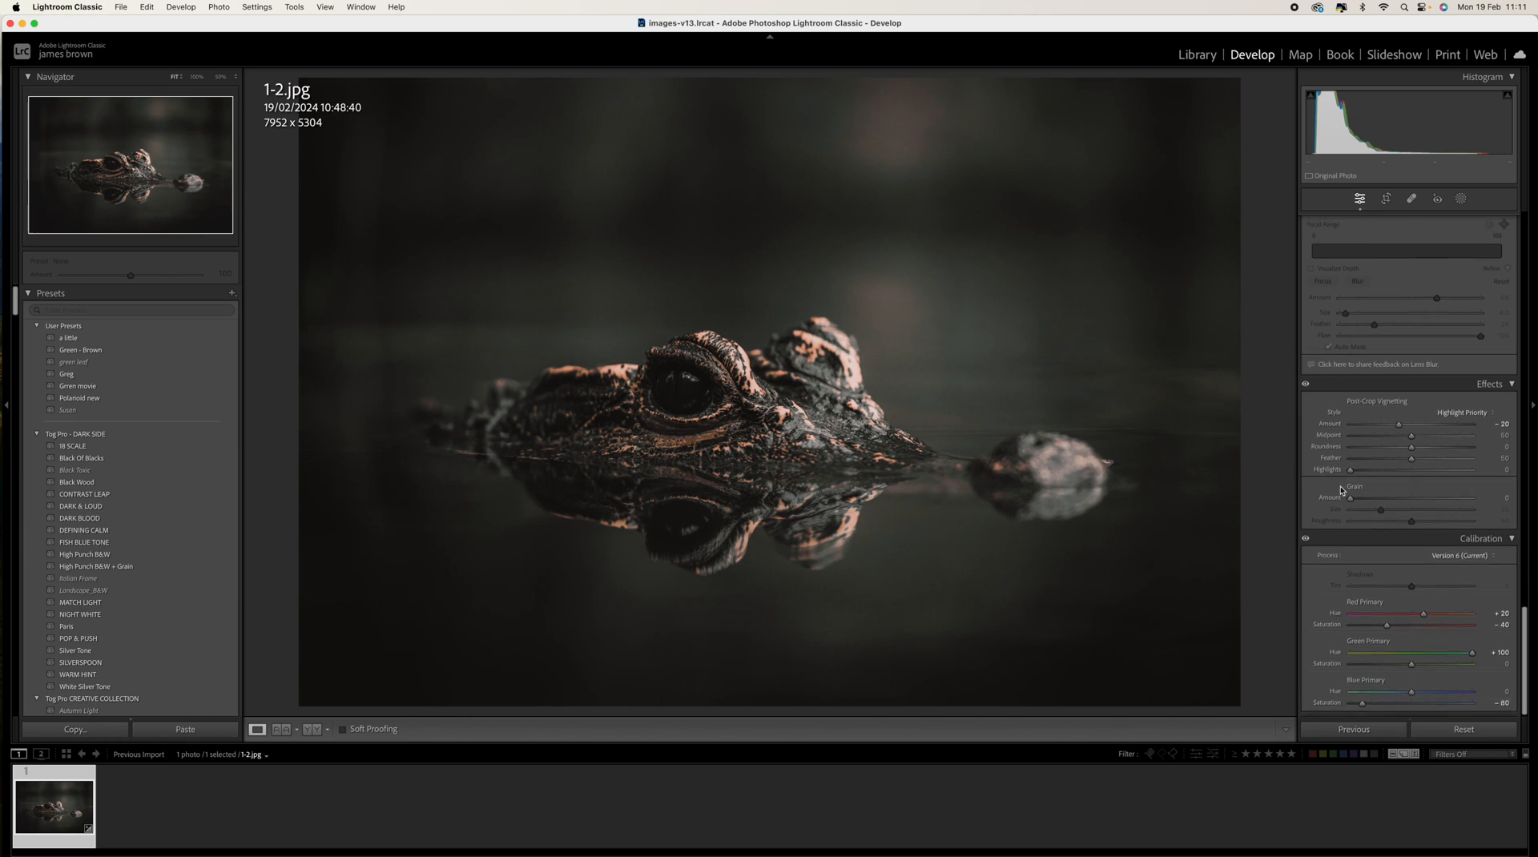
pyautogui.click(285, 729)
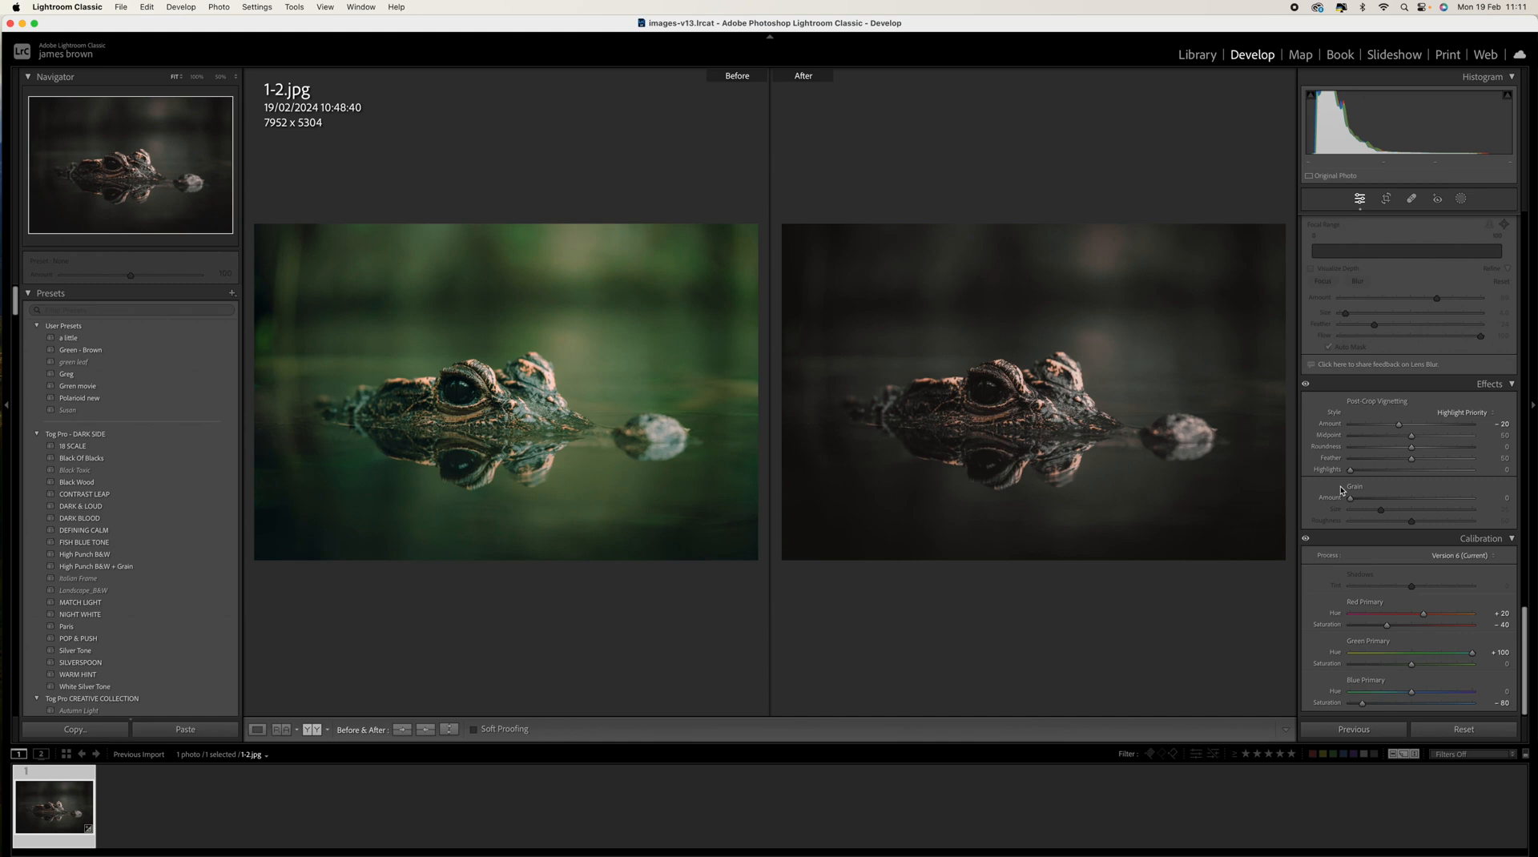
pyautogui.click(257, 729)
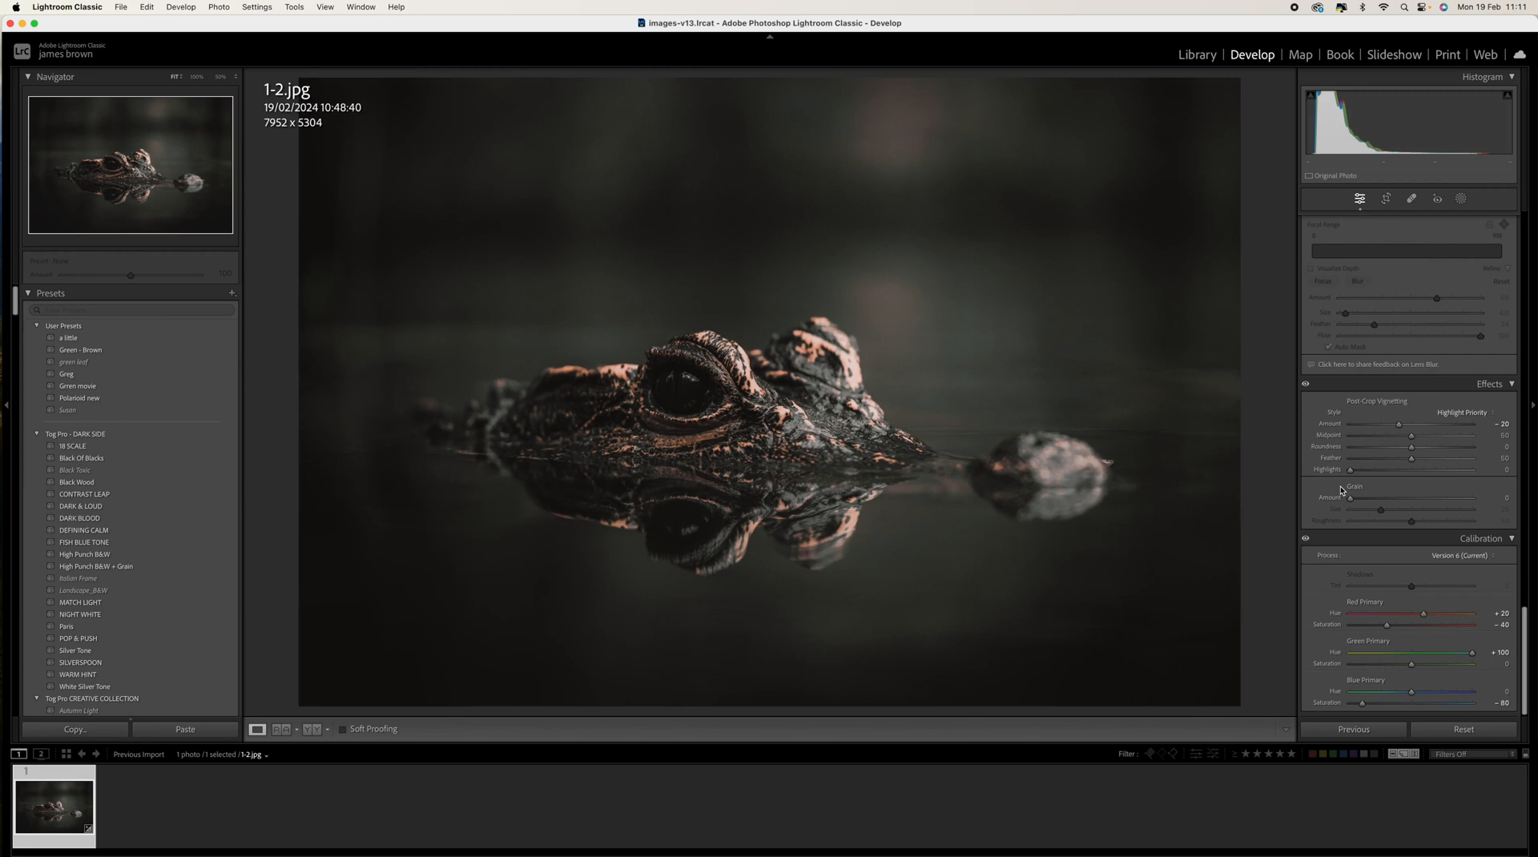
pyautogui.moveTo(1341, 490)
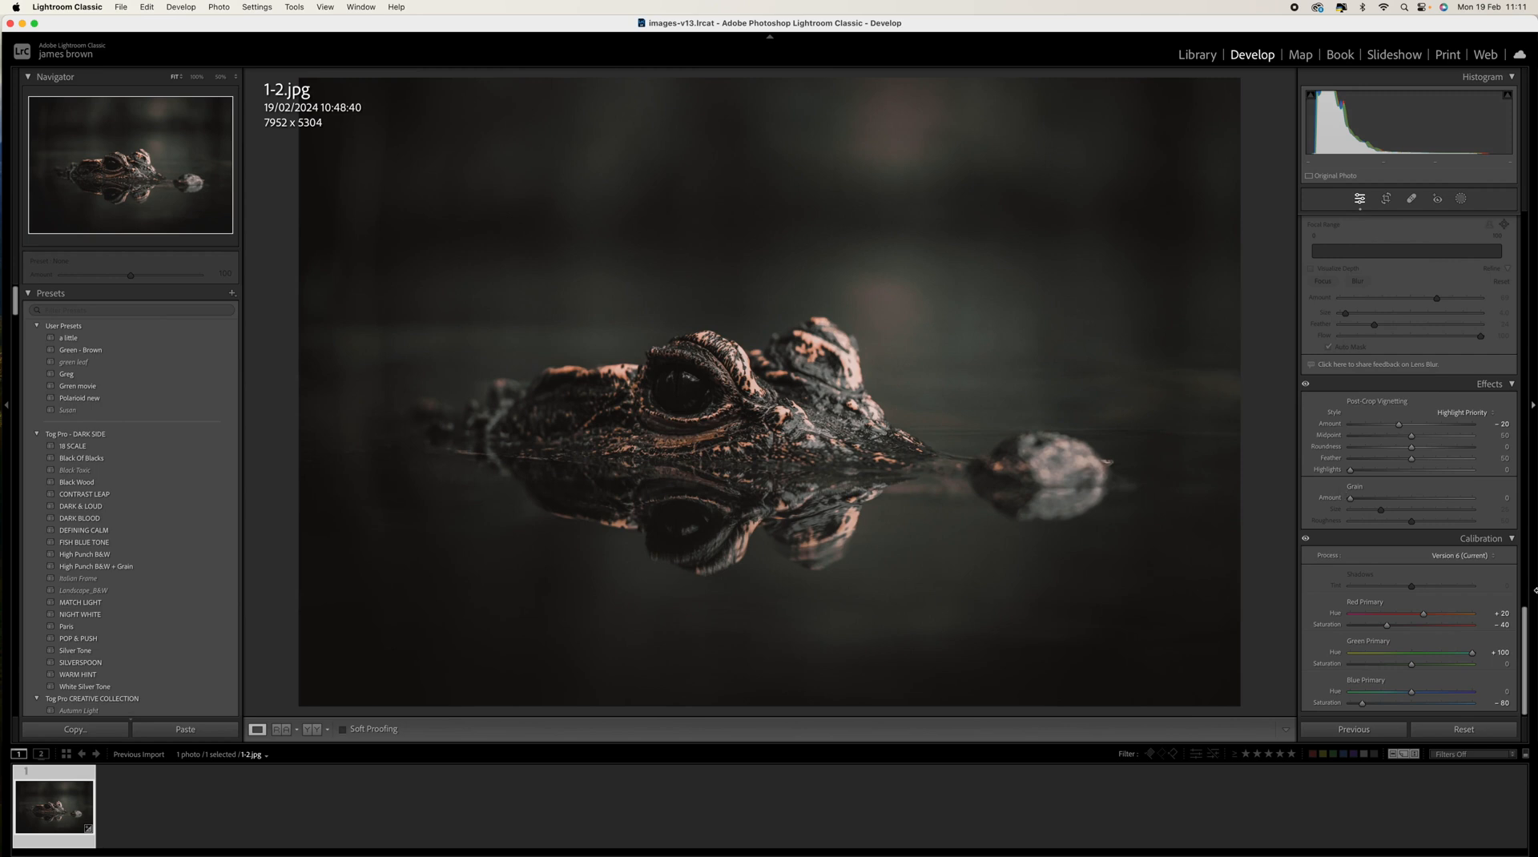
pyautogui.moveTo(1373, 612)
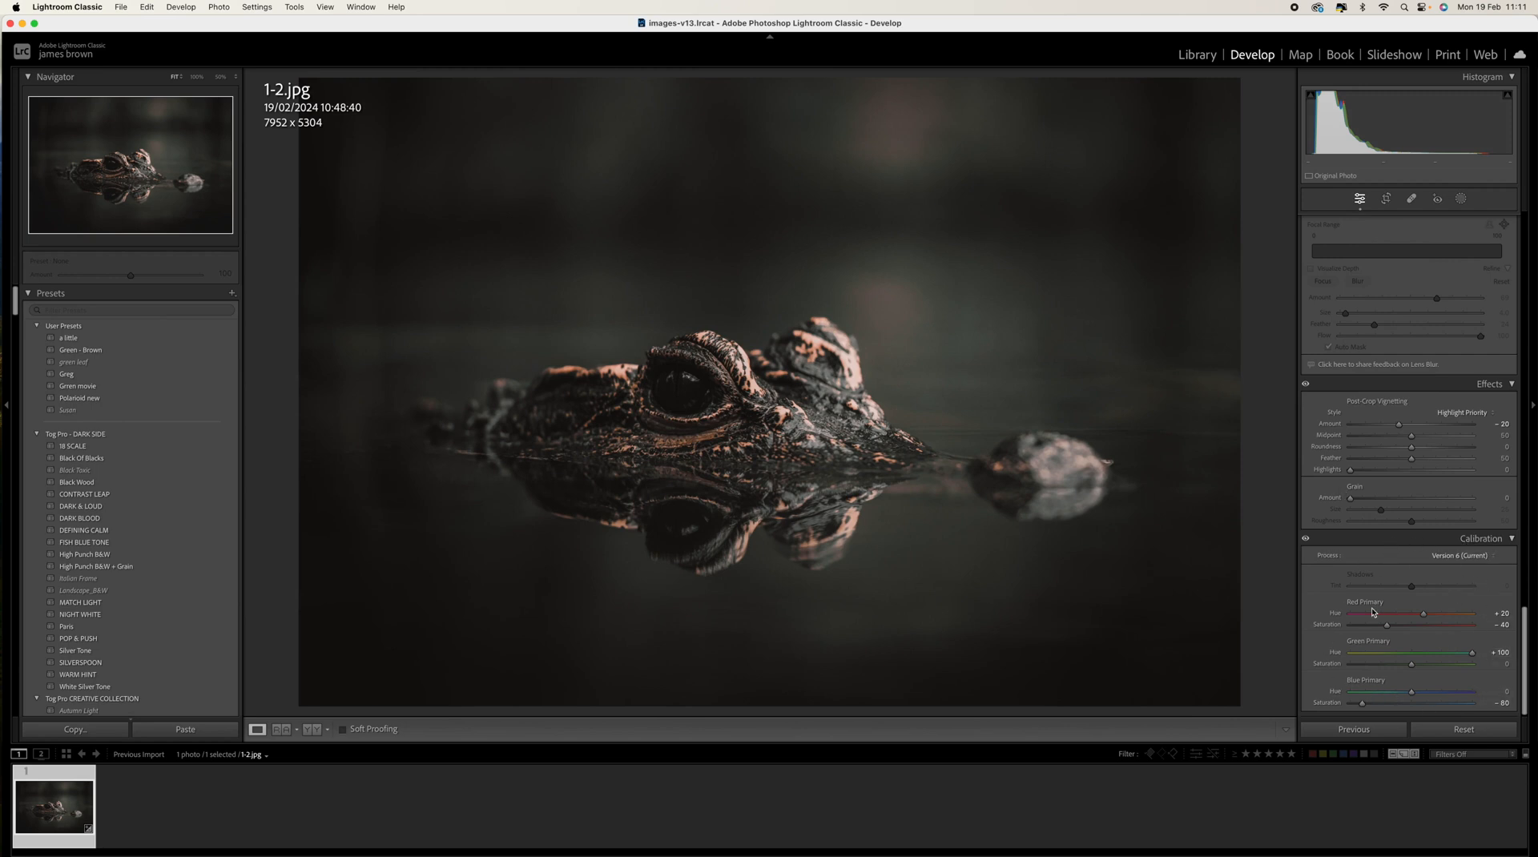
# - Ease the Calibration blue primary saturation back from -80 to about -70
pyautogui.moveTo(1362, 701); pyautogui.dragTo(1387, 702)
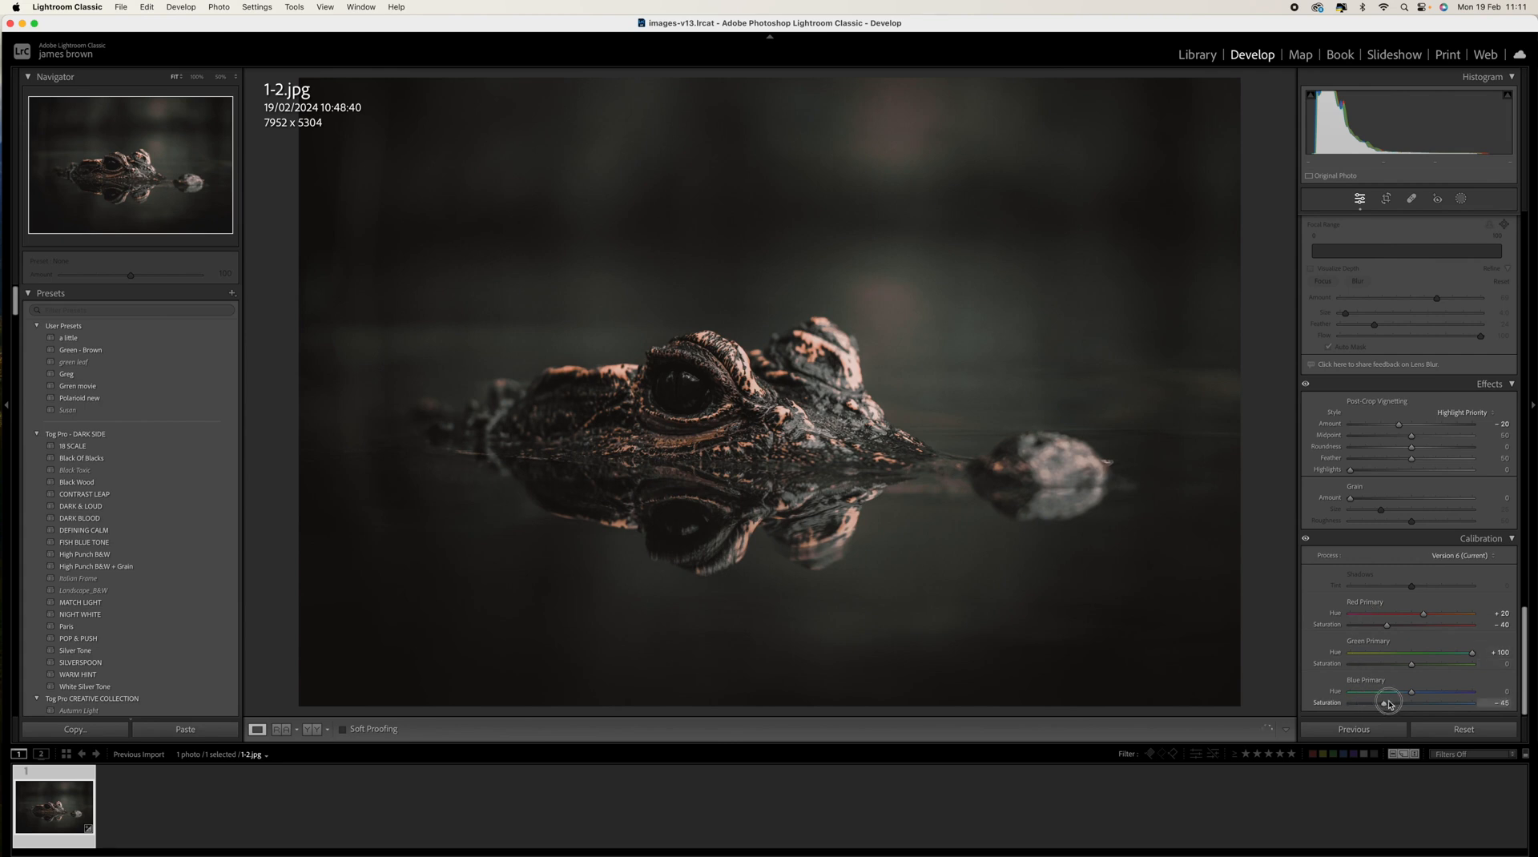
pyautogui.moveTo(1388, 702); pyautogui.dragTo(1368, 701)
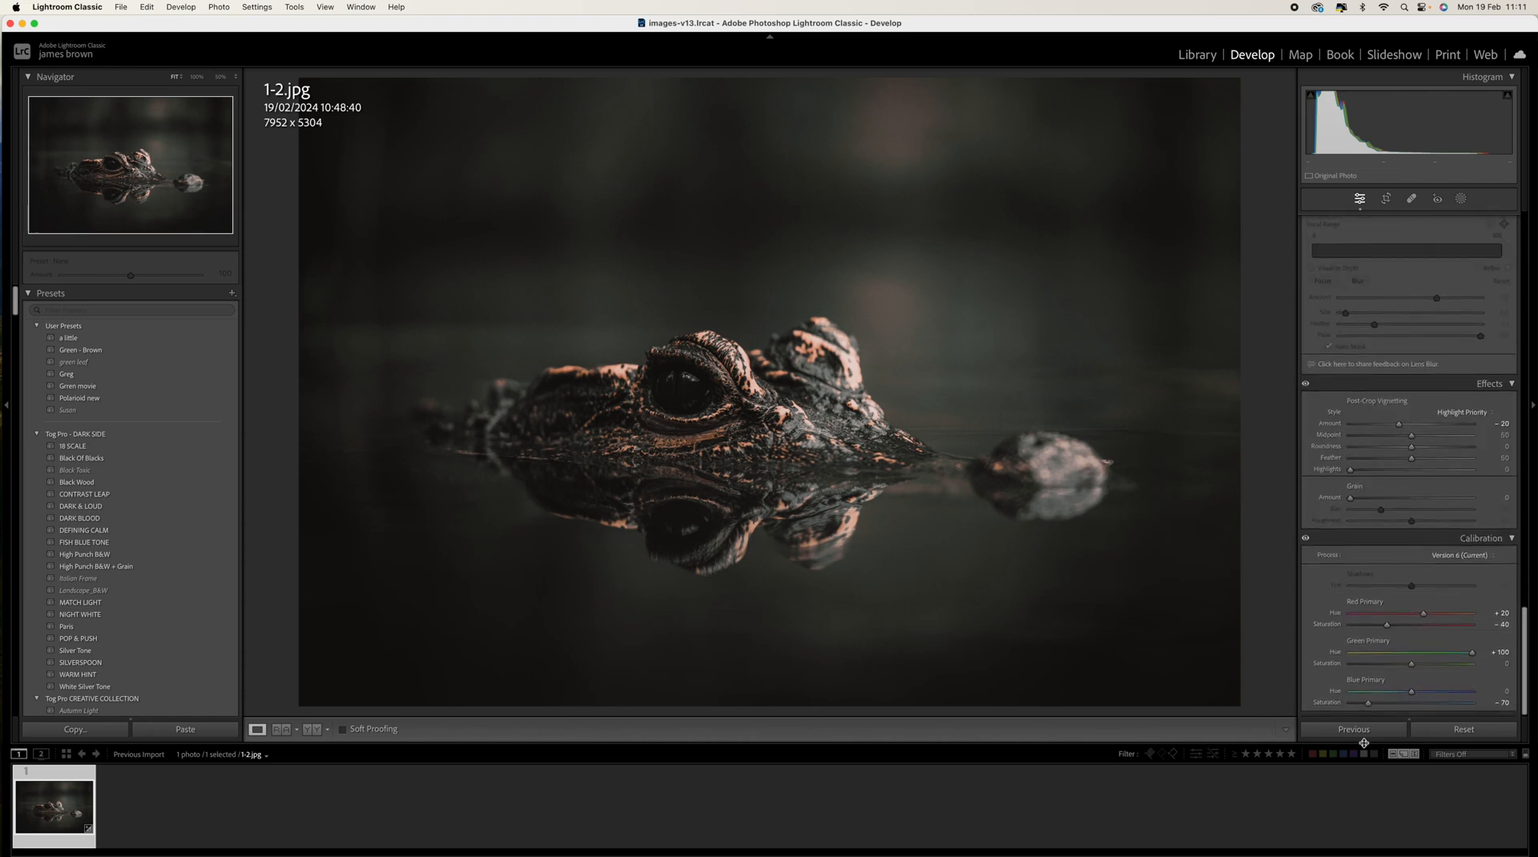
pyautogui.scroll(-3)
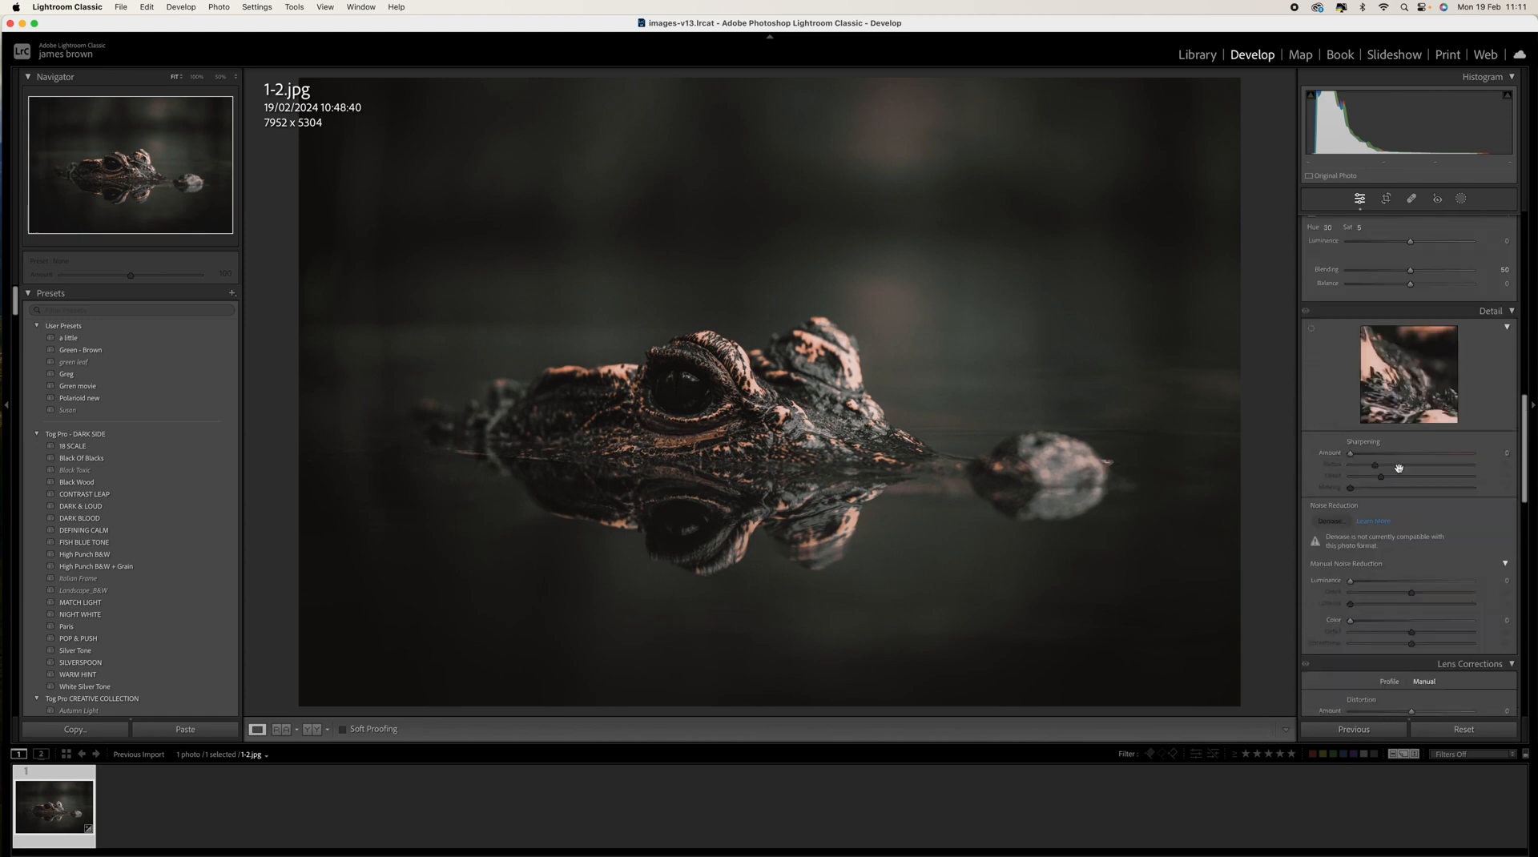